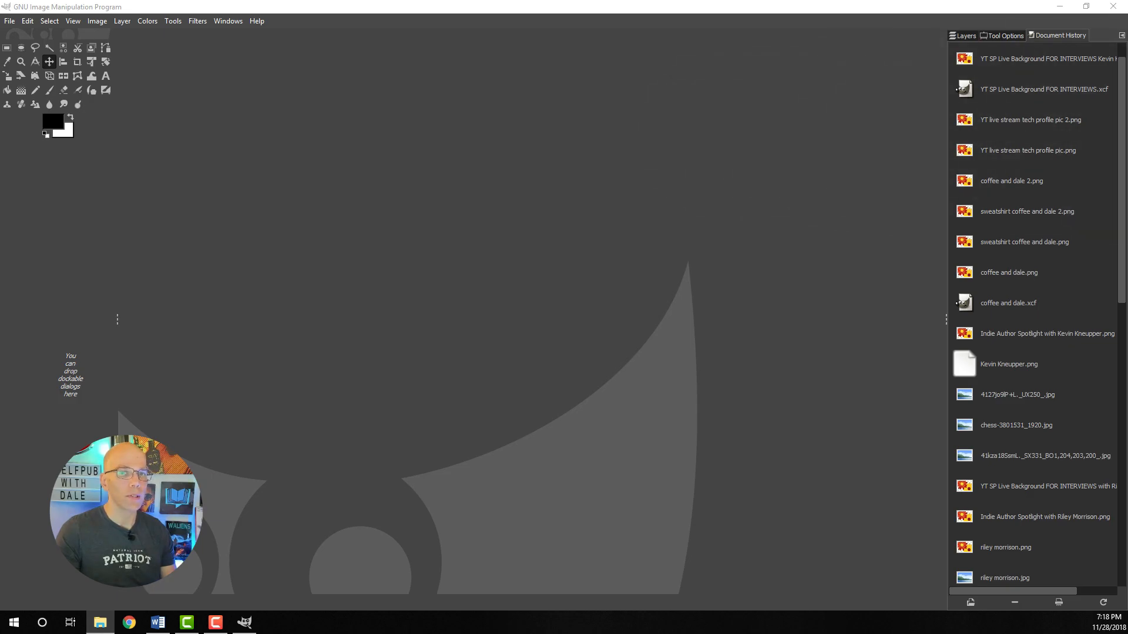
Find HAVOK2.pdf in the Desktop HAVOK2 folder and open it in GIMP.
{"action": "left_click", "coordinate": [100, 622]}
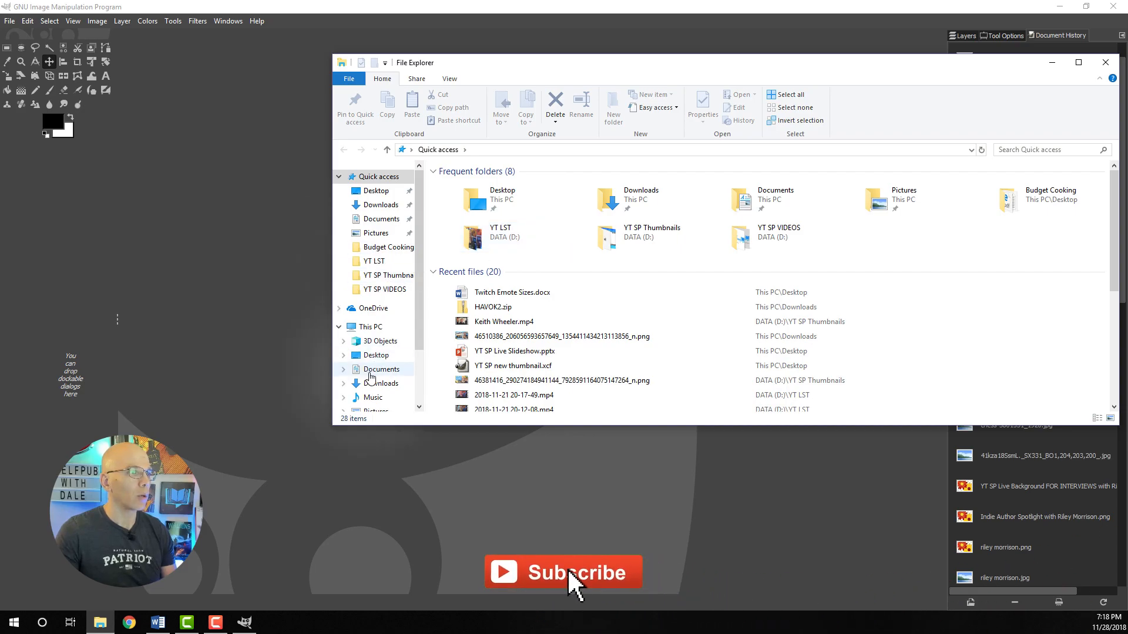
{"action": "left_click", "coordinate": [374, 355]}
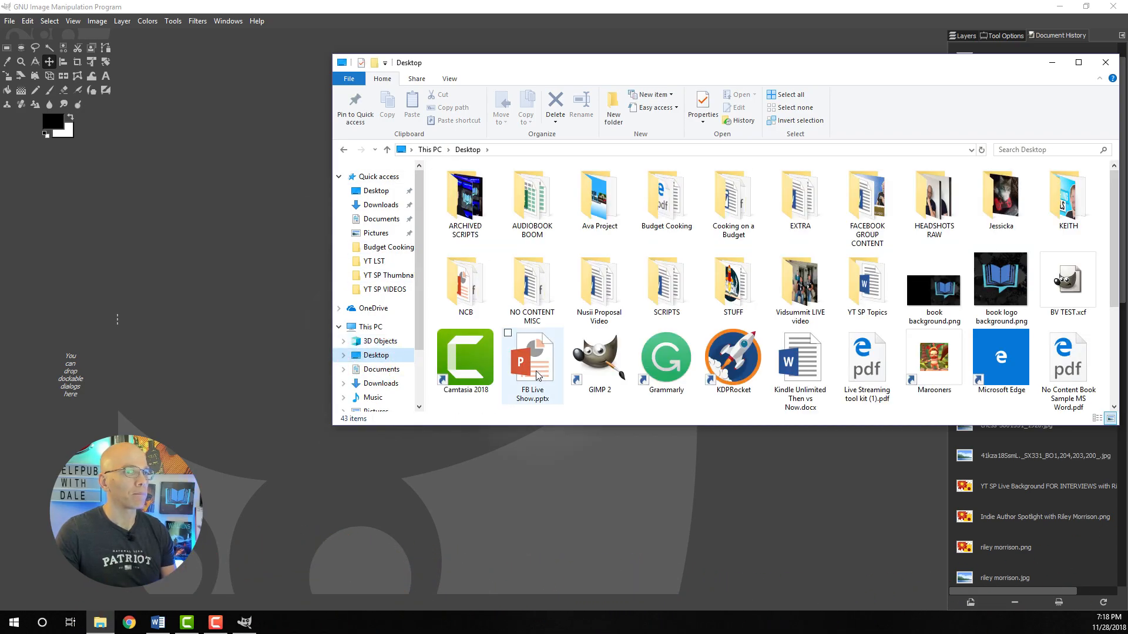
{"action": "double_click", "coordinate": [1000, 195]}
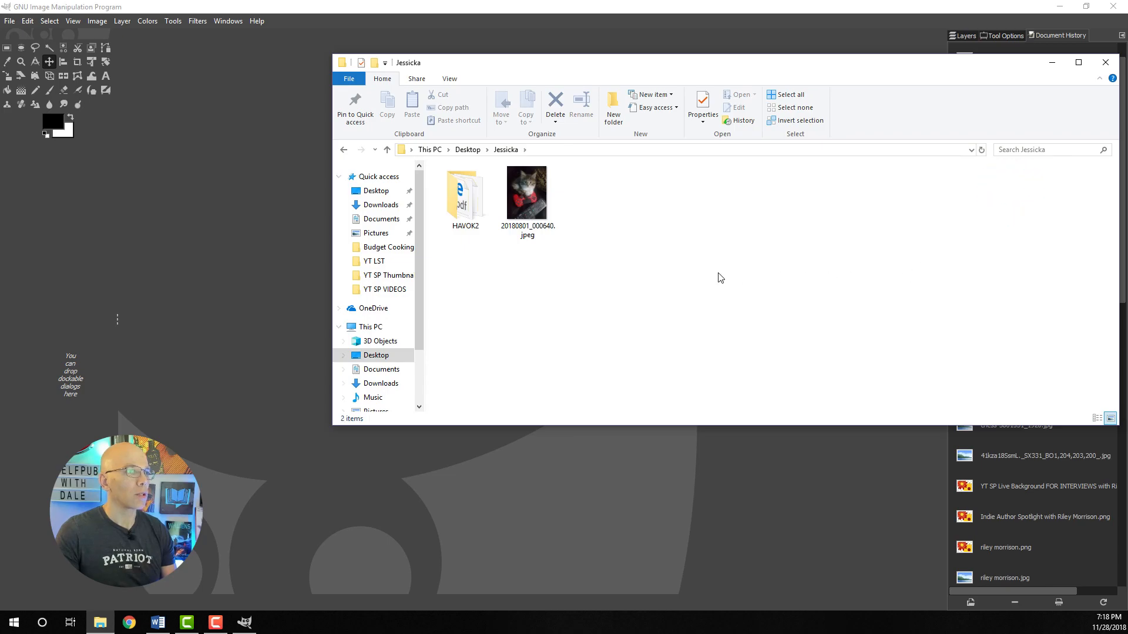
{"action": "double_click", "coordinate": [465, 188]}
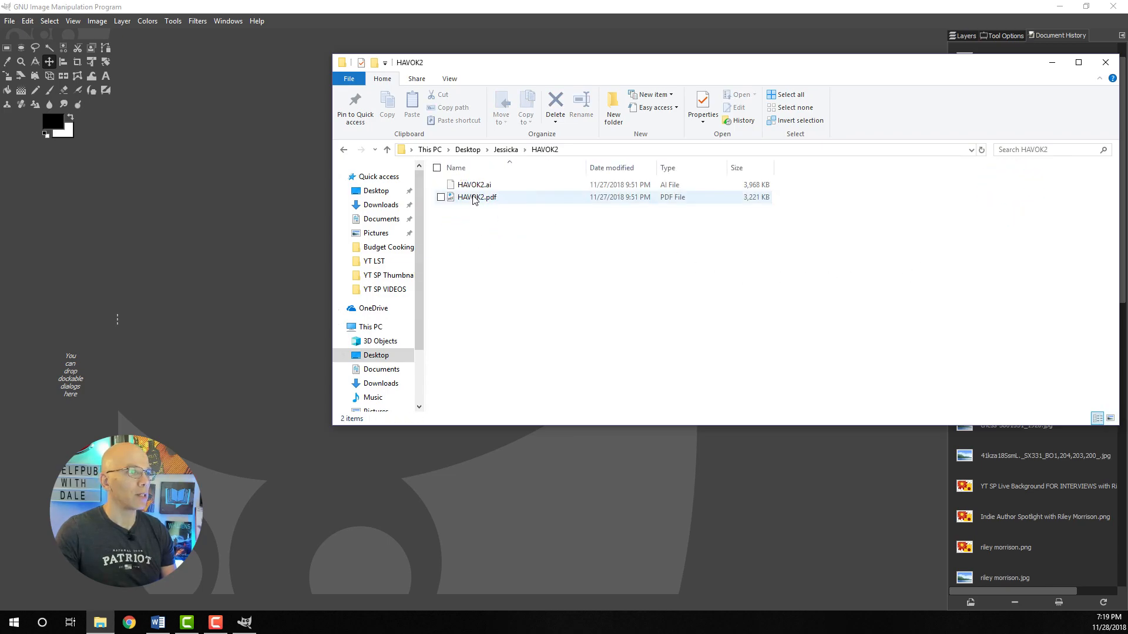
{"action": "left_click", "coordinate": [476, 197]}
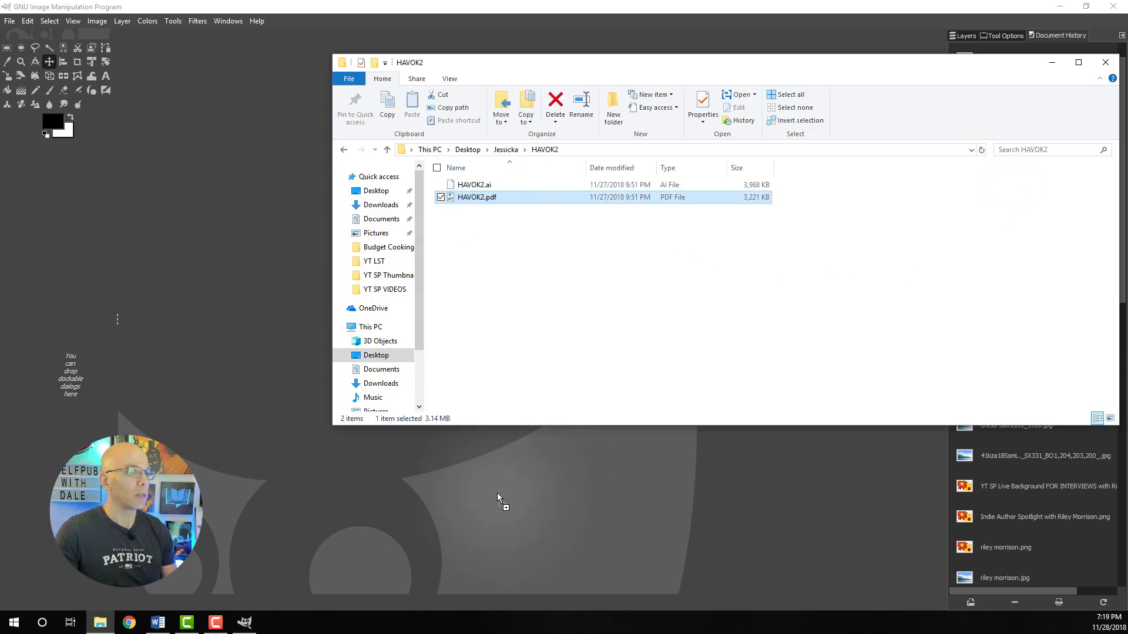
{"action": "double_click", "coordinate": [477, 198]}
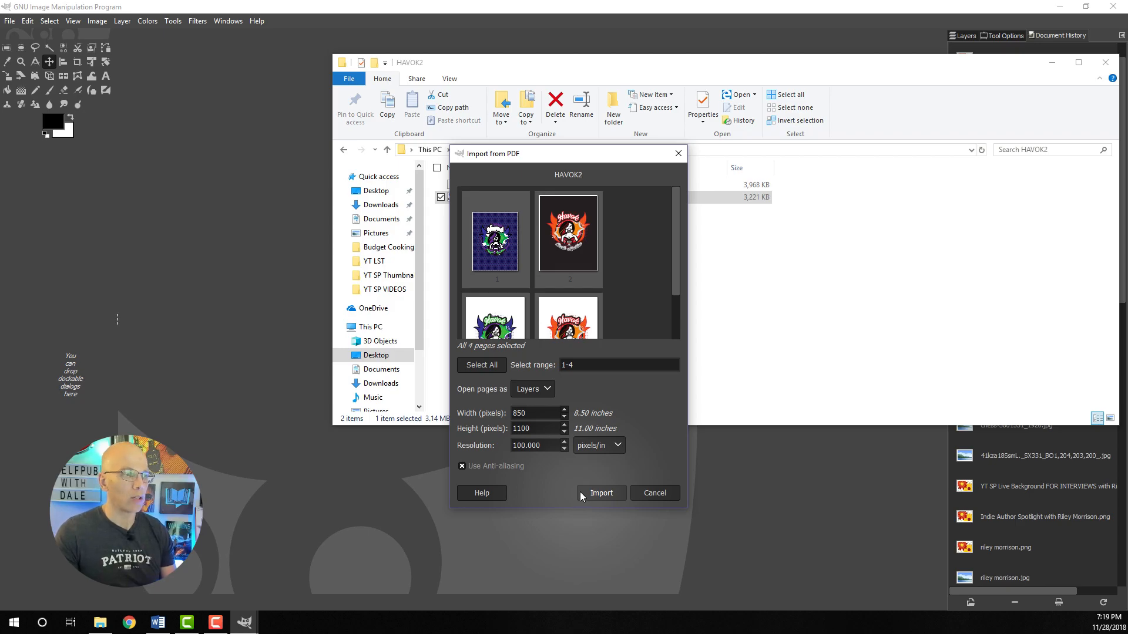
Import all four PDF pages as layers.
{"action": "left_click", "coordinate": [600, 493]}
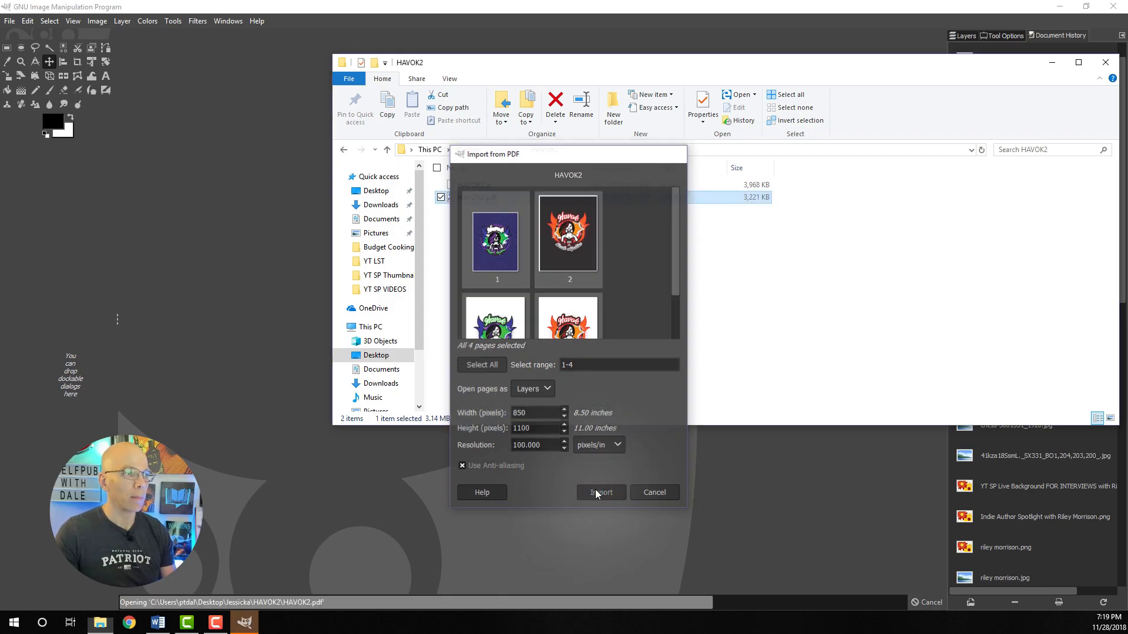
{"action": "left_click", "coordinate": [600, 492]}
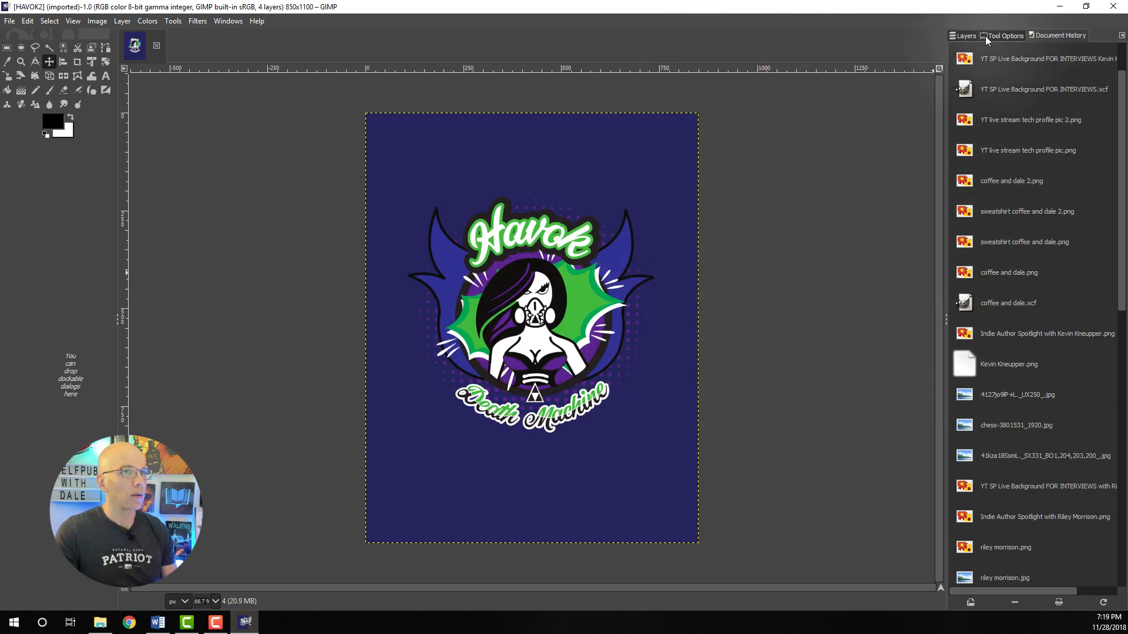
Show the Layers panel and make page layer 1 active.
{"action": "left_click", "coordinate": [964, 35]}
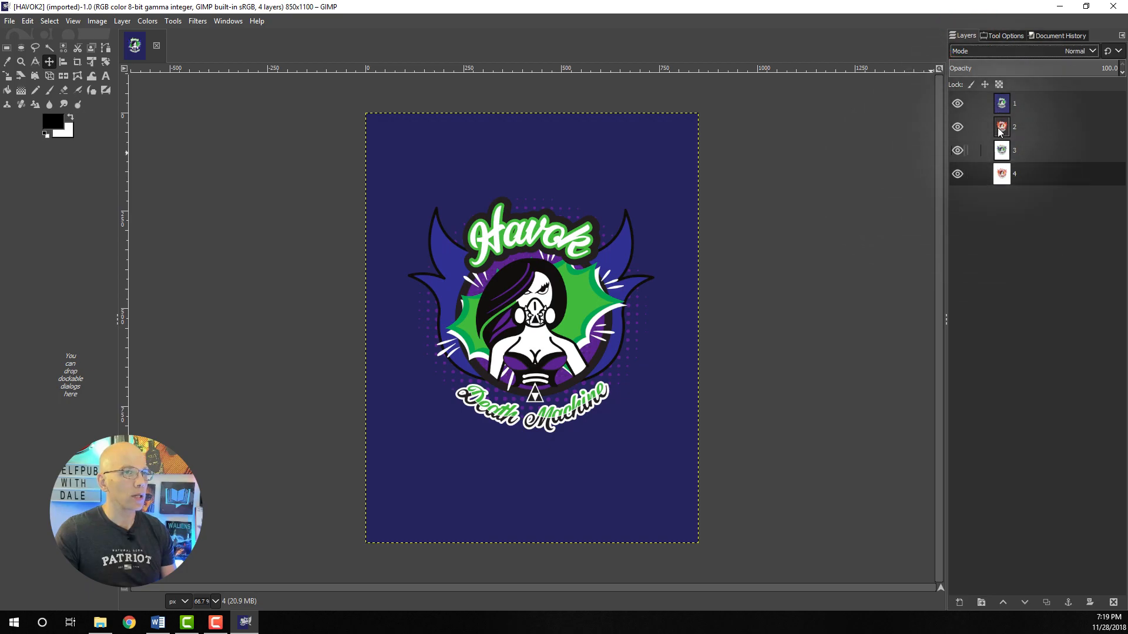
{"action": "left_click", "coordinate": [1000, 103]}
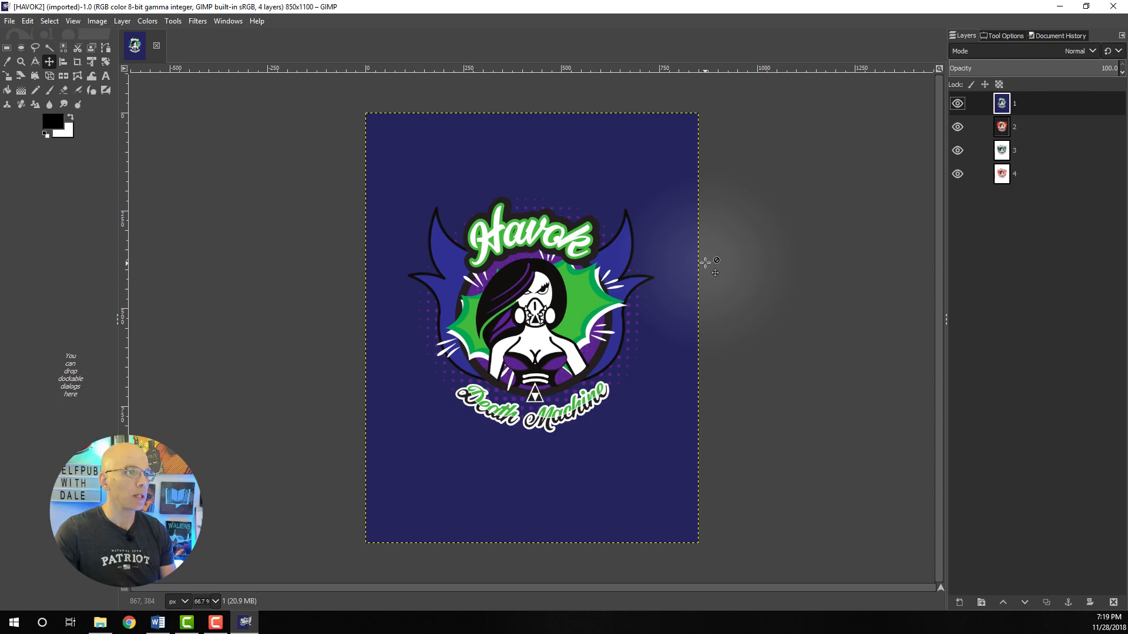
{"action": "mouse_move", "coordinate": [719, 214]}
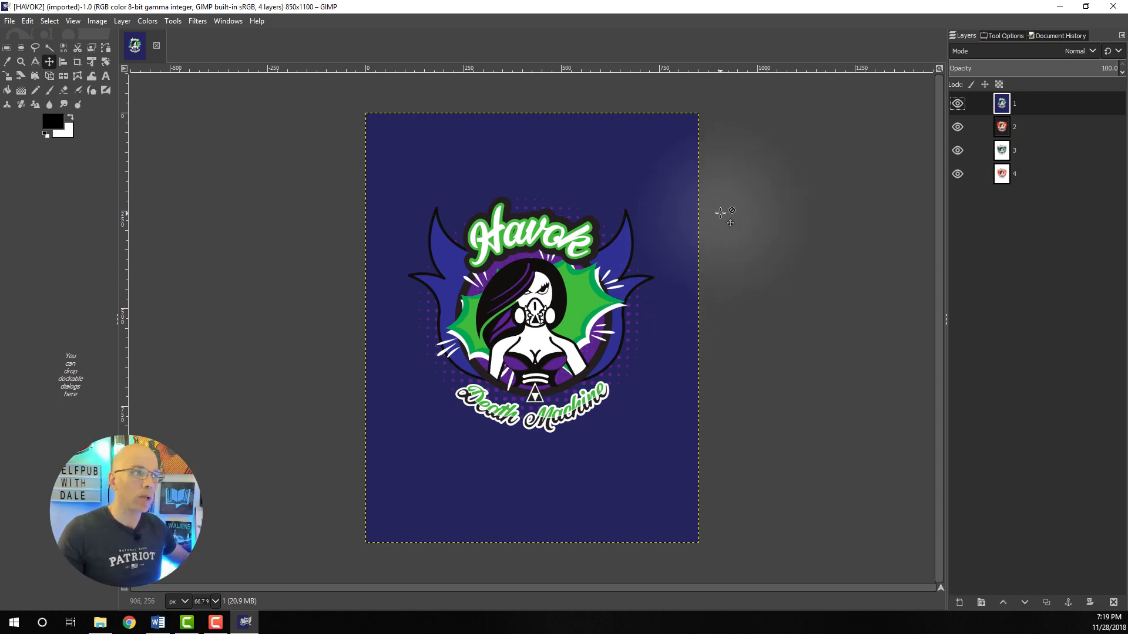
{"action": "mouse_move", "coordinate": [389, 185]}
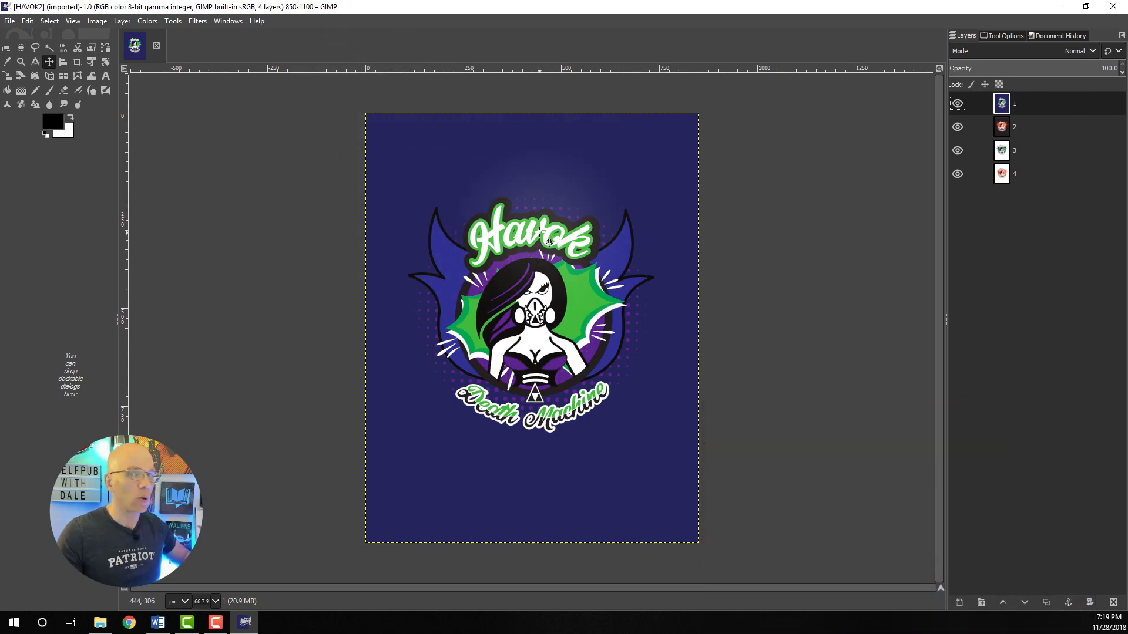
{"action": "mouse_move", "coordinate": [549, 241]}
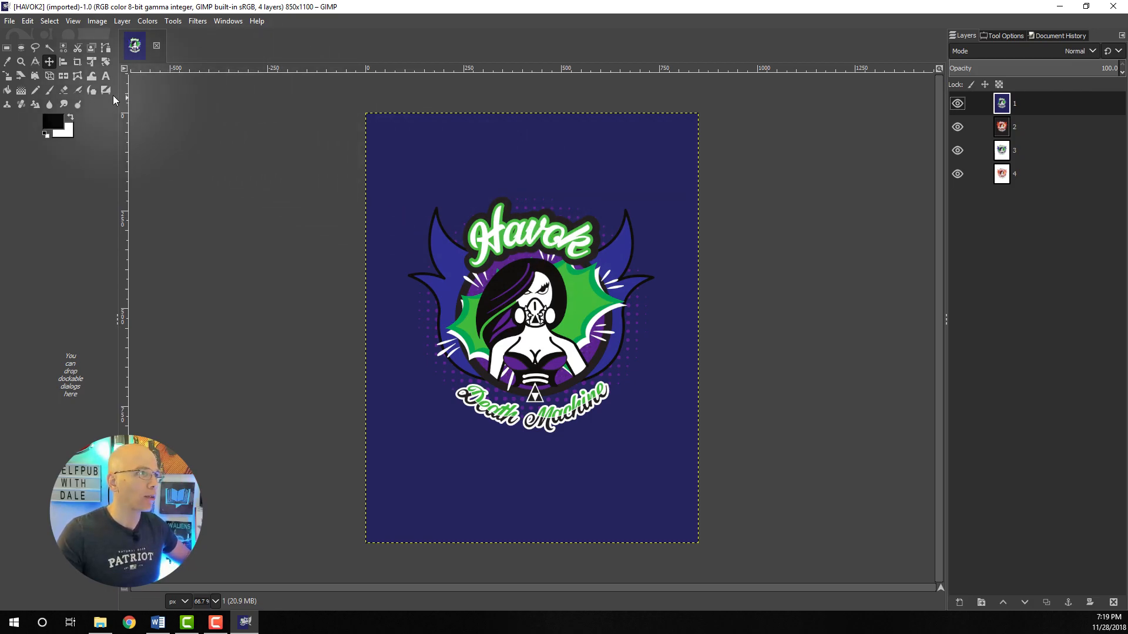
{"action": "mouse_move", "coordinate": [49, 47]}
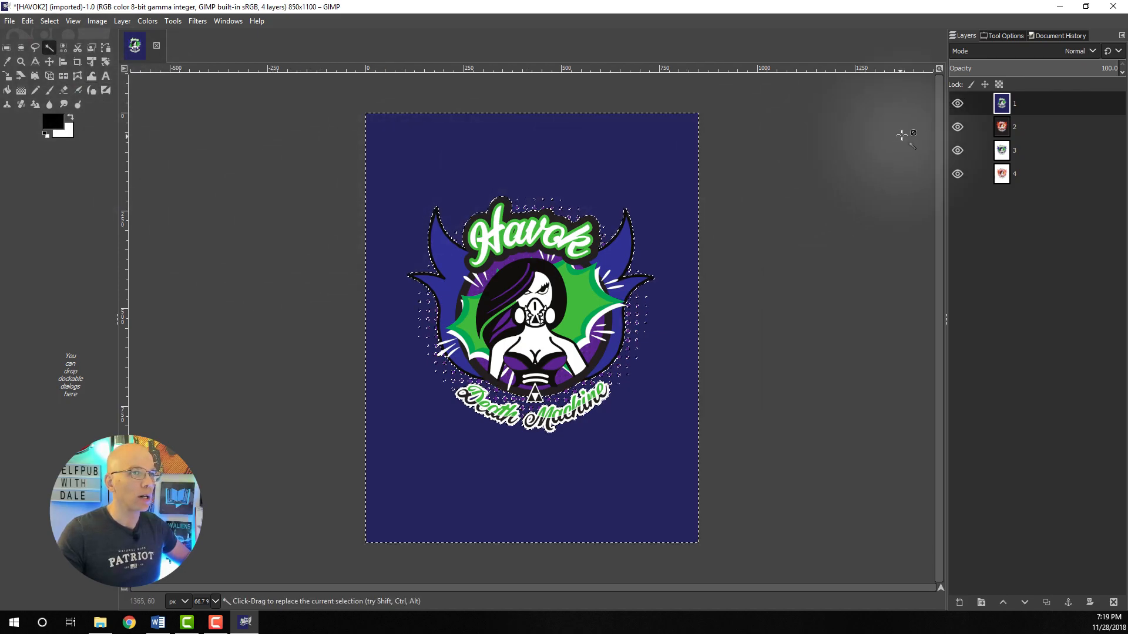
Add a new transparent layer, invert the selection to the logo, and copy it.
{"action": "left_click", "coordinate": [958, 151]}
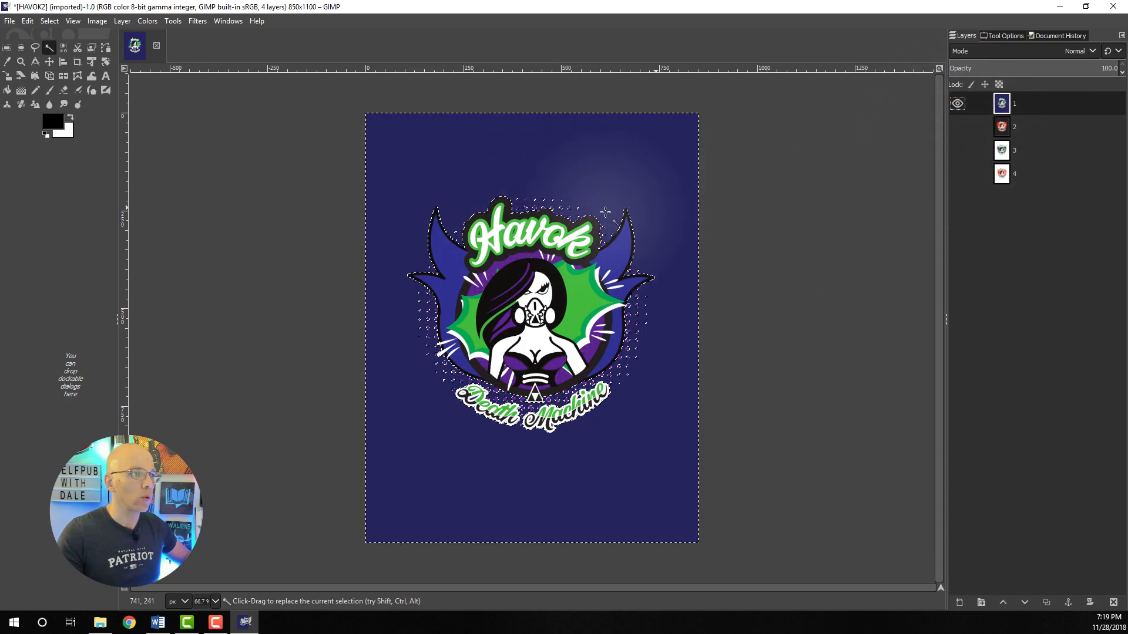
{"action": "mouse_move", "coordinate": [959, 602]}
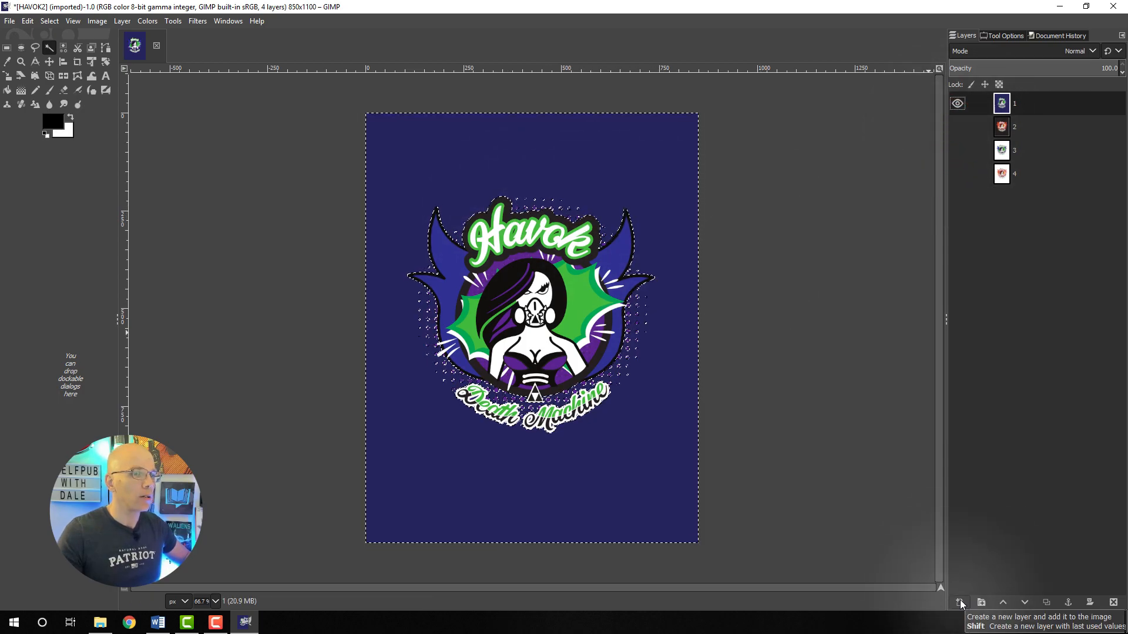
{"action": "left_click", "coordinate": [959, 602]}
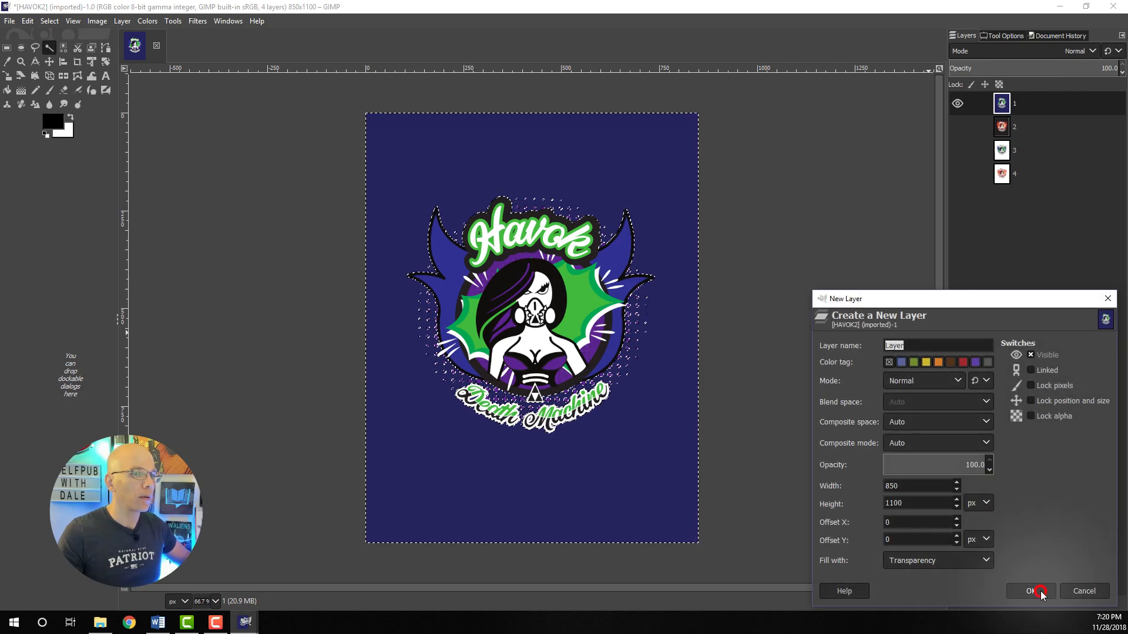
{"action": "left_click", "coordinate": [1030, 592]}
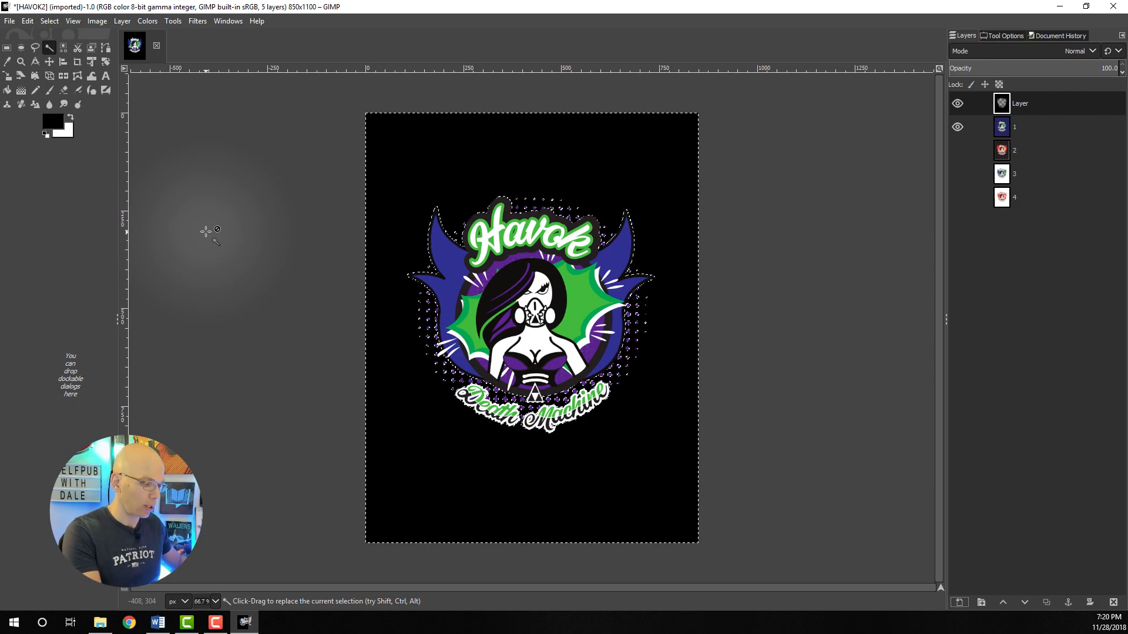
{"action": "key", "text": "ctrl+i"}
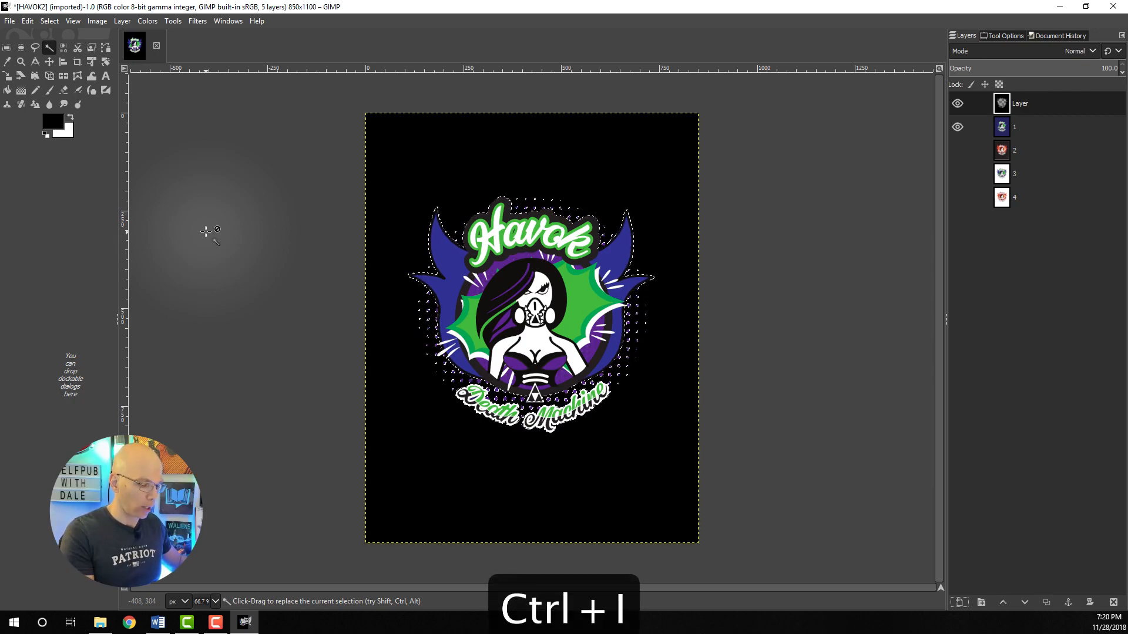
{"action": "key", "text": "ctrl+i"}
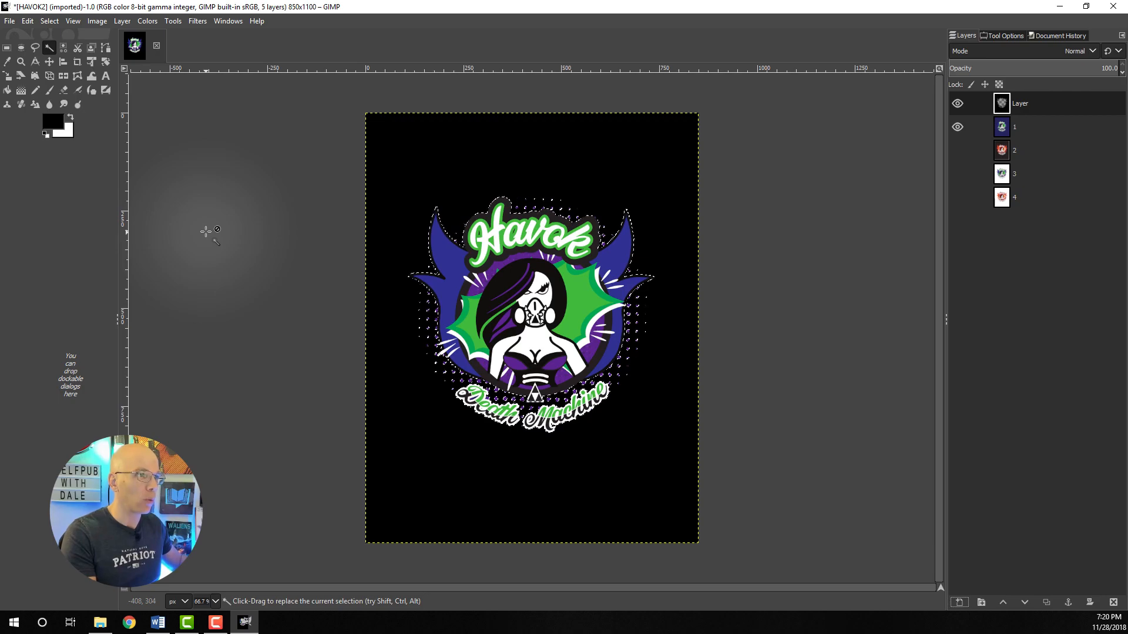
{"action": "key", "text": "ctrl+c"}
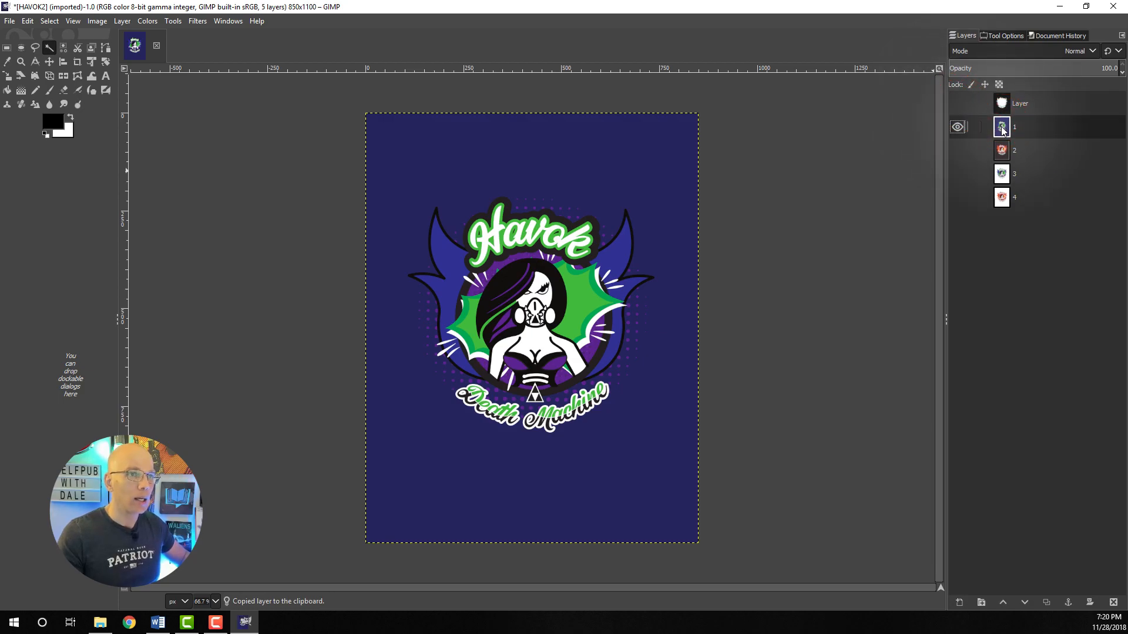
Add a mask to layer 1, paste the silhouette into it, and apply the mask.
{"action": "right_click", "coordinate": [1001, 127]}
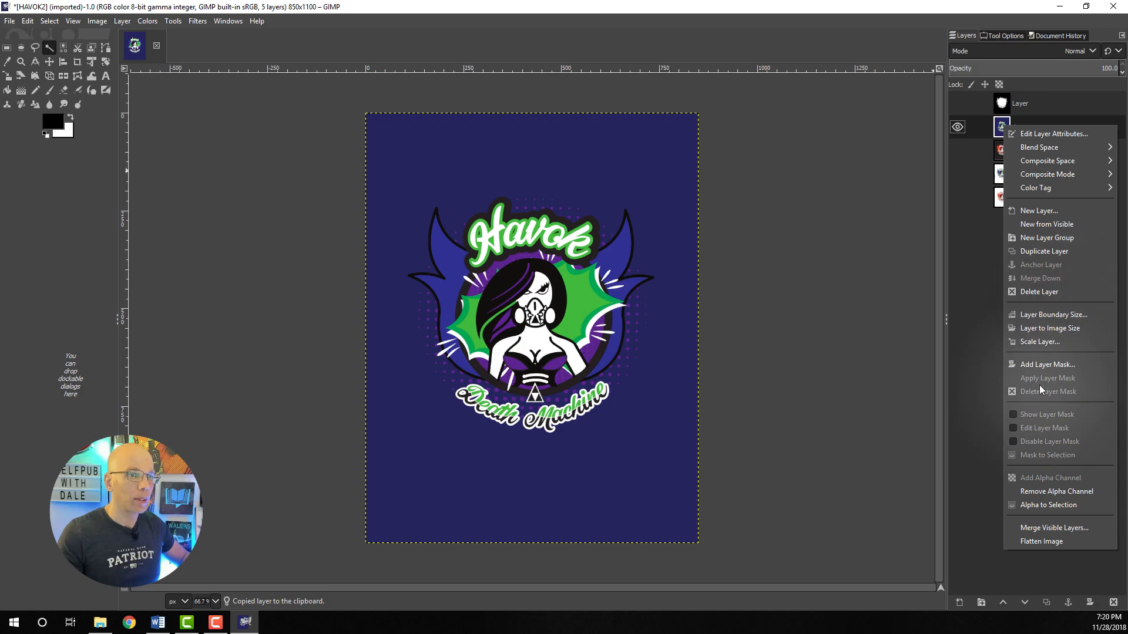
{"action": "left_click", "coordinate": [1048, 364]}
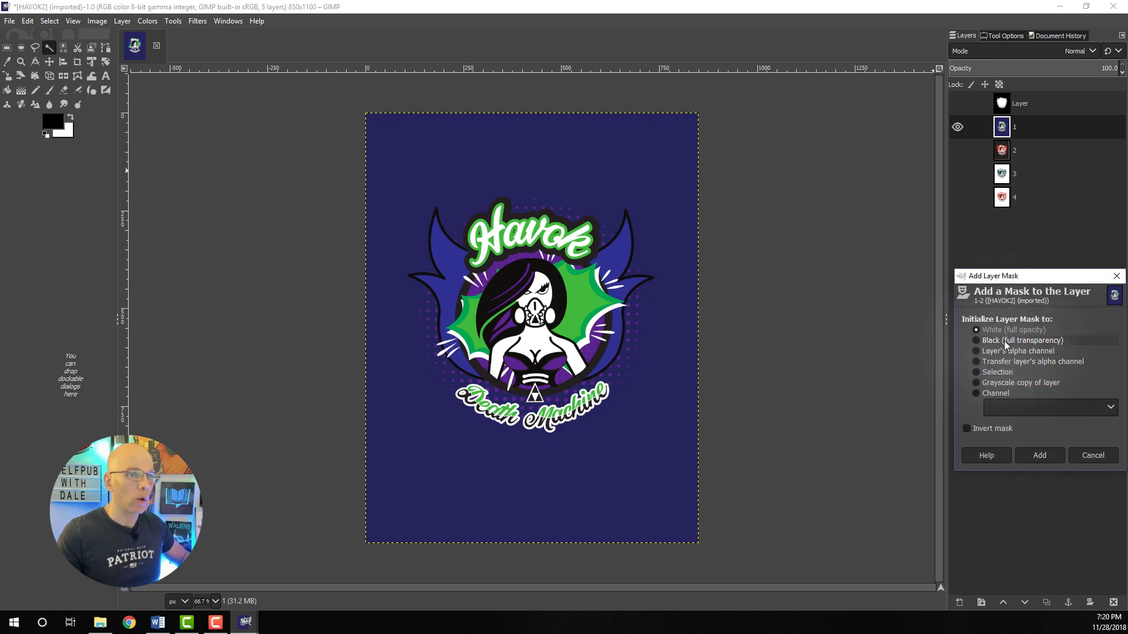
{"action": "left_click", "coordinate": [1039, 454]}
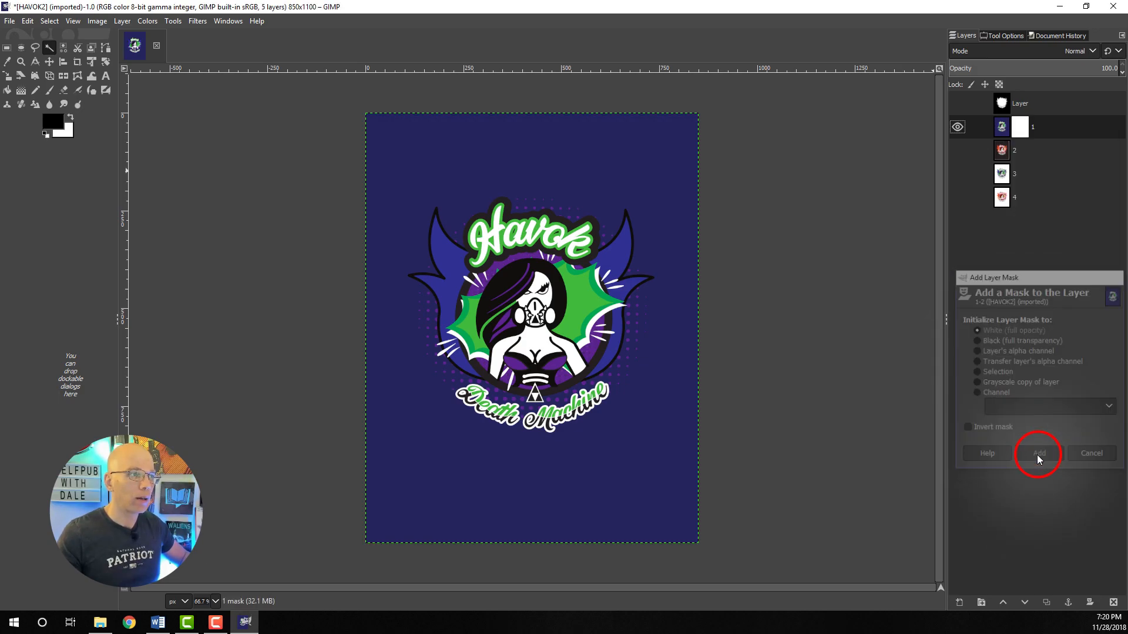
{"action": "left_click", "coordinate": [1038, 453]}
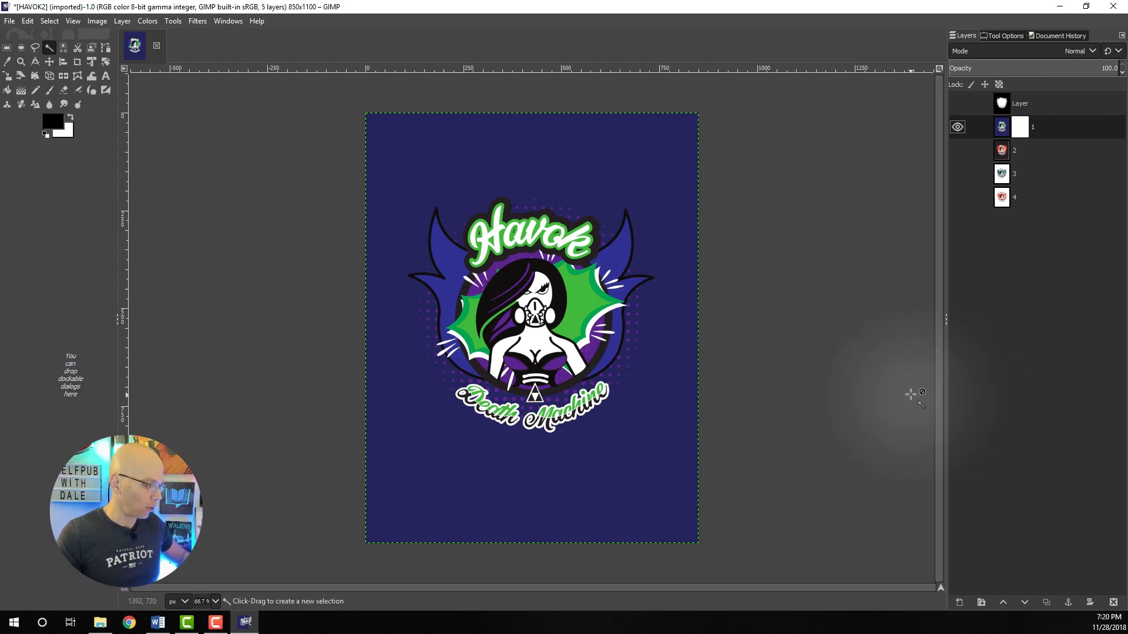
{"action": "key", "text": "ctrl+v"}
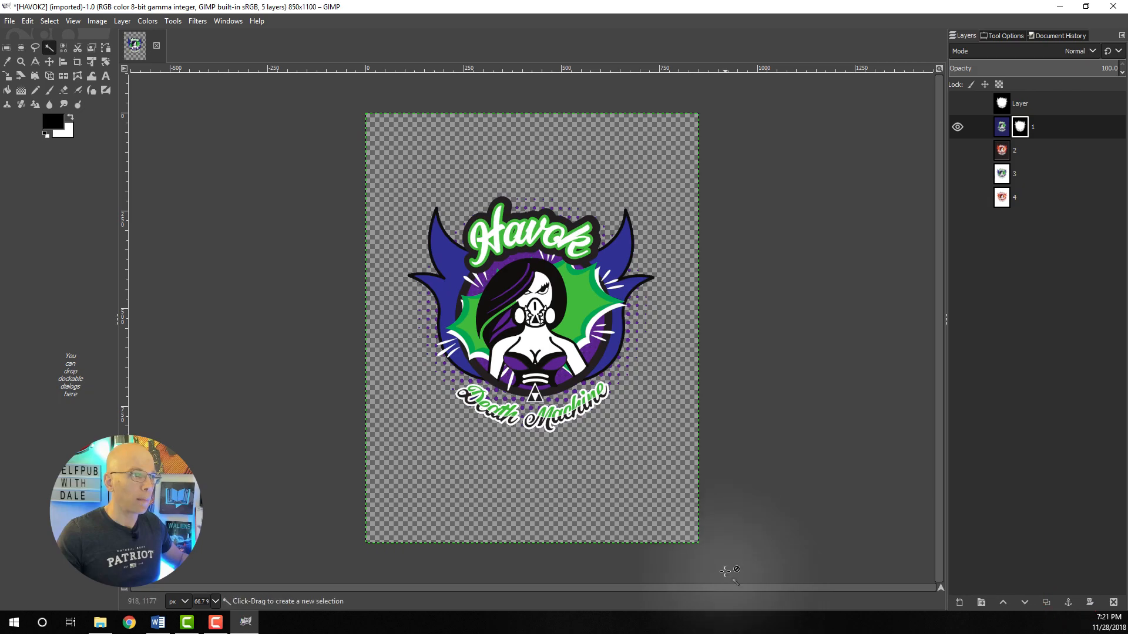
{"action": "right_click", "coordinate": [1019, 127]}
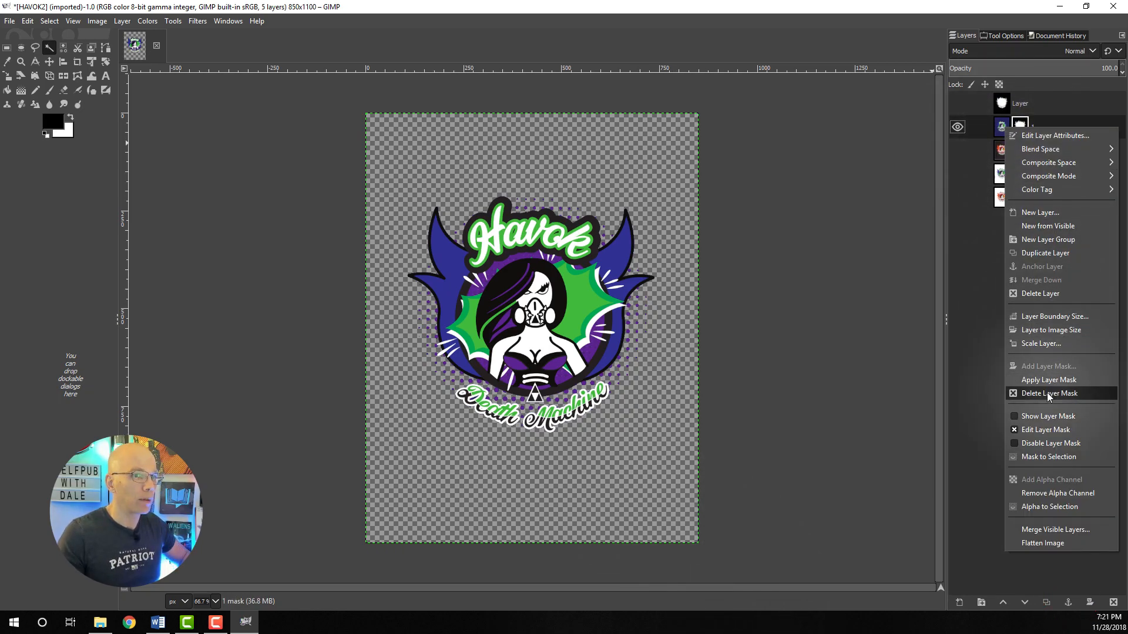
{"action": "left_click", "coordinate": [1049, 393]}
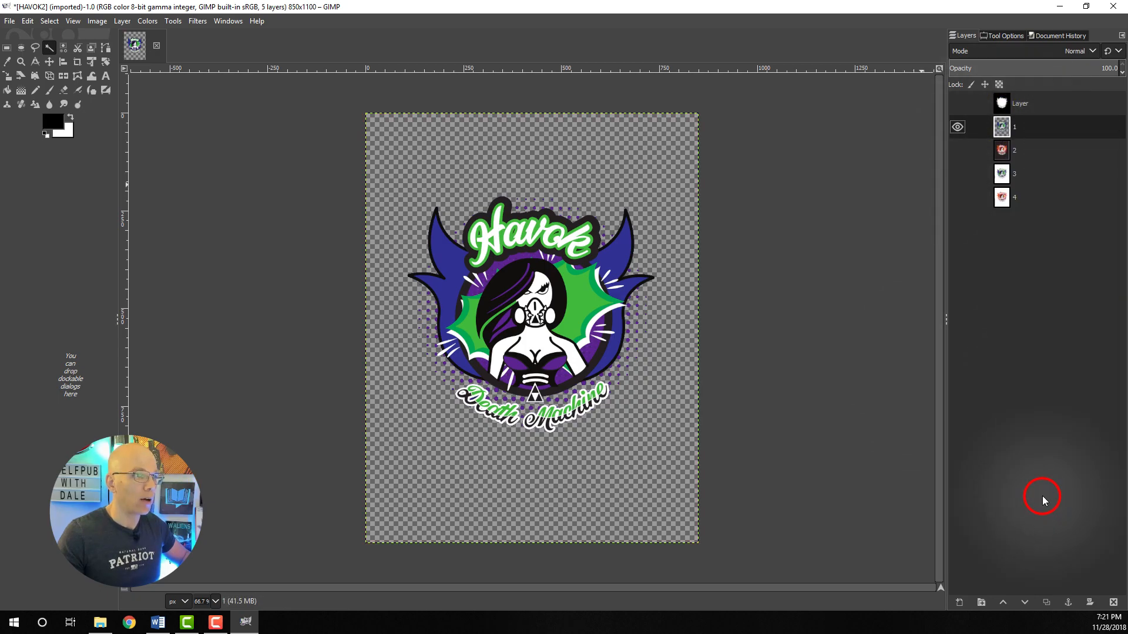
Crop the canvas to the logo selection, then select none.
{"action": "left_click", "coordinate": [97, 20]}
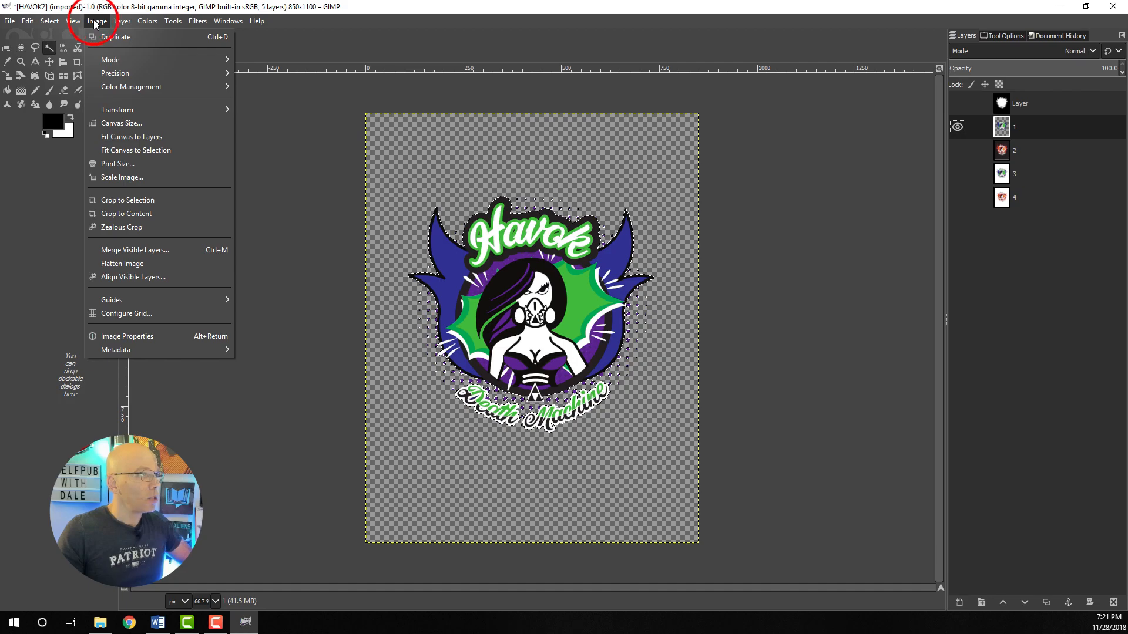
{"action": "mouse_move", "coordinate": [135, 150]}
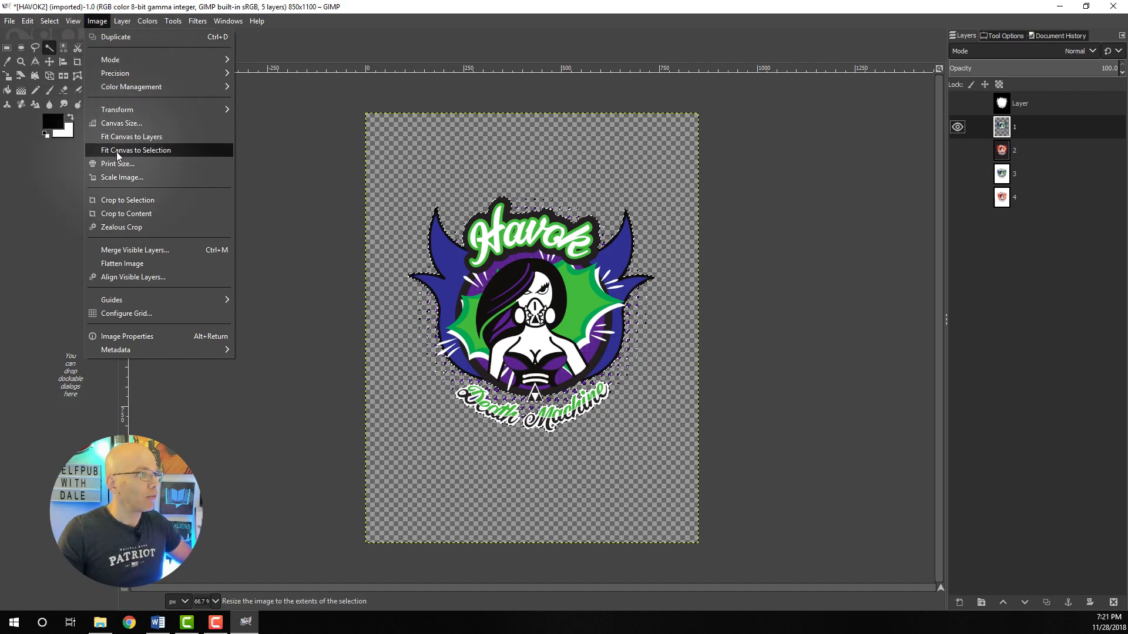
{"action": "left_click", "coordinate": [135, 149]}
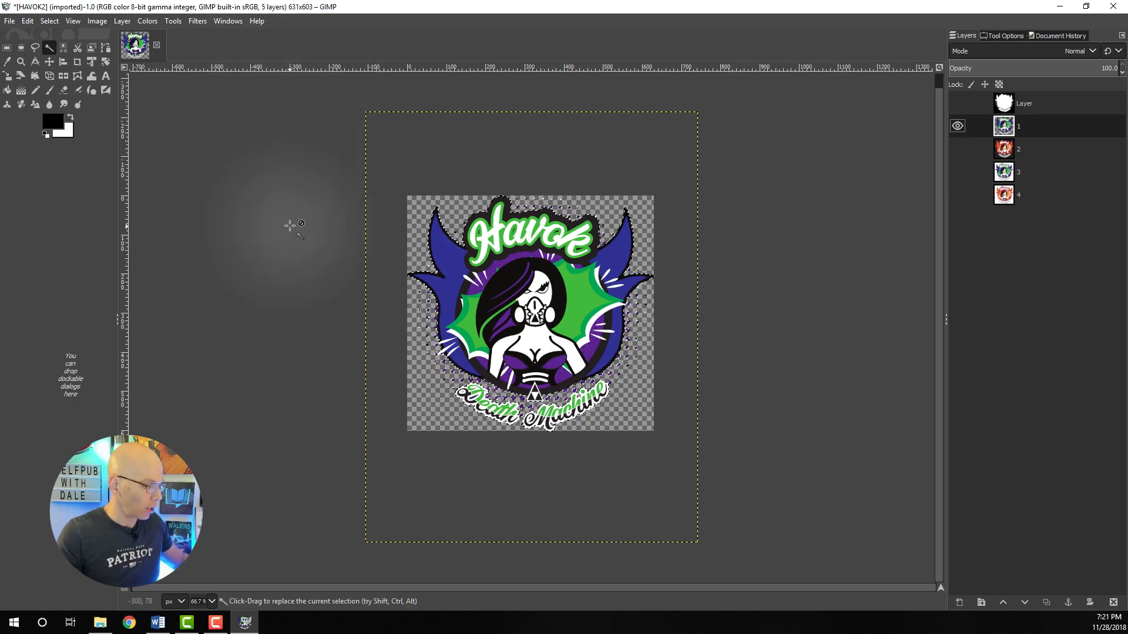
{"action": "key", "text": "ctrl+shift+a"}
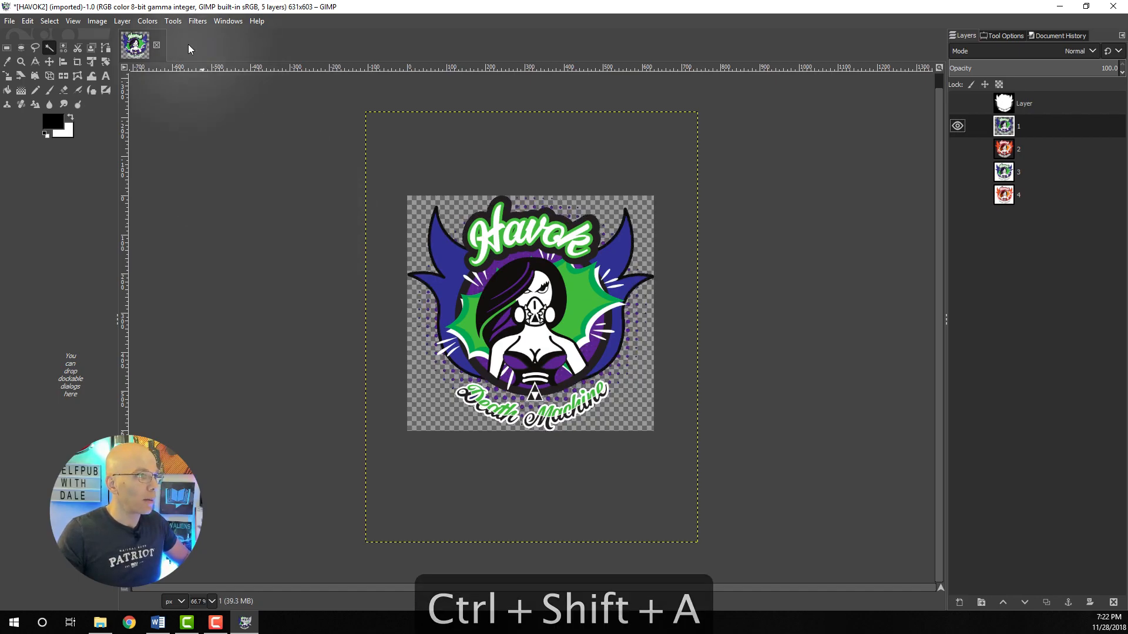
Set the canvas height to 631 px, centred, making a 631×631 square.
{"action": "left_click", "coordinate": [96, 20]}
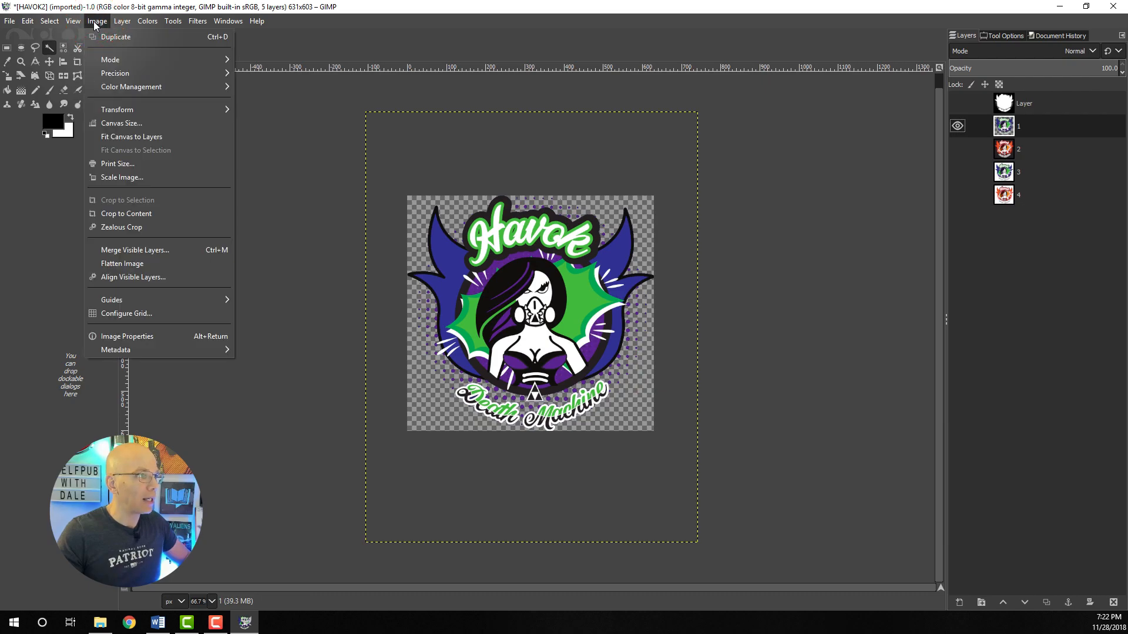
{"action": "left_click", "coordinate": [121, 123]}
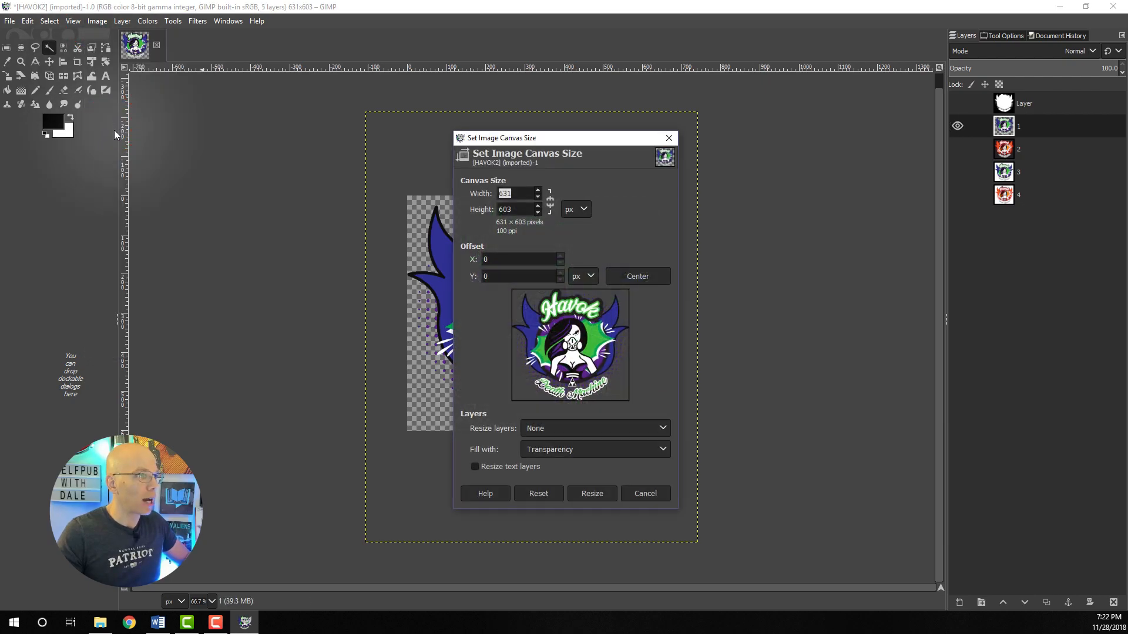
{"action": "mouse_move", "coordinate": [545, 209]}
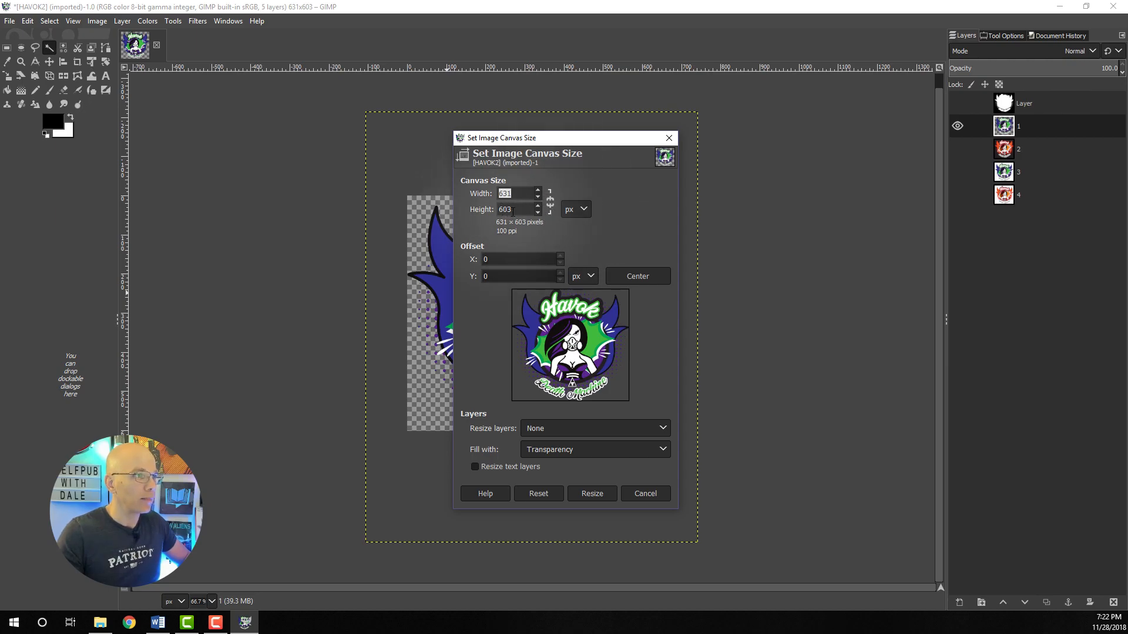
{"action": "key", "text": "Backspace"}
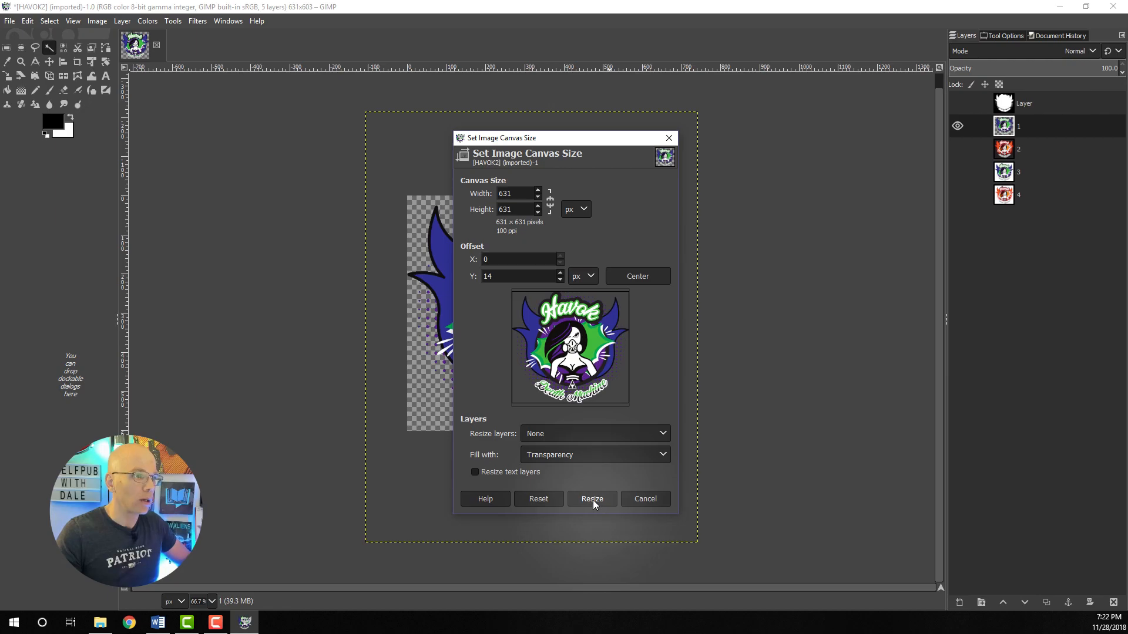
{"action": "left_click", "coordinate": [591, 499]}
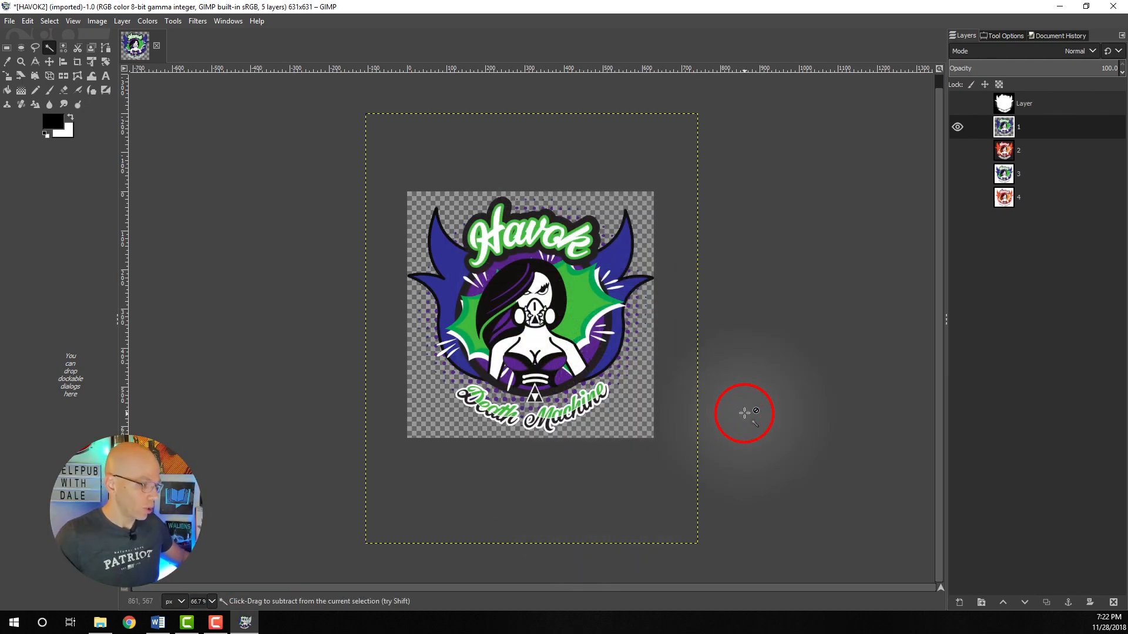
Export the image as havok 1.png into the Jessicka > Emotes folder.
{"action": "key", "text": "ctrl+shift+e"}
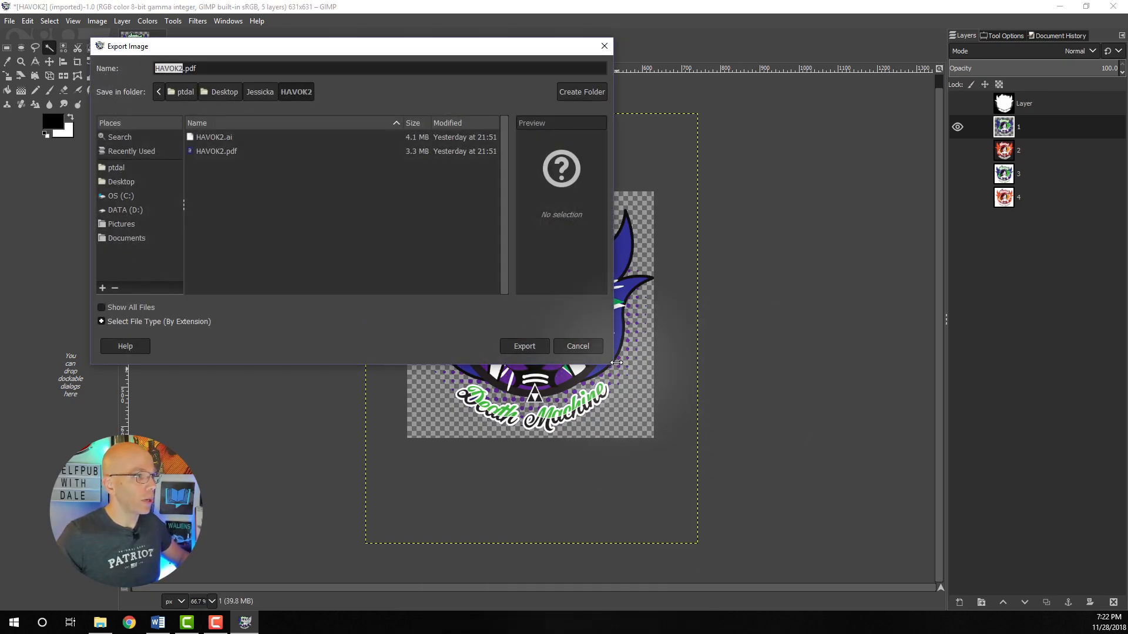
{"action": "left_click", "coordinate": [194, 68]}
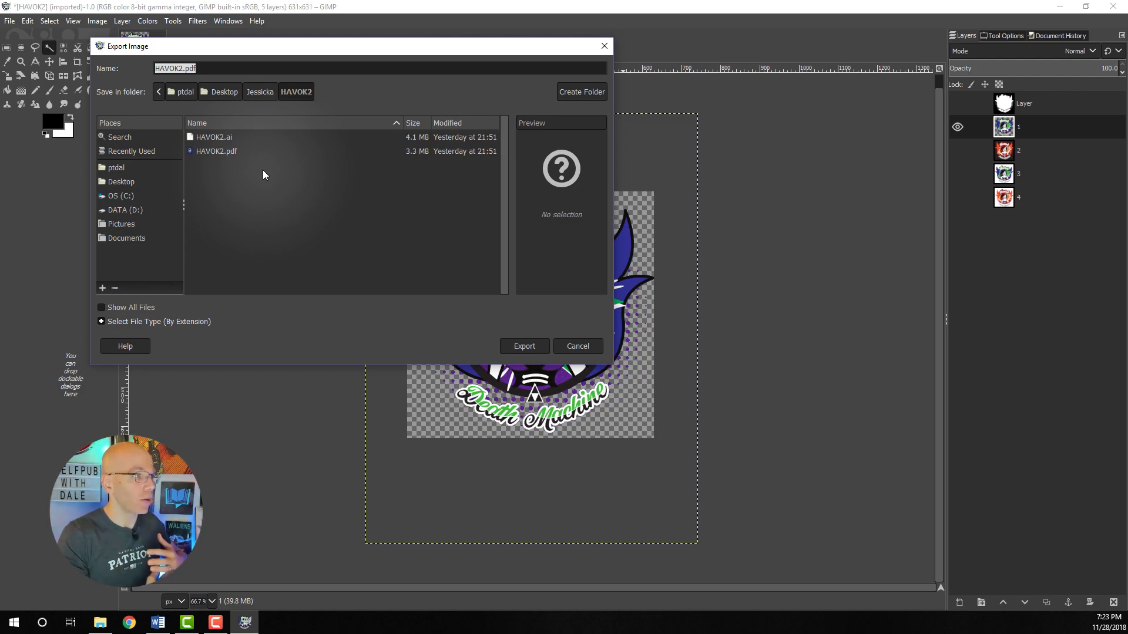
{"action": "type", "text": "havok 1"}
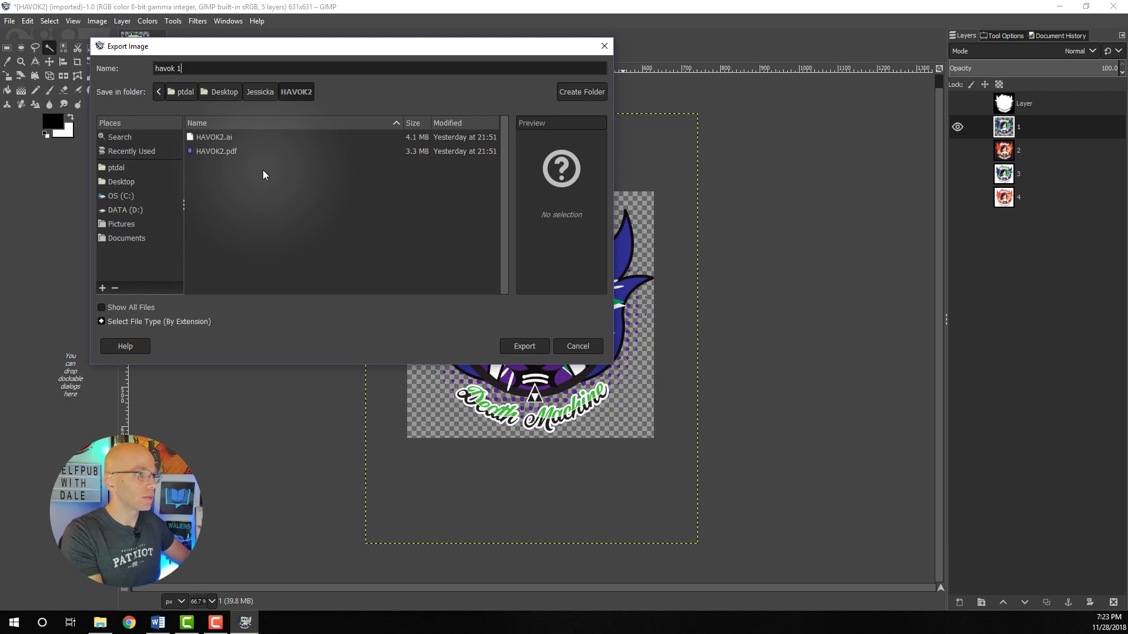
{"action": "type", "text": ".png"}
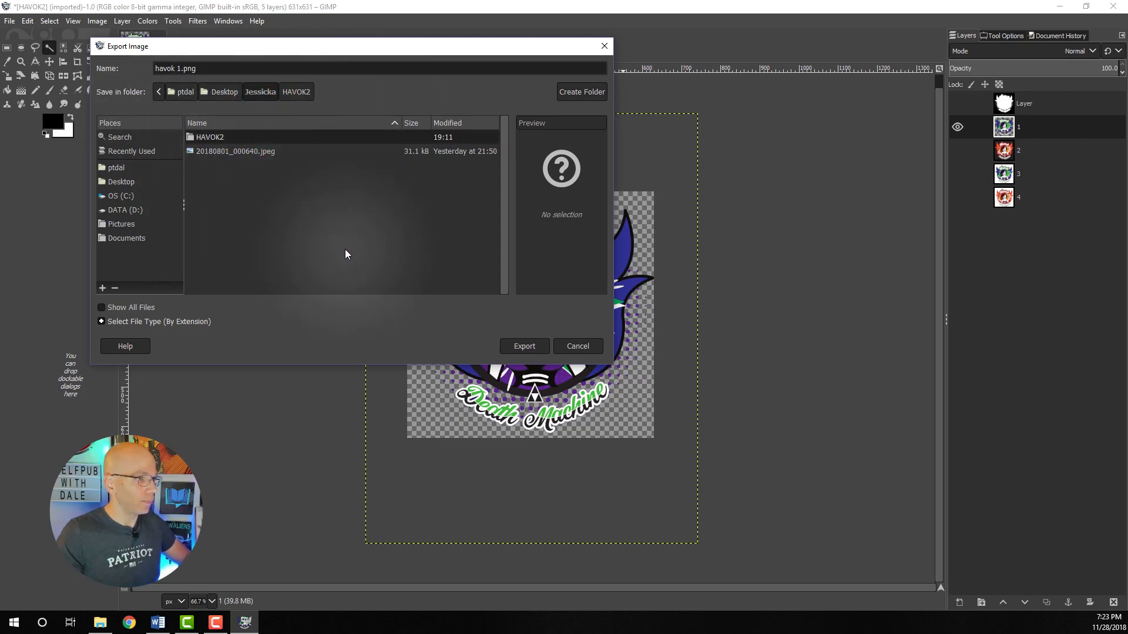
{"action": "left_click", "coordinate": [581, 91]}
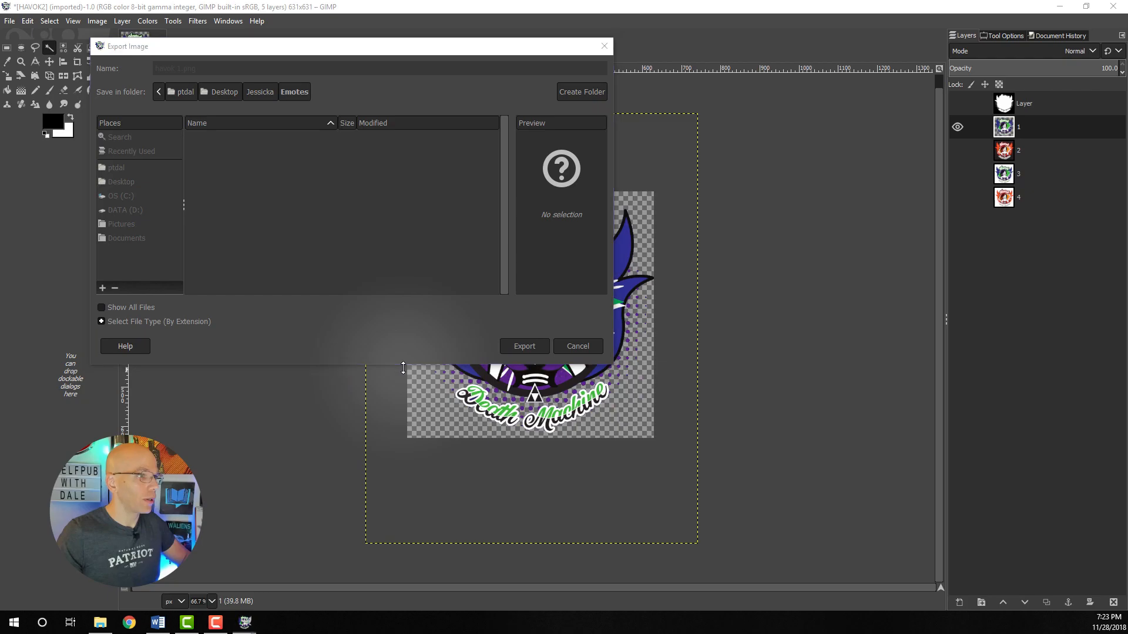
{"action": "left_click", "coordinate": [523, 346]}
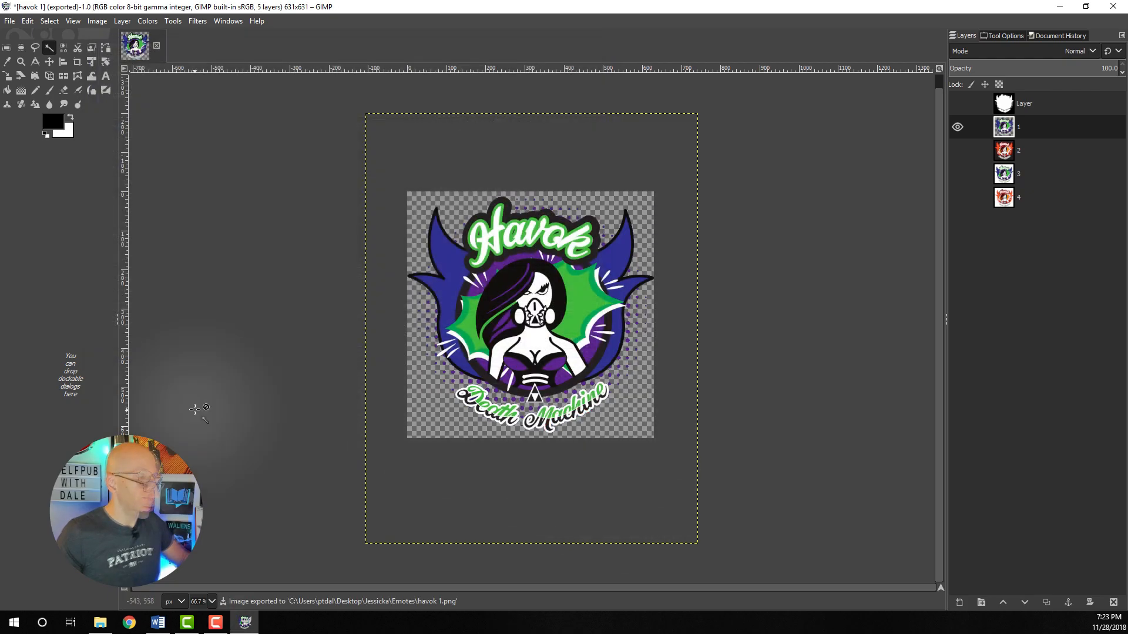
Save the project as havok 1.xcf in Desktop > Jessicka > Emotes.
{"action": "key", "text": "ctrl+s"}
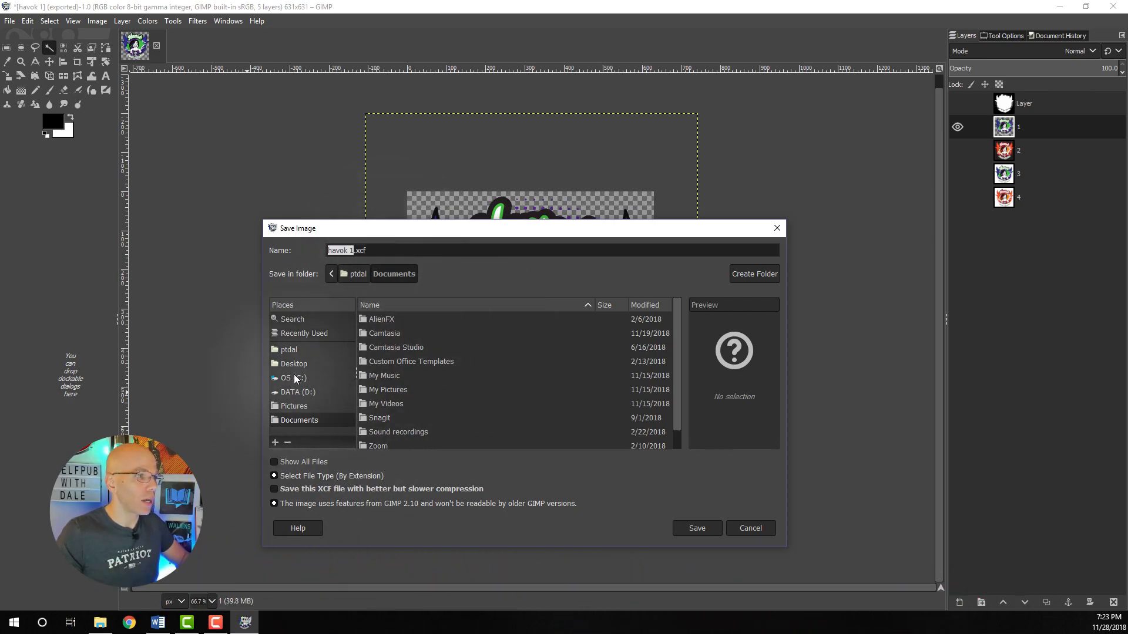
{"action": "left_click", "coordinate": [293, 363]}
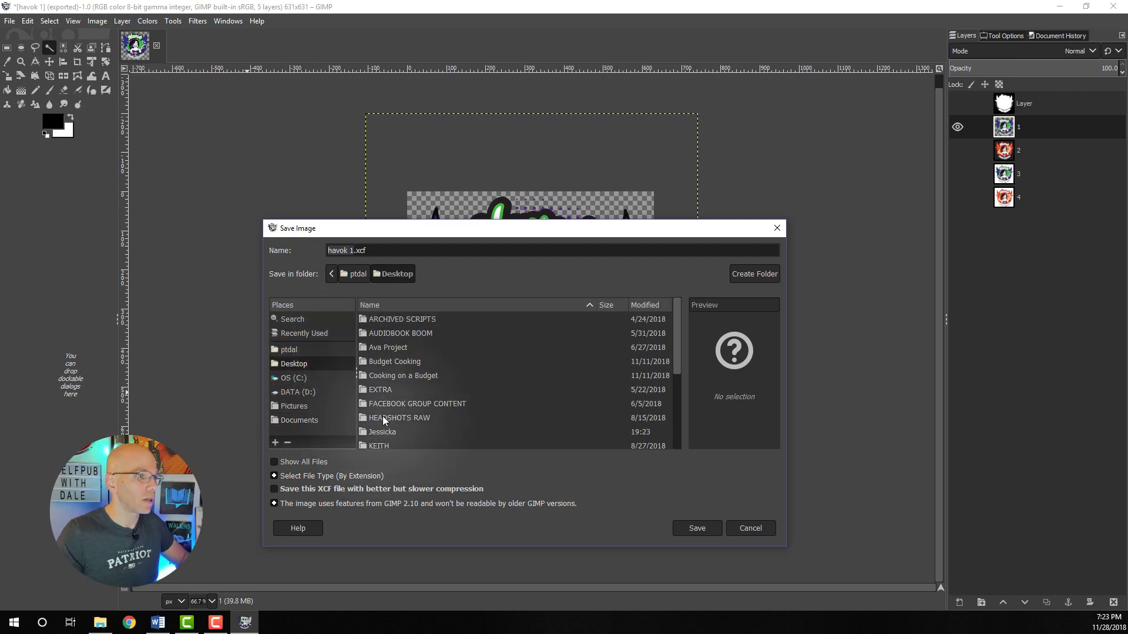
{"action": "double_click", "coordinate": [382, 432]}
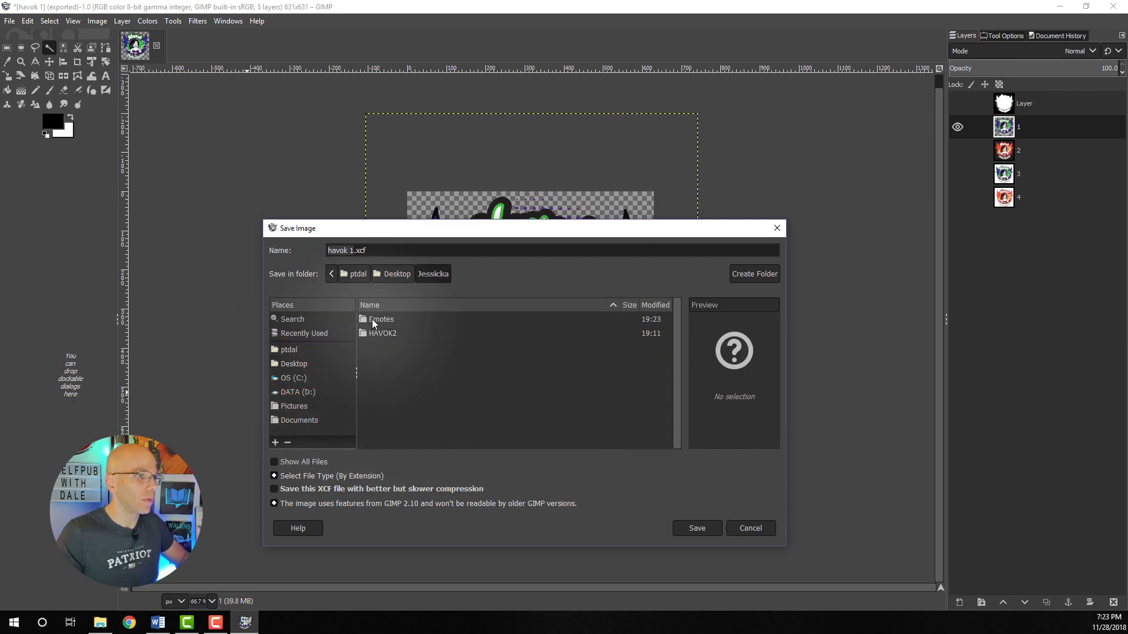
{"action": "double_click", "coordinate": [382, 319]}
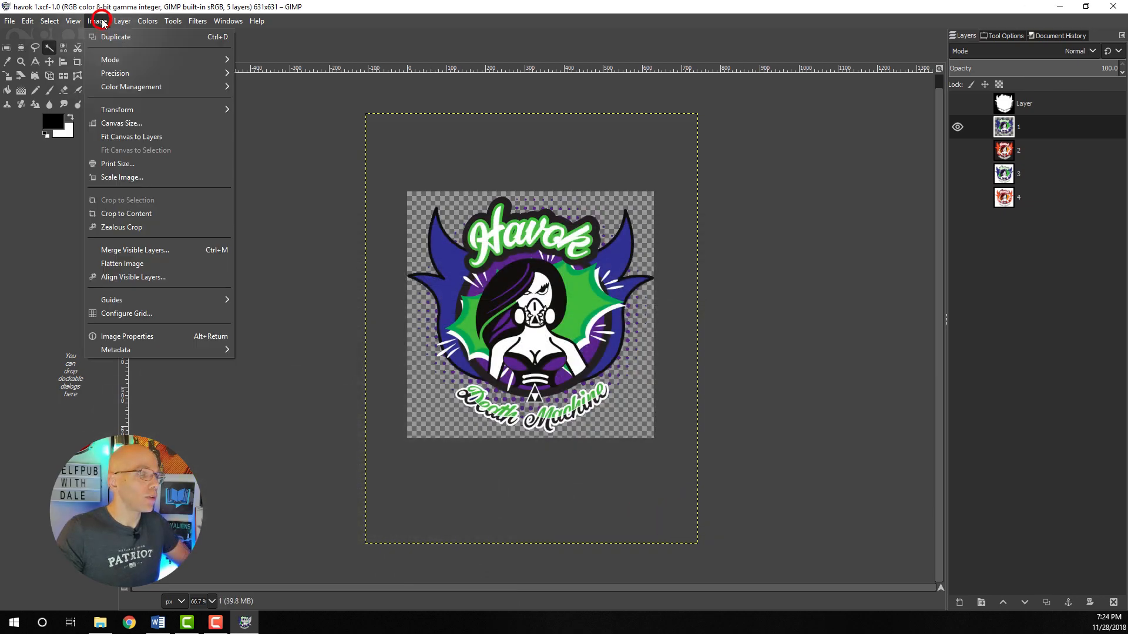
{"action": "mouse_move", "coordinate": [122, 177]}
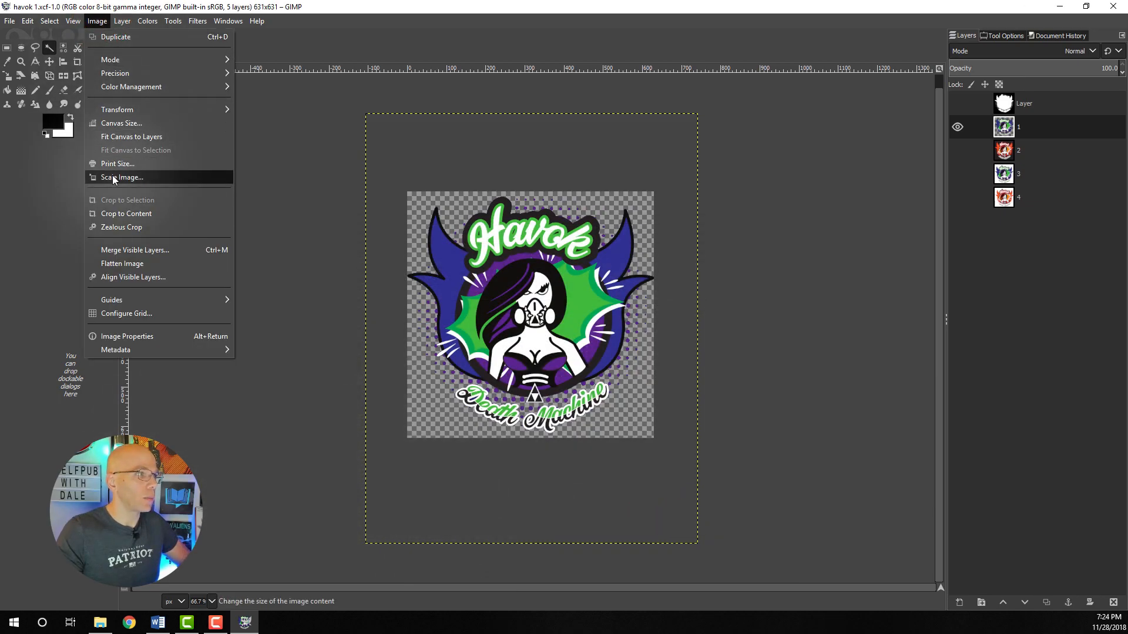
Scale the image to 112×112 px and export it as havok 112.png.
{"action": "left_click", "coordinate": [123, 177]}
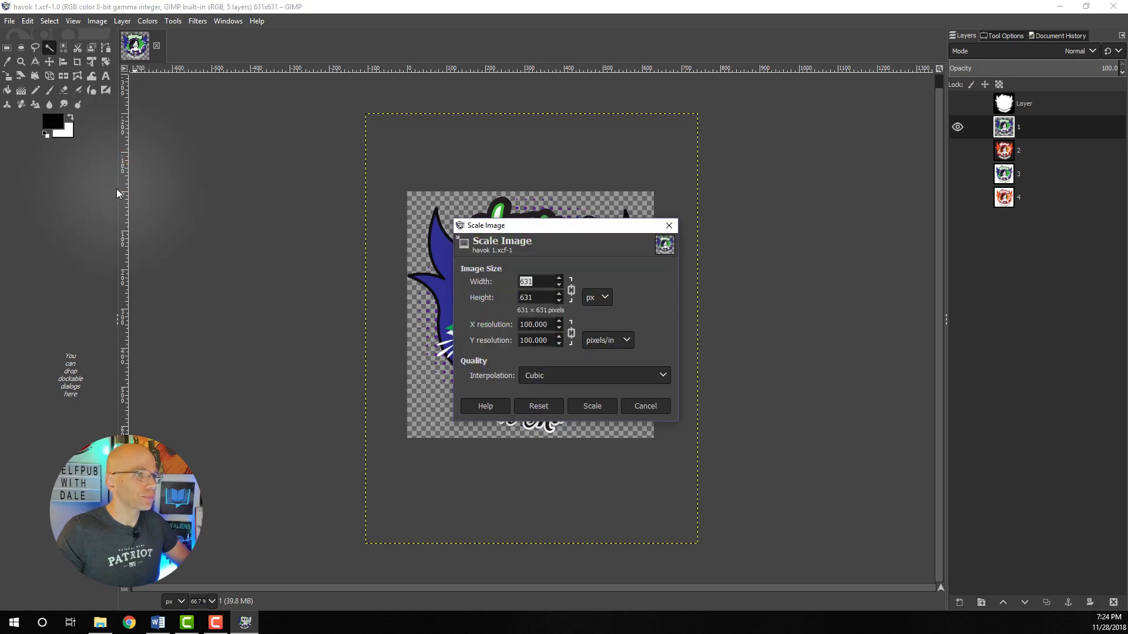
{"action": "mouse_move", "coordinate": [457, 285]}
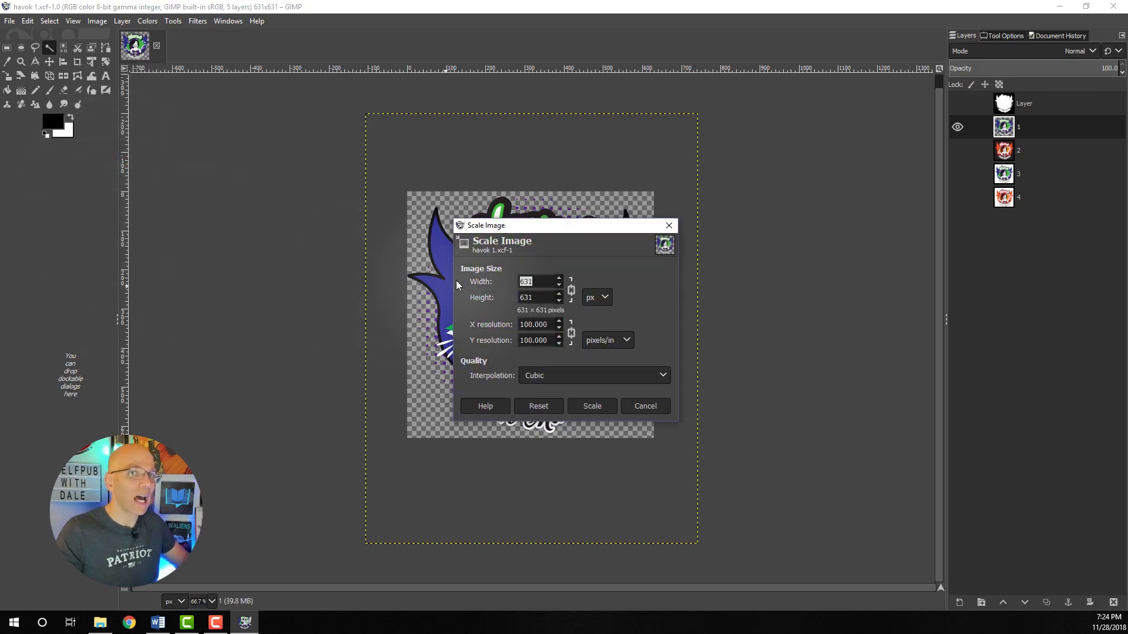
{"action": "type", "text": "112"}
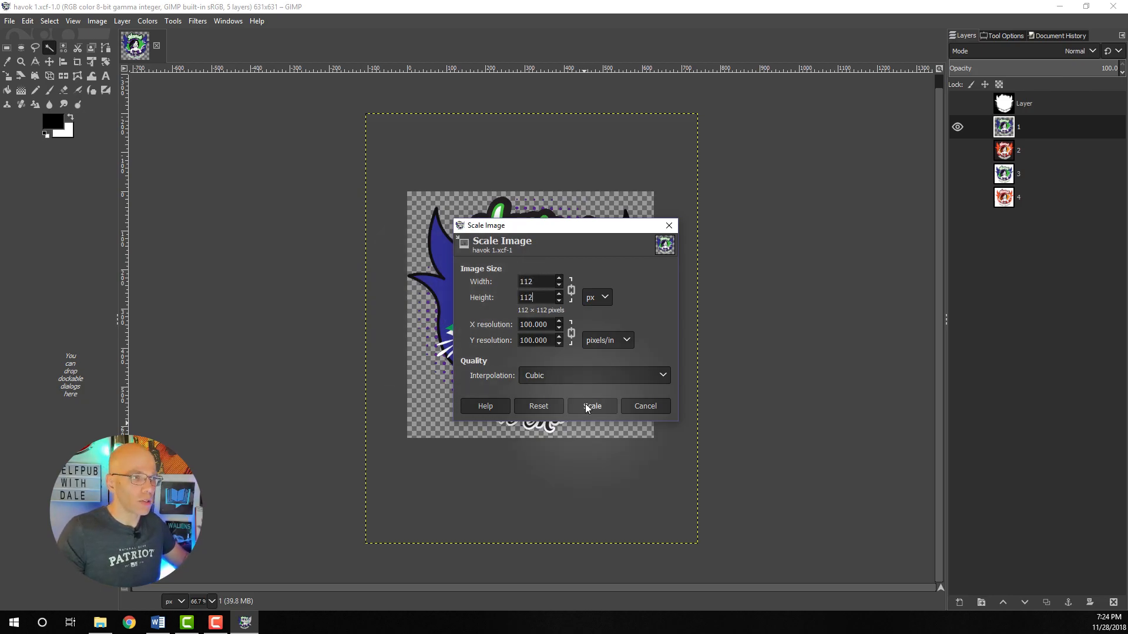
{"action": "left_click", "coordinate": [591, 405]}
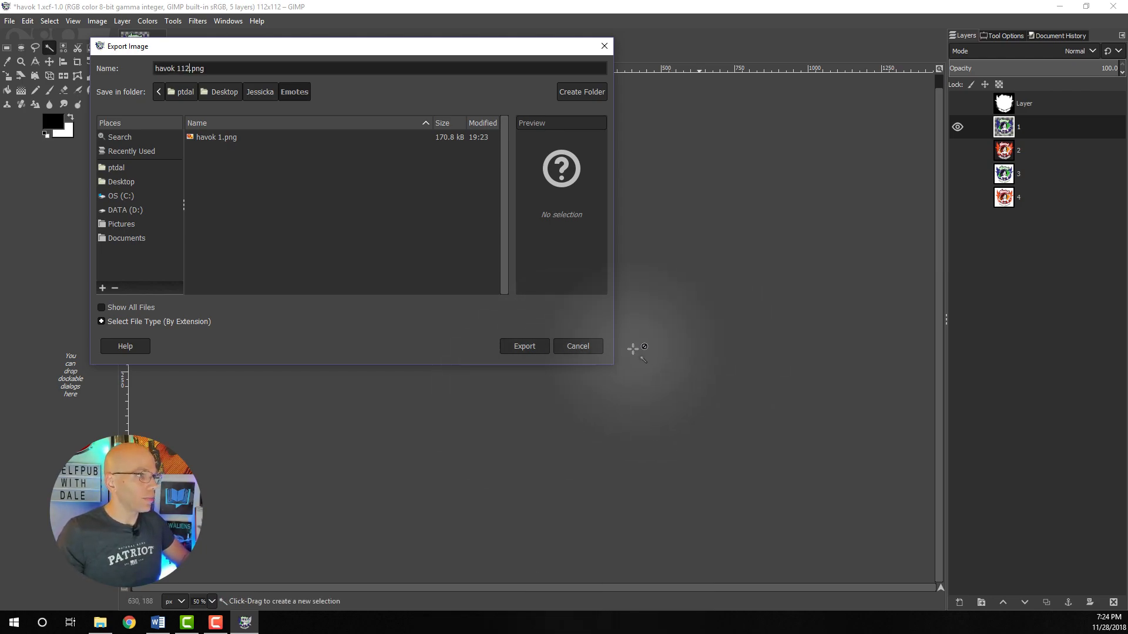
{"action": "left_click", "coordinate": [525, 346]}
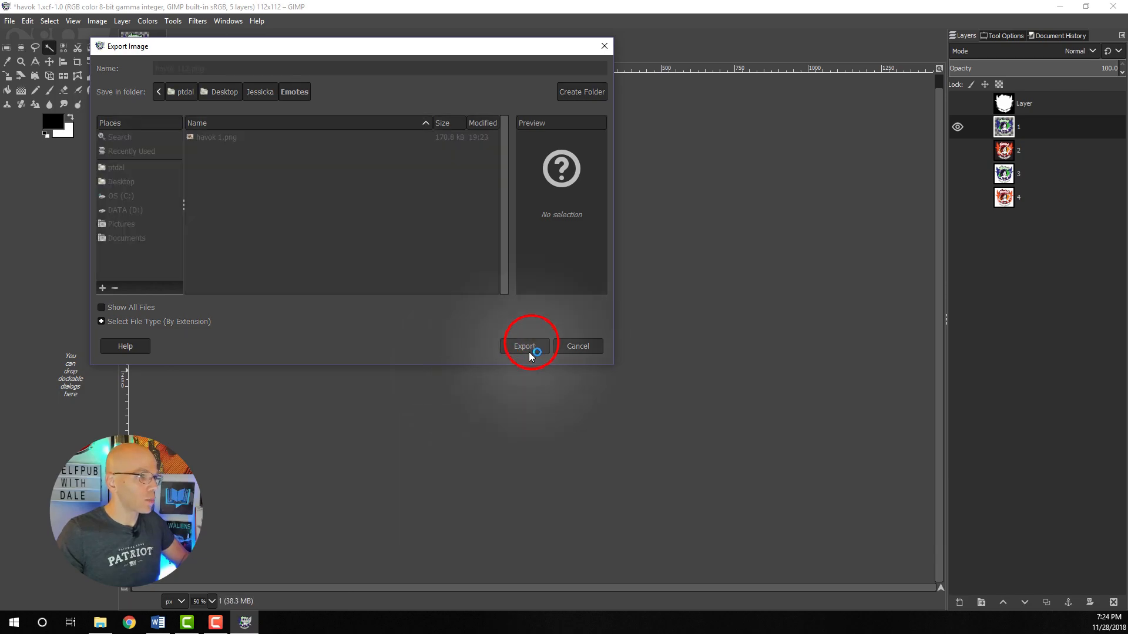
{"action": "left_click", "coordinate": [525, 346]}
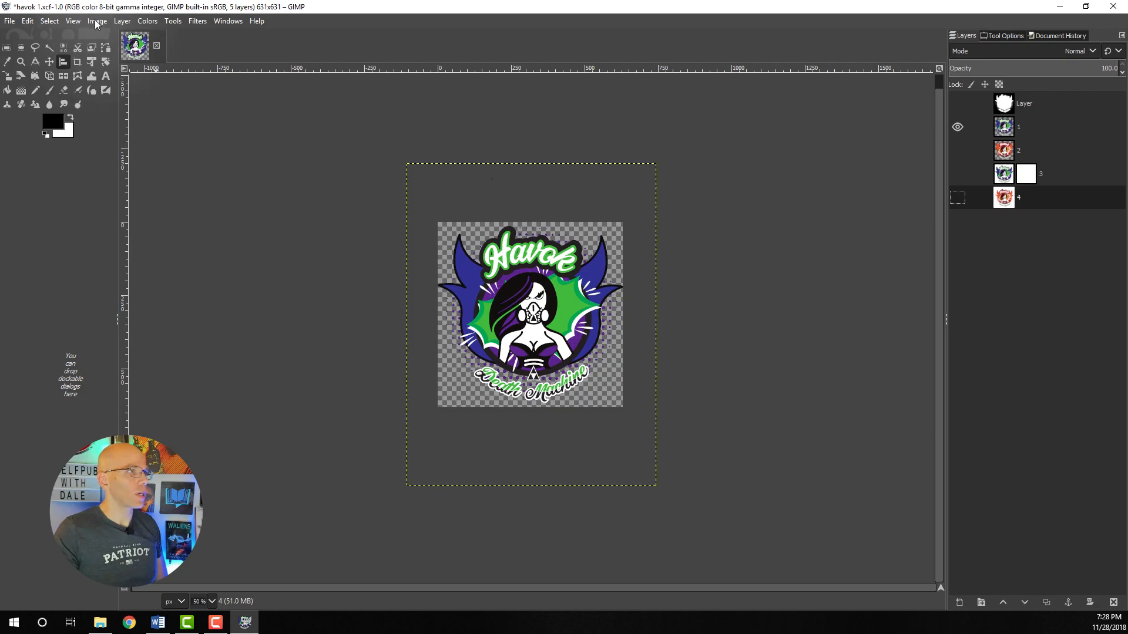
Scale the image down to 56 × 56 px.
{"action": "left_click", "coordinate": [96, 20]}
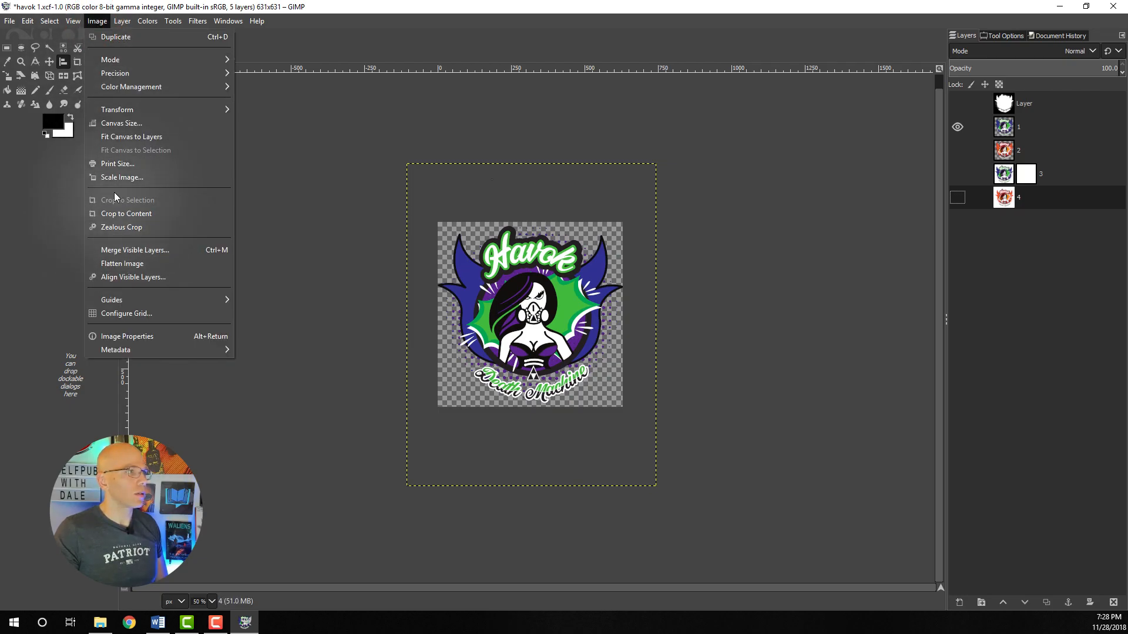
{"action": "left_click", "coordinate": [122, 176]}
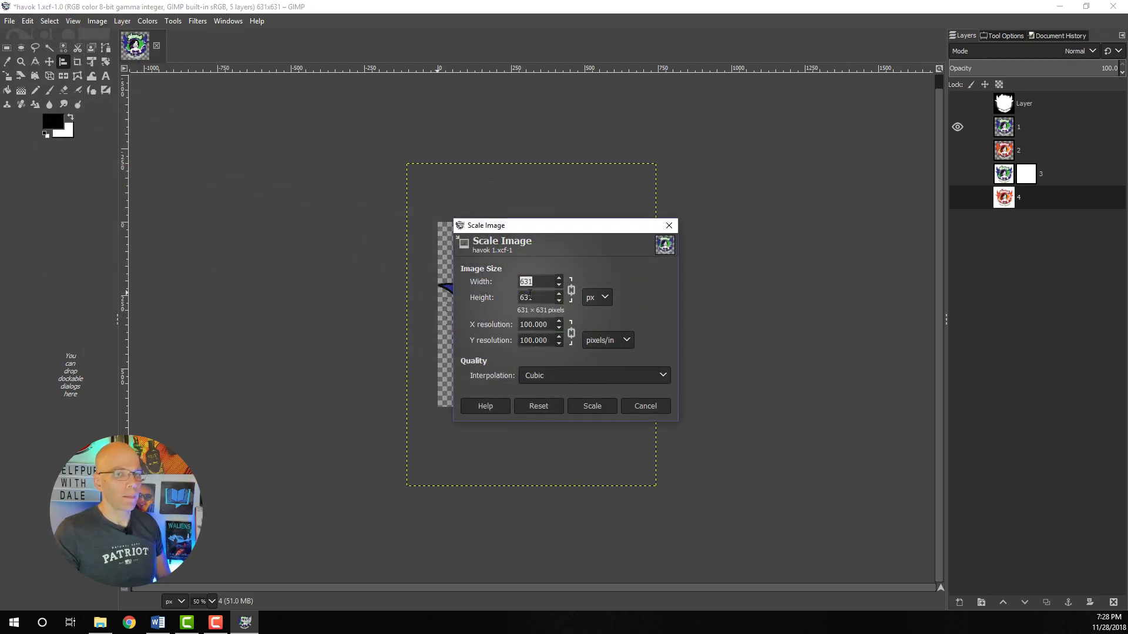
{"action": "type", "text": "56"}
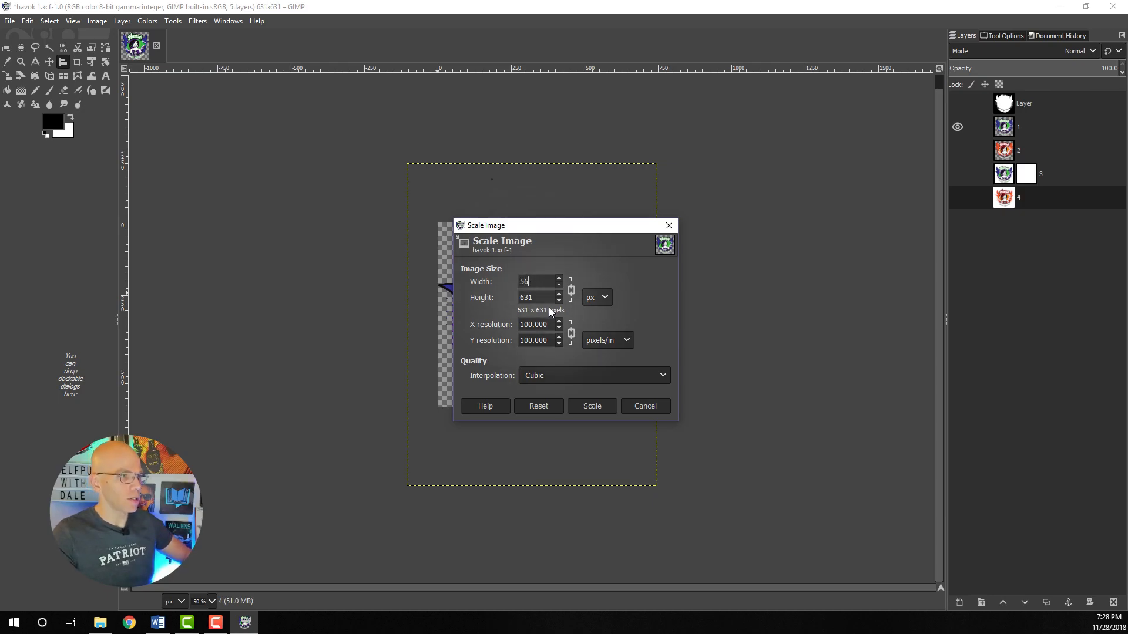
{"action": "left_click", "coordinate": [592, 406]}
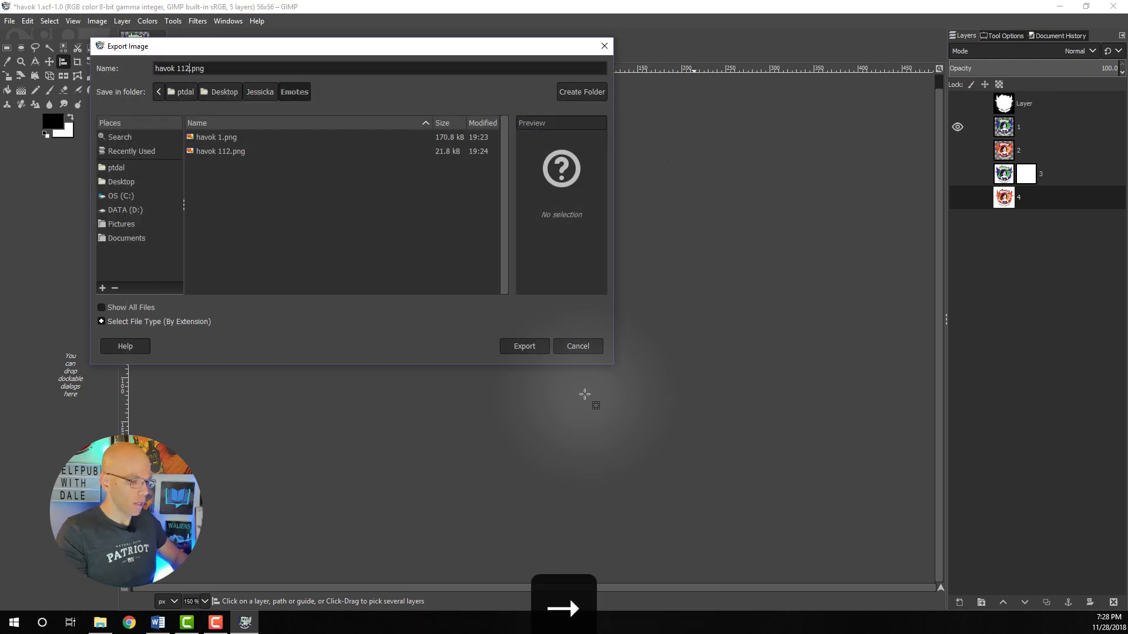
Export the scaled image as havok 56.png in the Emotes folder.
{"action": "key", "text": "Backspace"}
{"action": "type", "text": "56"}
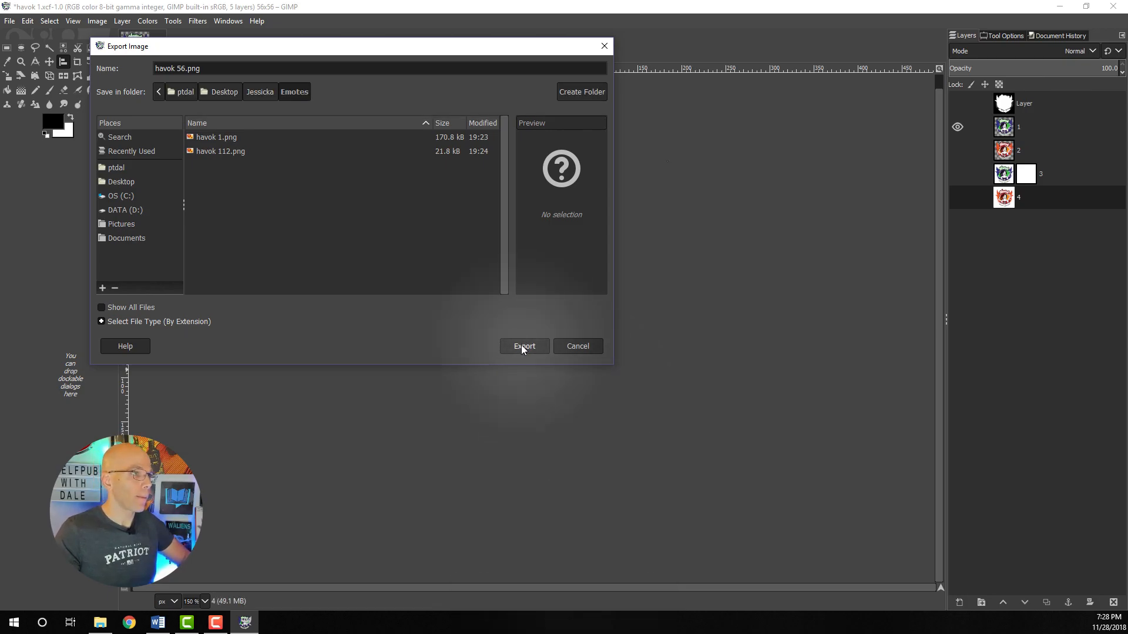
{"action": "left_click", "coordinate": [524, 346]}
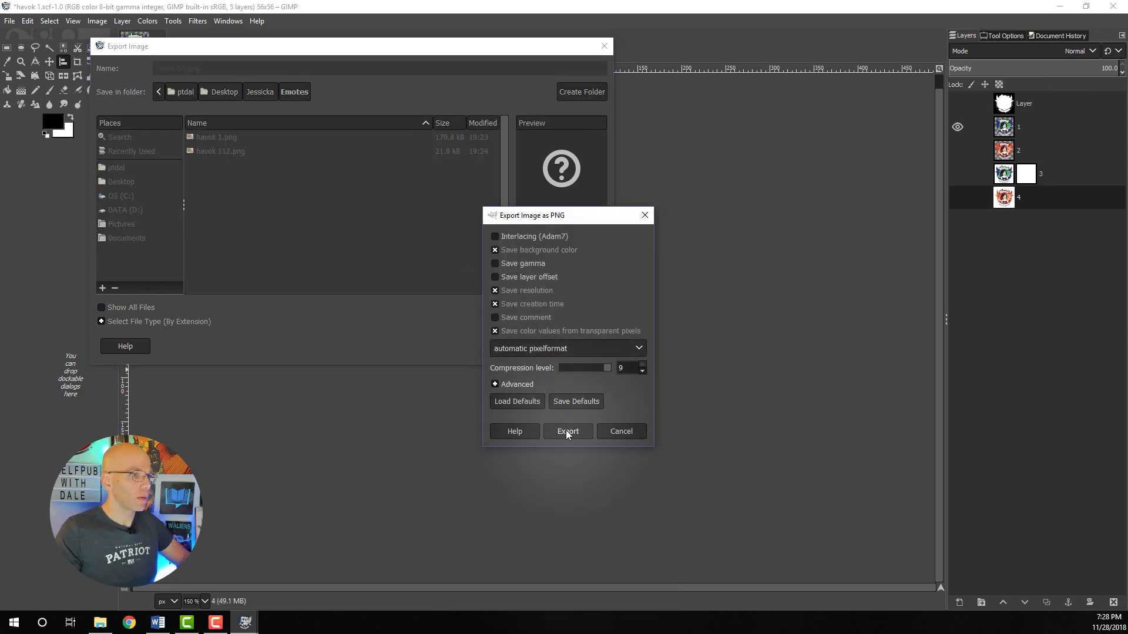
{"action": "left_click", "coordinate": [567, 430]}
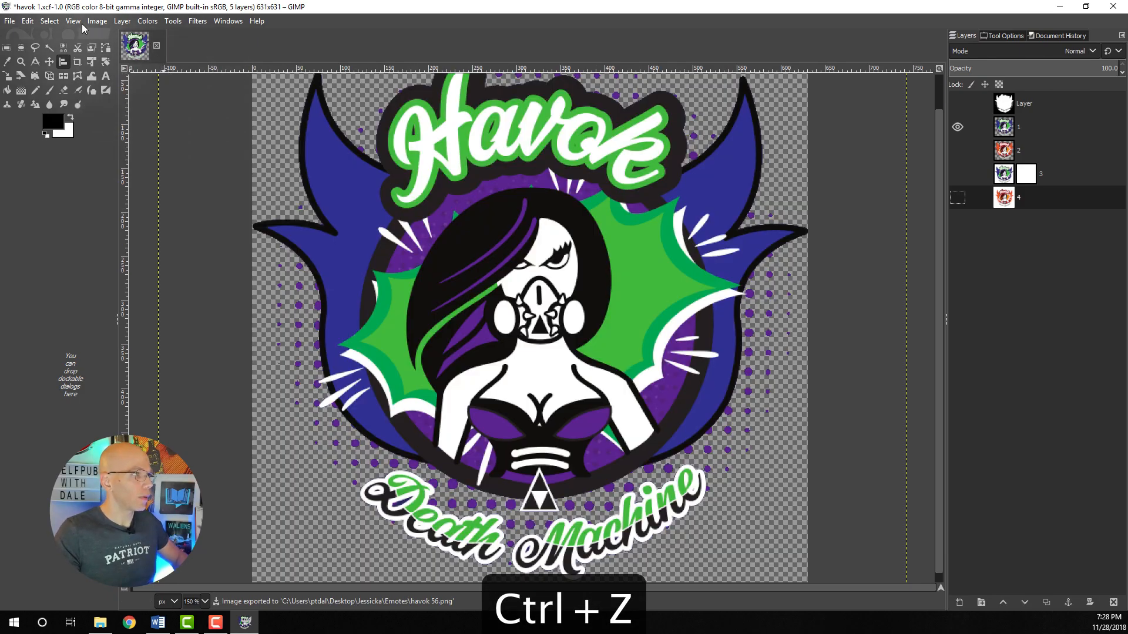
Scale the image to 28 × 28 pixels with the width–height chain linked.
{"action": "left_click", "coordinate": [97, 20]}
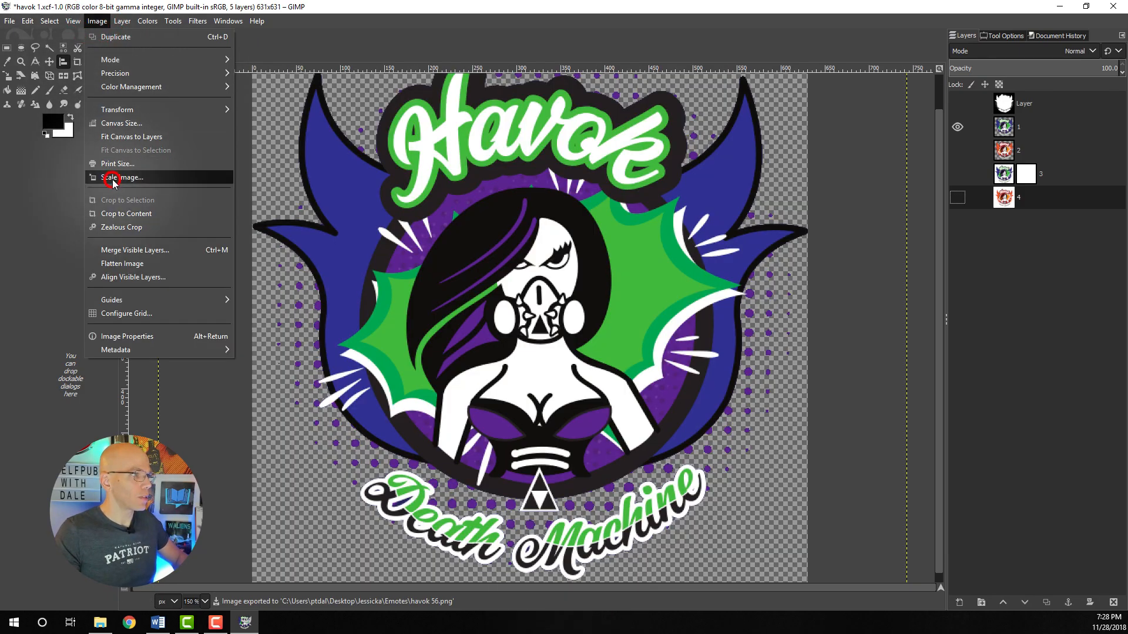
{"action": "left_click", "coordinate": [128, 177]}
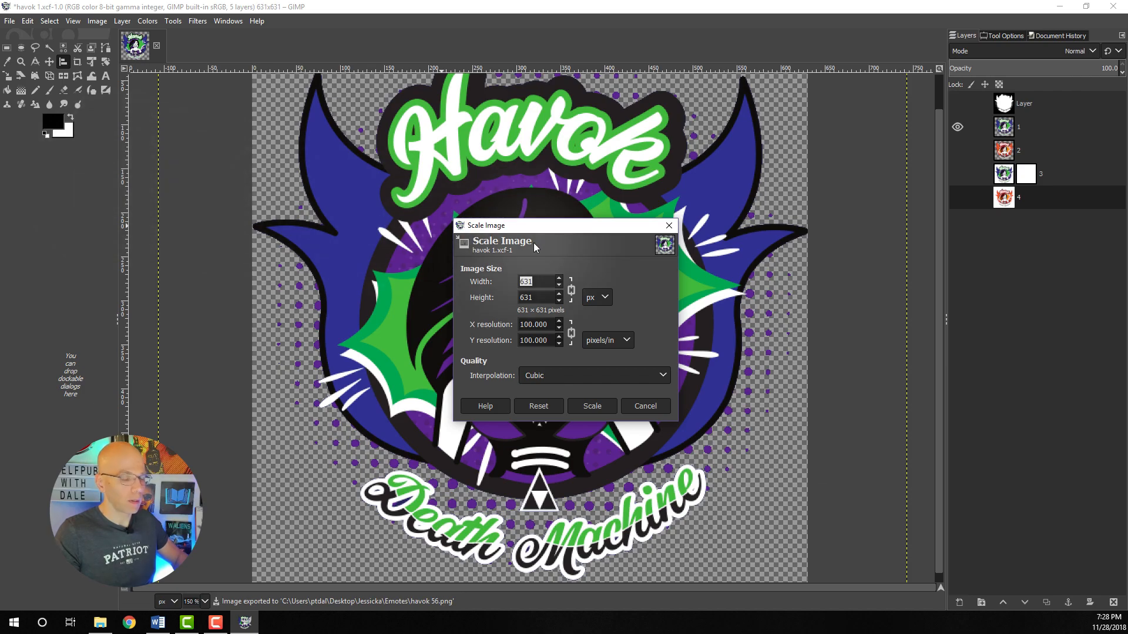
{"action": "type", "text": "28"}
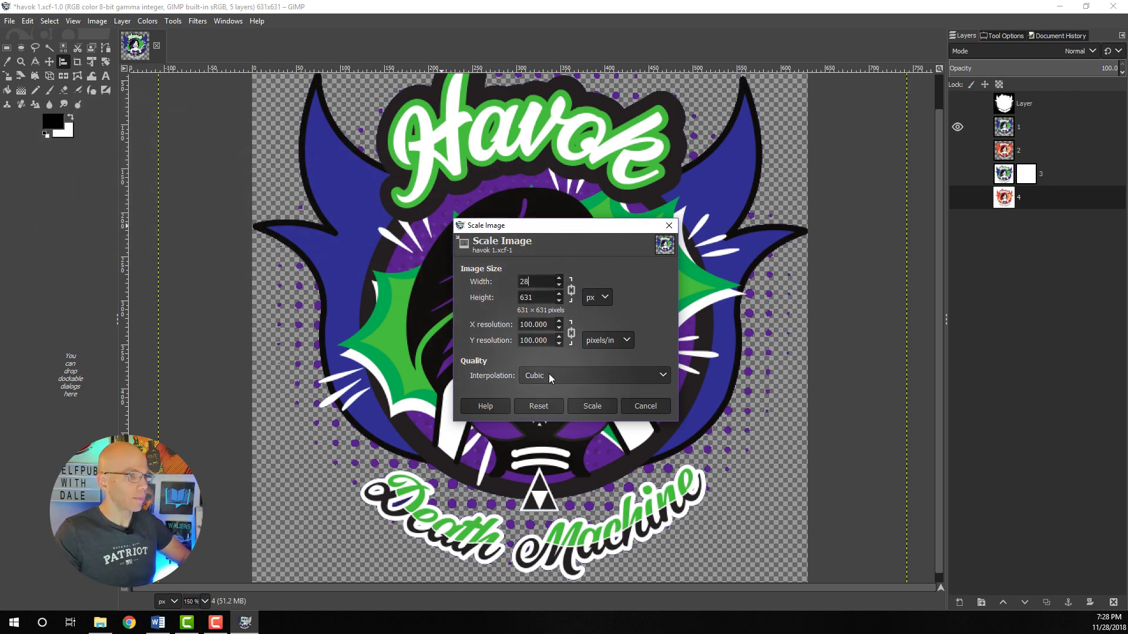
{"action": "left_click", "coordinate": [592, 405]}
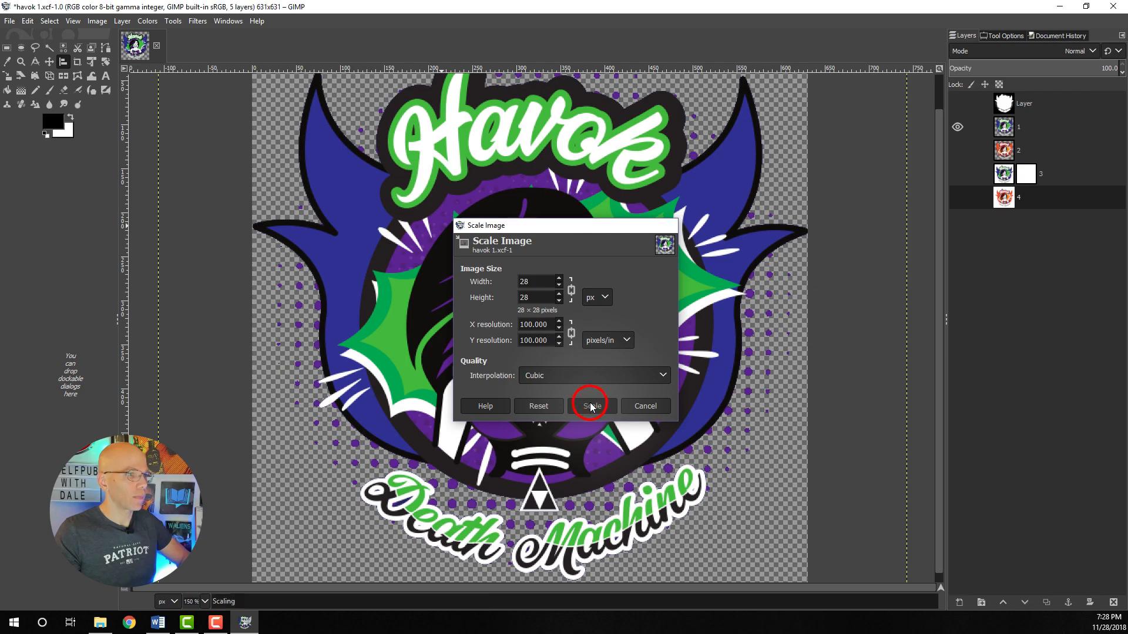
{"action": "left_click", "coordinate": [592, 406]}
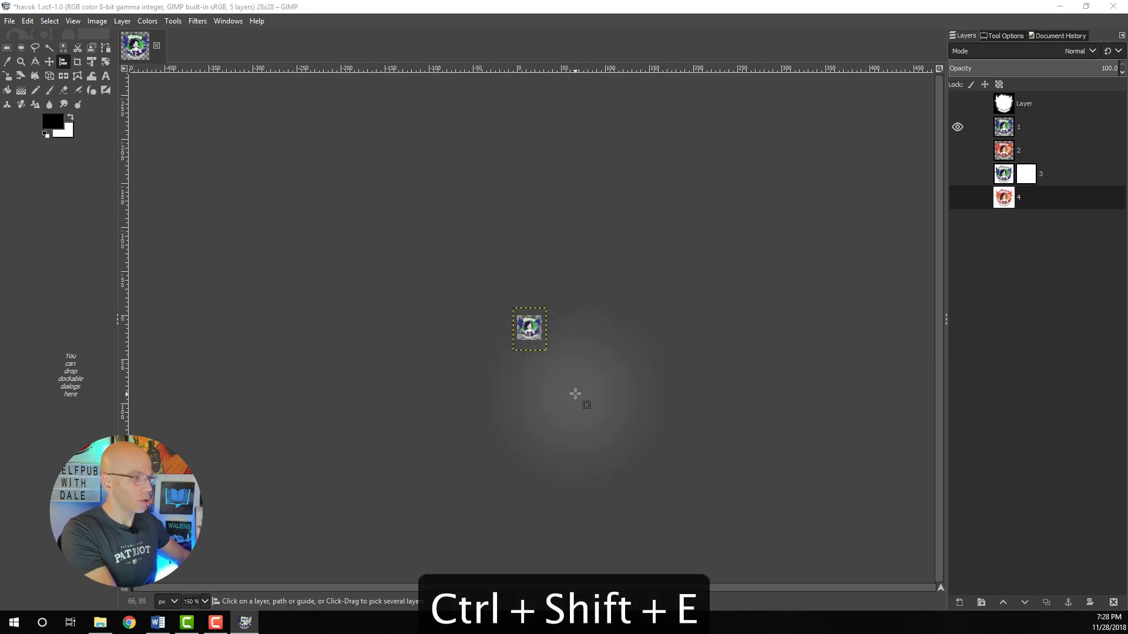
Export the 28 px image as havok 28.png into the Emotes folder.
{"action": "key", "text": "ctrl+shift+e"}
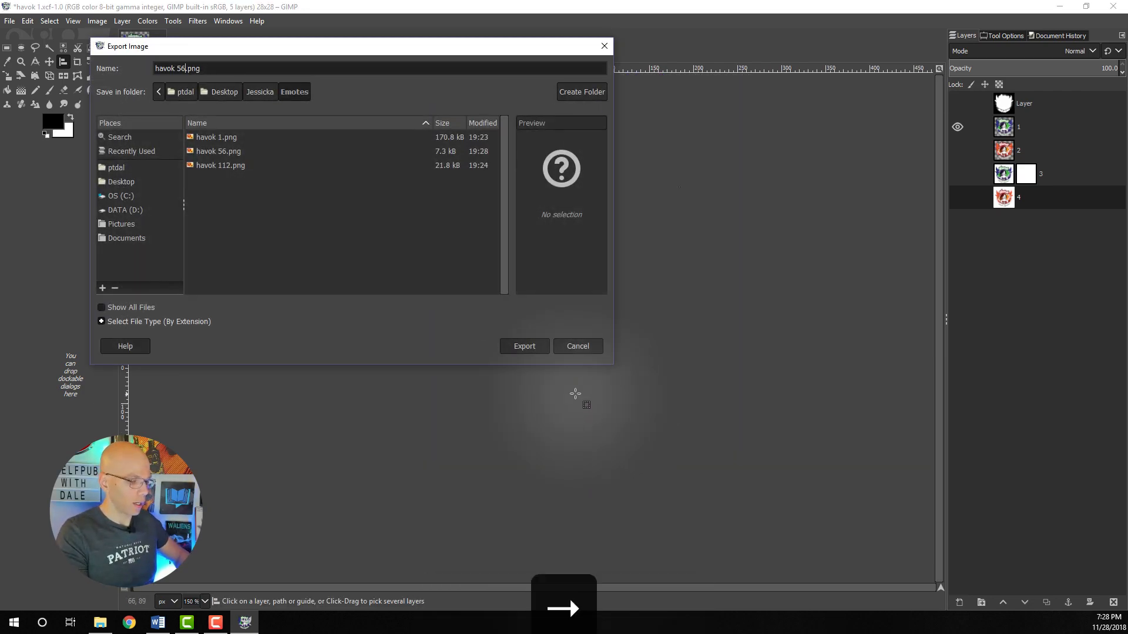
{"action": "key", "text": "Backspace"}
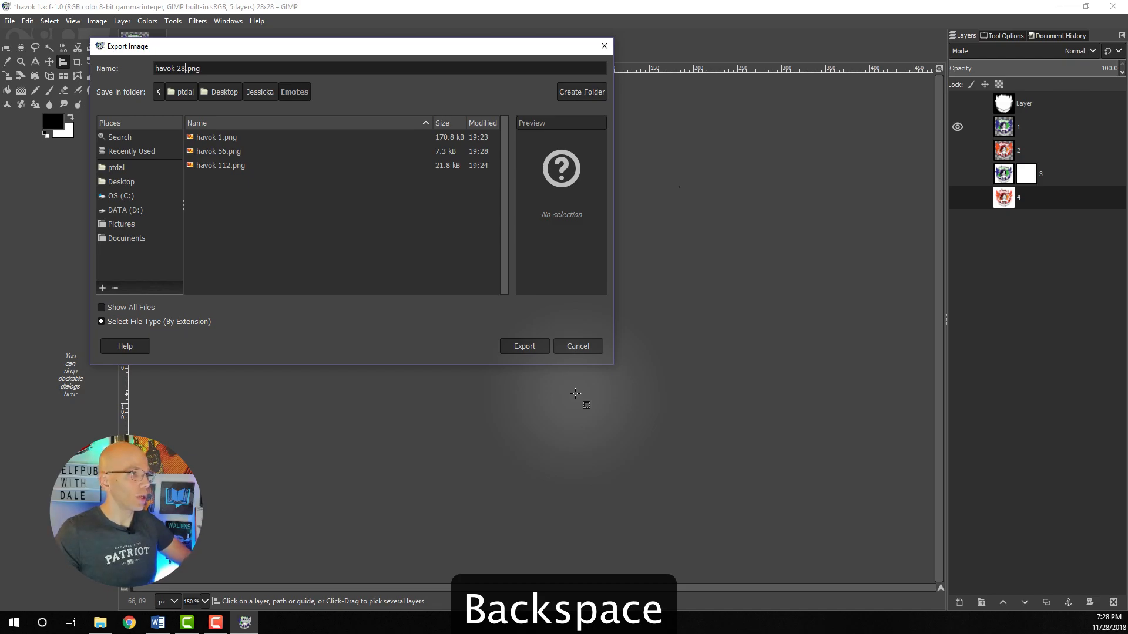
{"action": "left_click", "coordinate": [525, 346]}
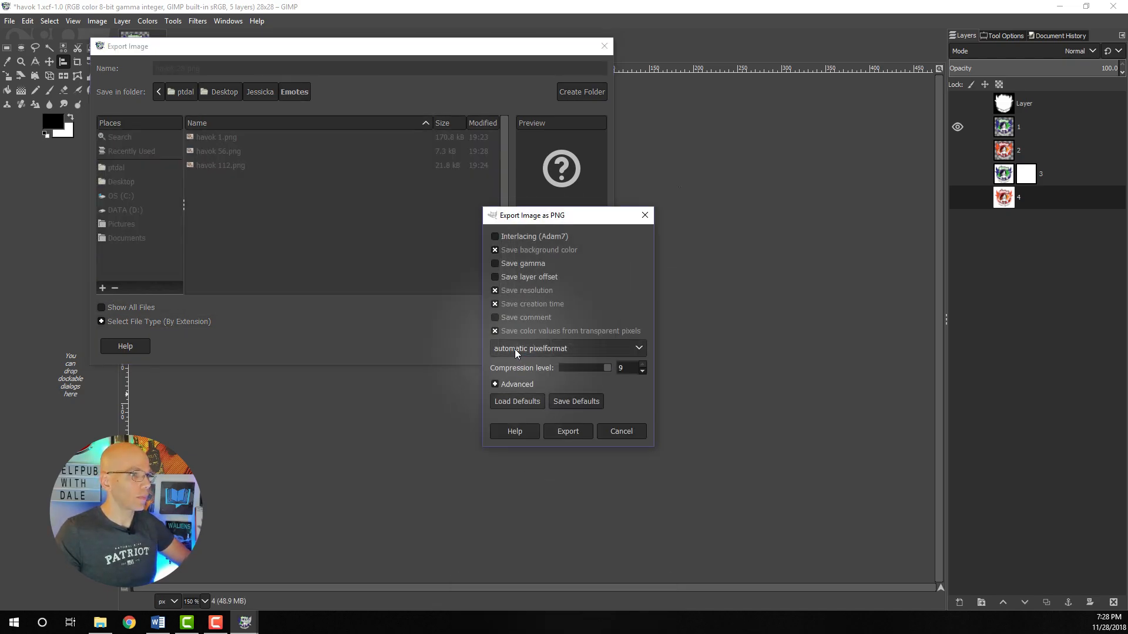
{"action": "left_click", "coordinate": [568, 430]}
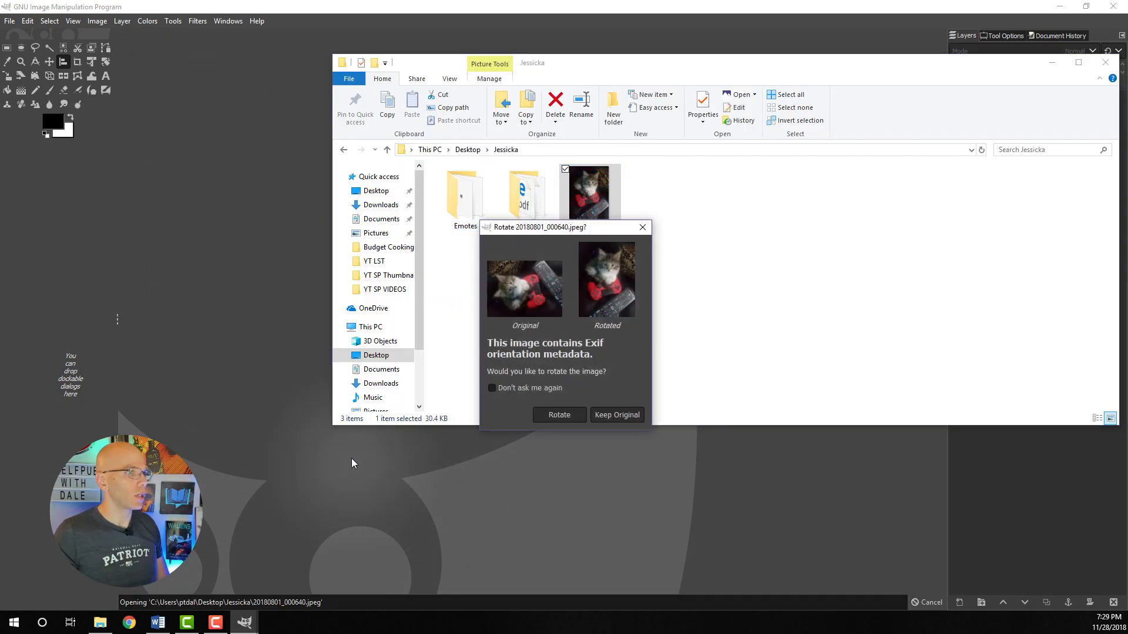
{"action": "mouse_move", "coordinate": [558, 415]}
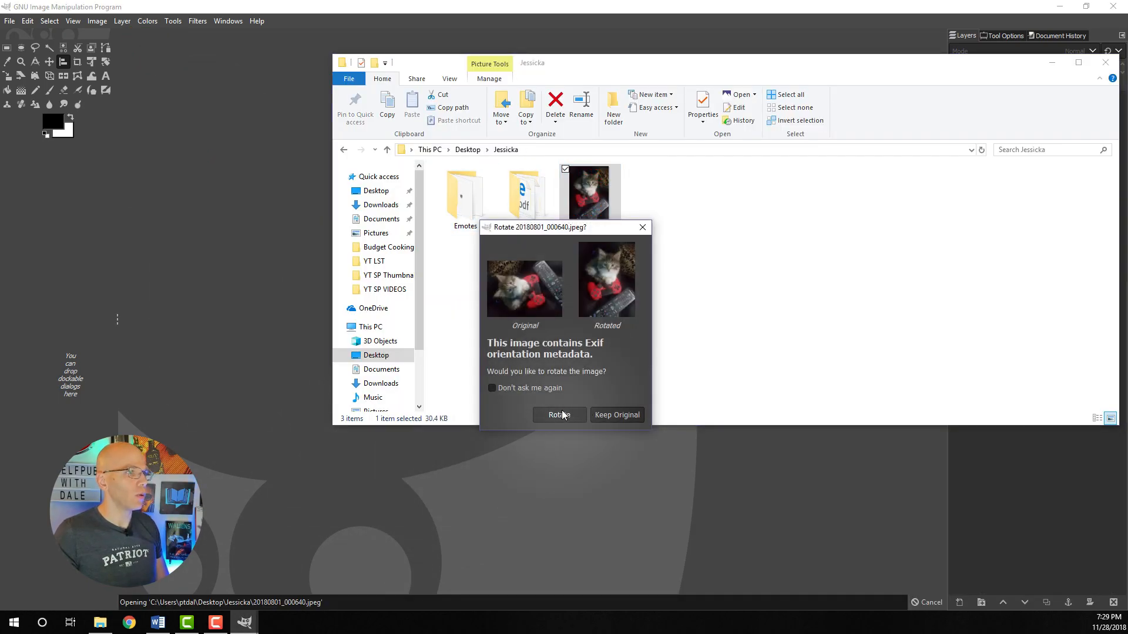
Open 20180801_000640.jpeg and accept rotating it upright from its Exif orientation.
{"action": "left_click", "coordinate": [558, 414]}
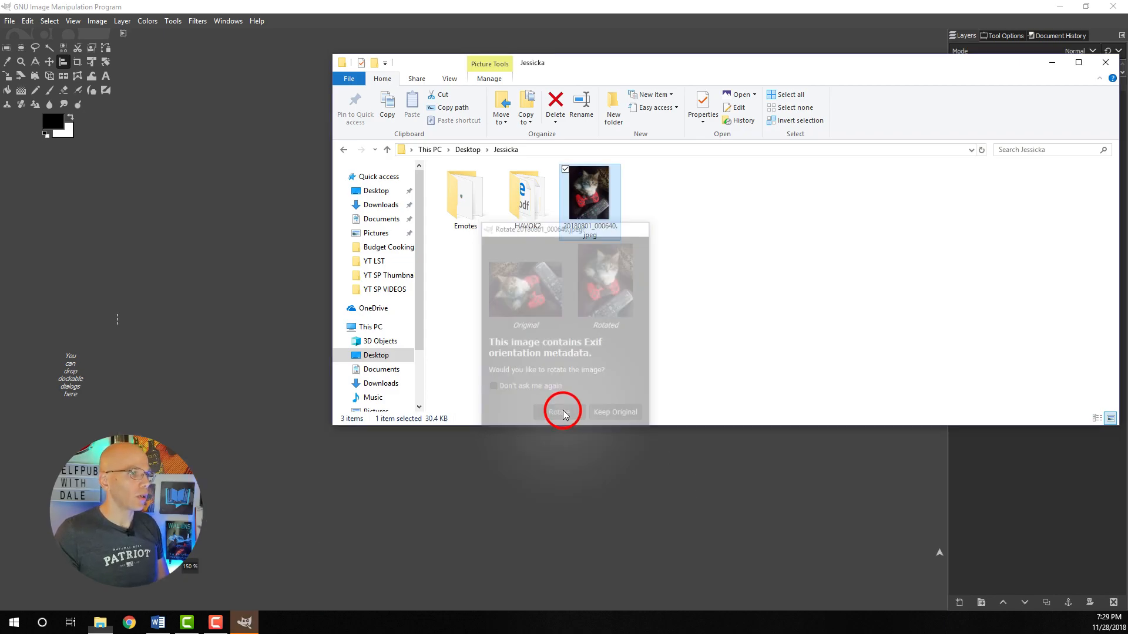
{"action": "left_click", "coordinate": [564, 411]}
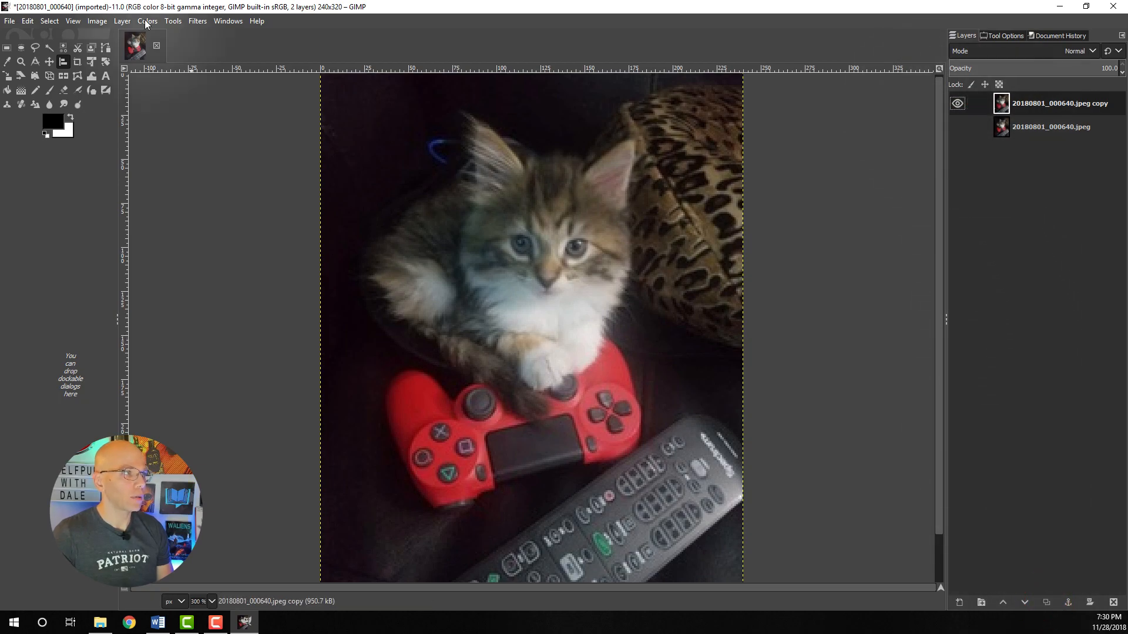
Desaturate the kitten photo's copy layer to grayscale.
{"action": "left_click", "coordinate": [147, 20]}
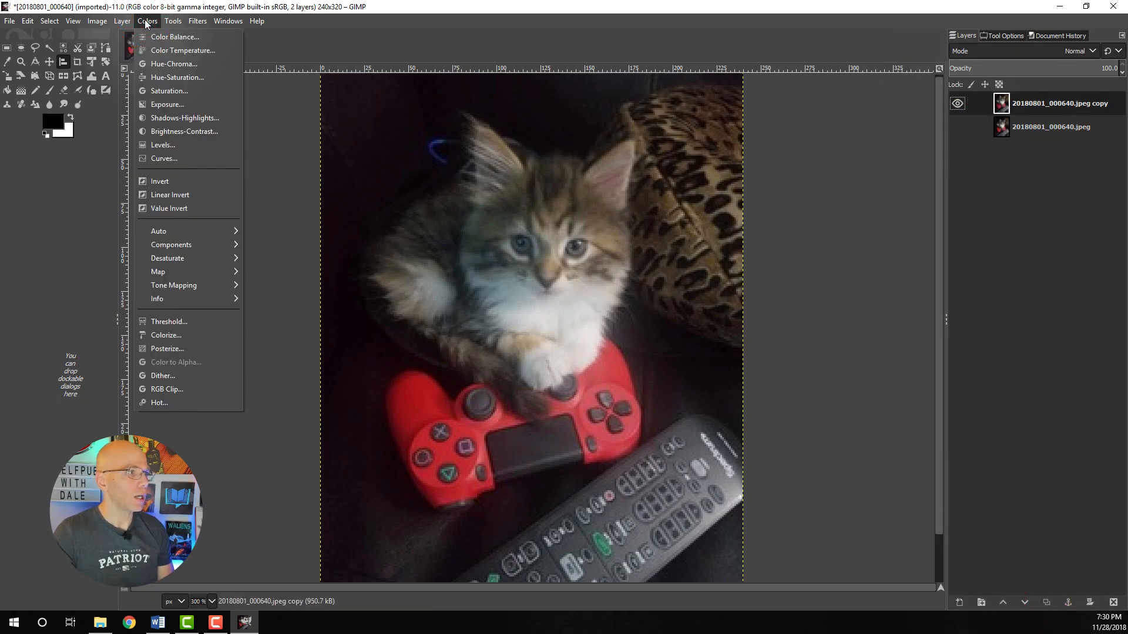
{"action": "mouse_move", "coordinate": [167, 257]}
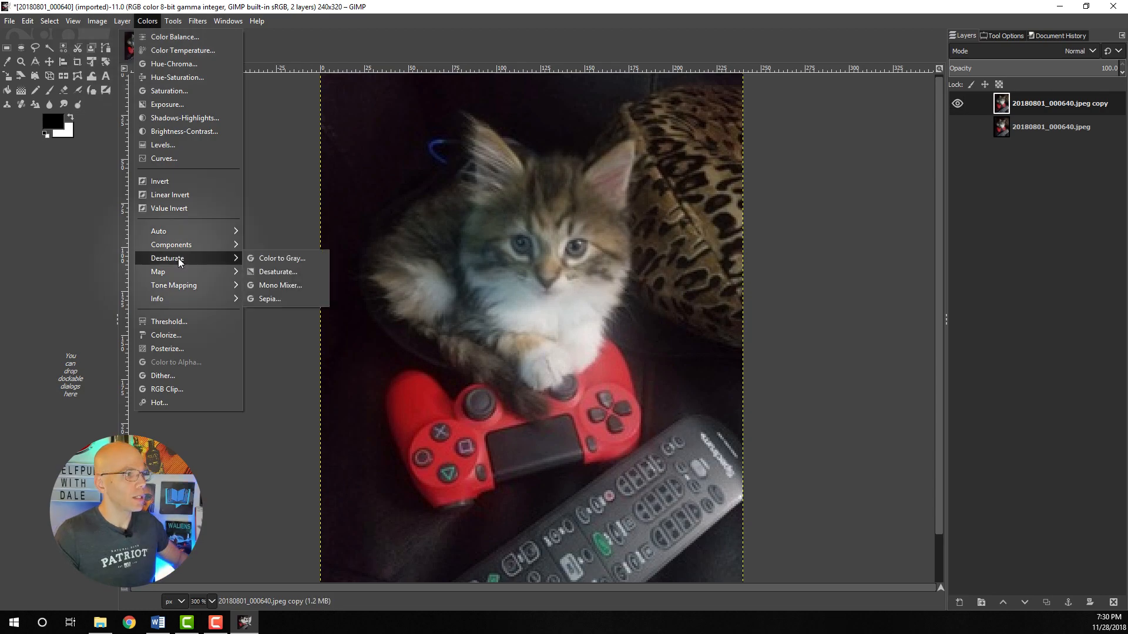
{"action": "left_click", "coordinate": [276, 271]}
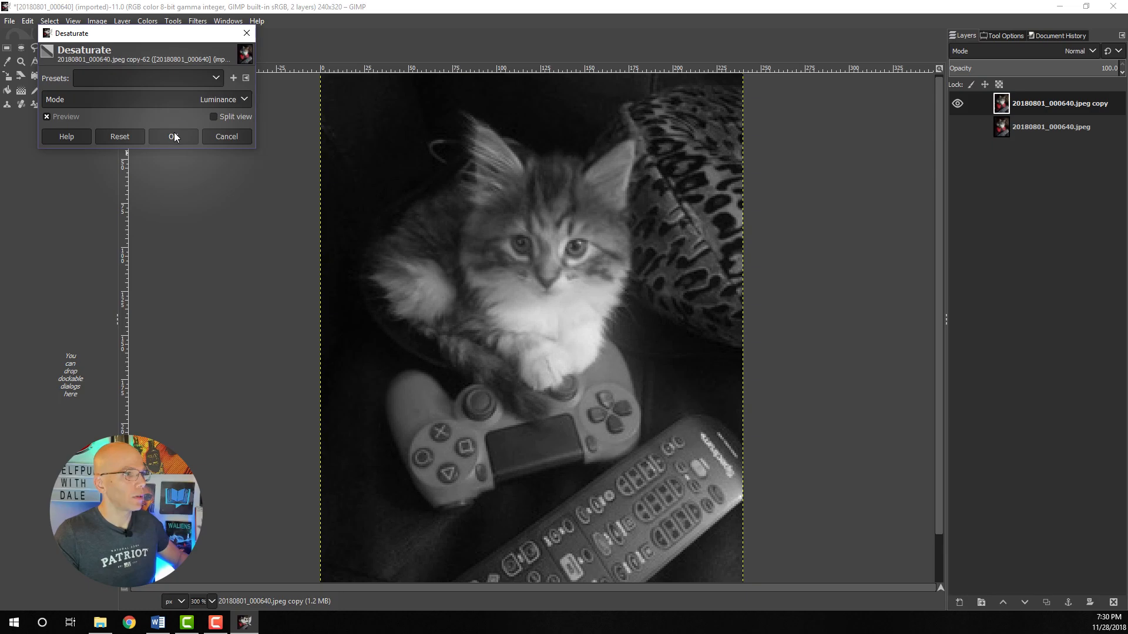
{"action": "left_click", "coordinate": [172, 137]}
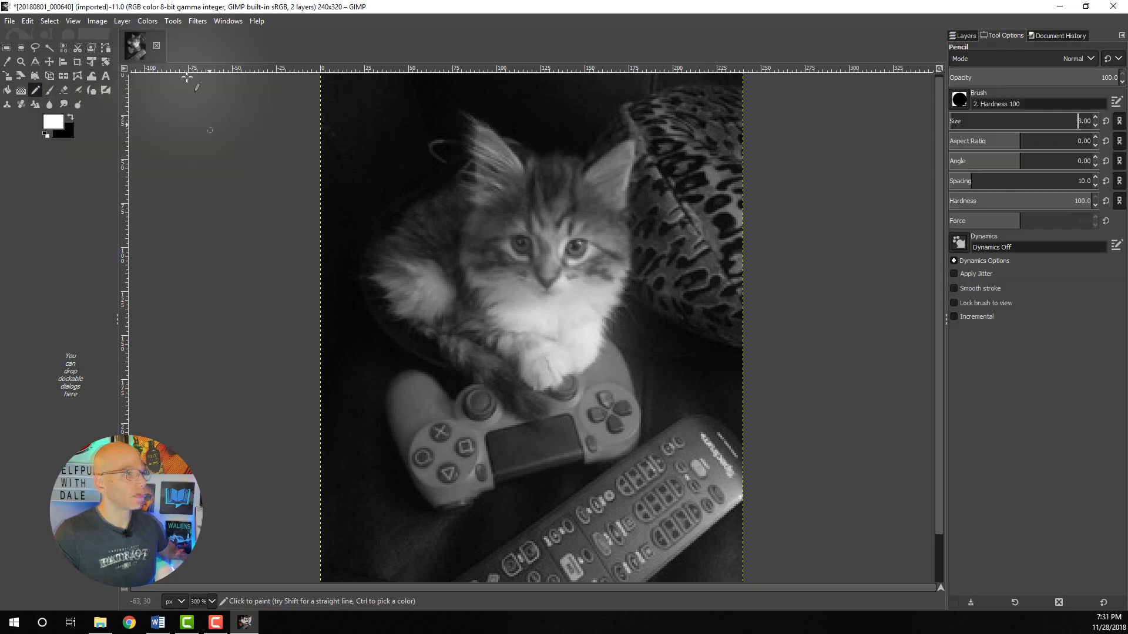
Run the Sobel edge-detect filter on the layer to get white outlines.
{"action": "left_click", "coordinate": [198, 20]}
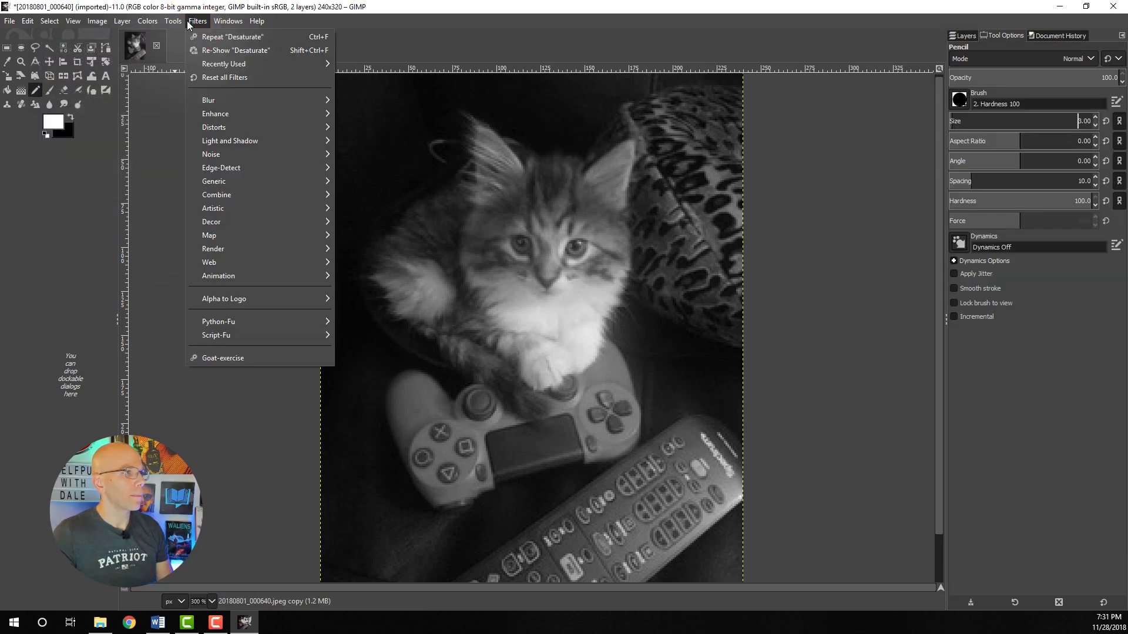
{"action": "mouse_move", "coordinate": [221, 167]}
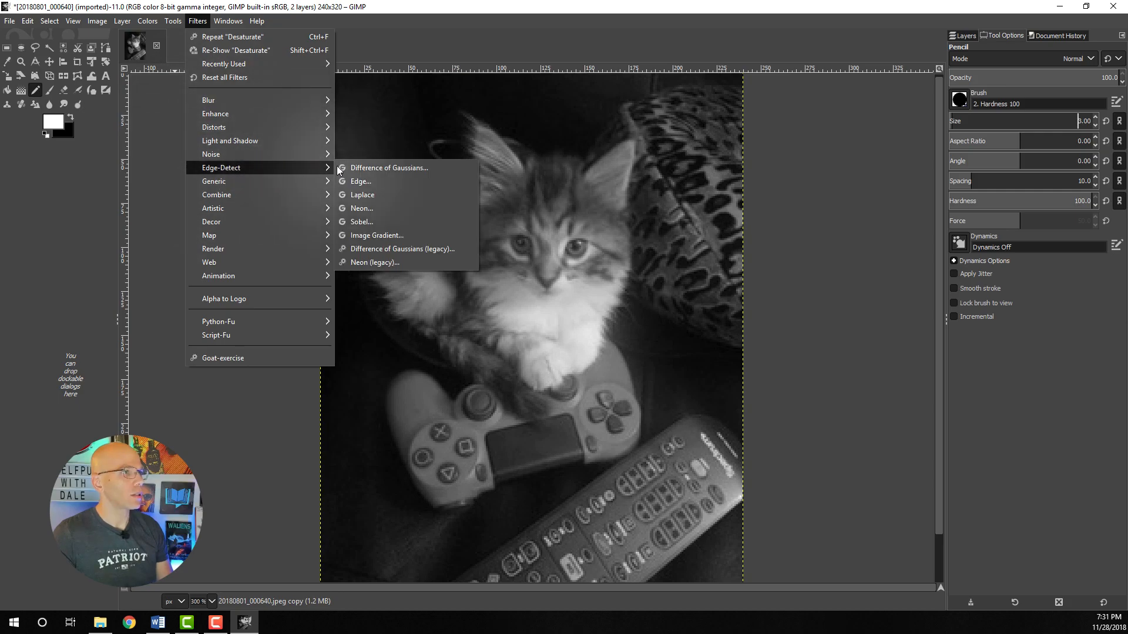
{"action": "left_click", "coordinate": [360, 182]}
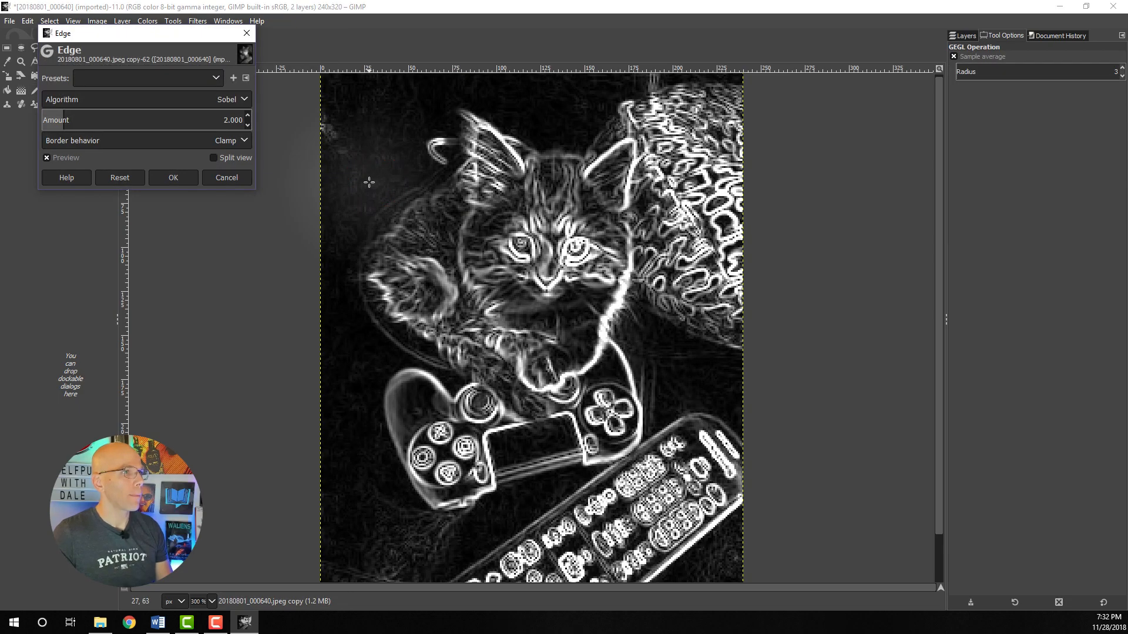
{"action": "mouse_move", "coordinate": [164, 189]}
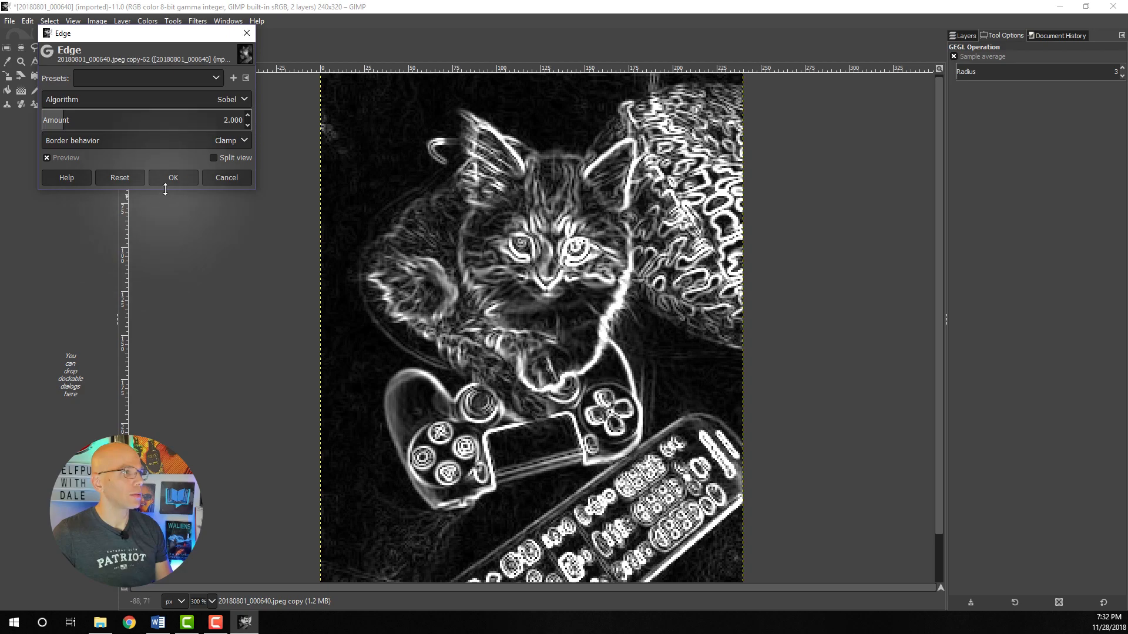
{"action": "left_click", "coordinate": [173, 177]}
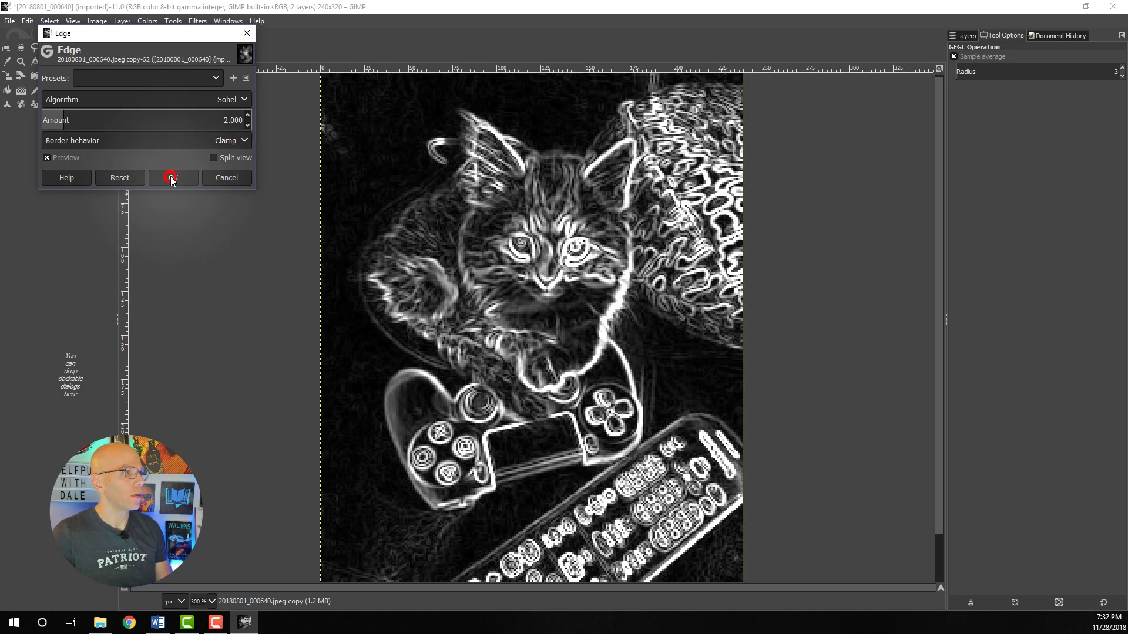
{"action": "left_click", "coordinate": [171, 177]}
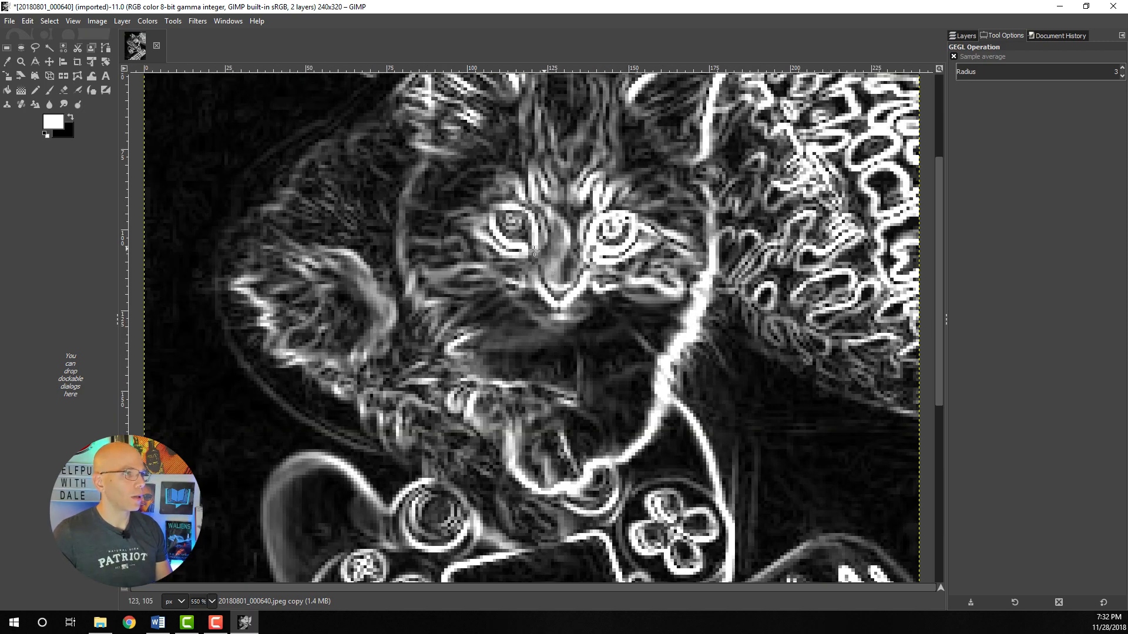
{"action": "mouse_move", "coordinate": [407, 162]}
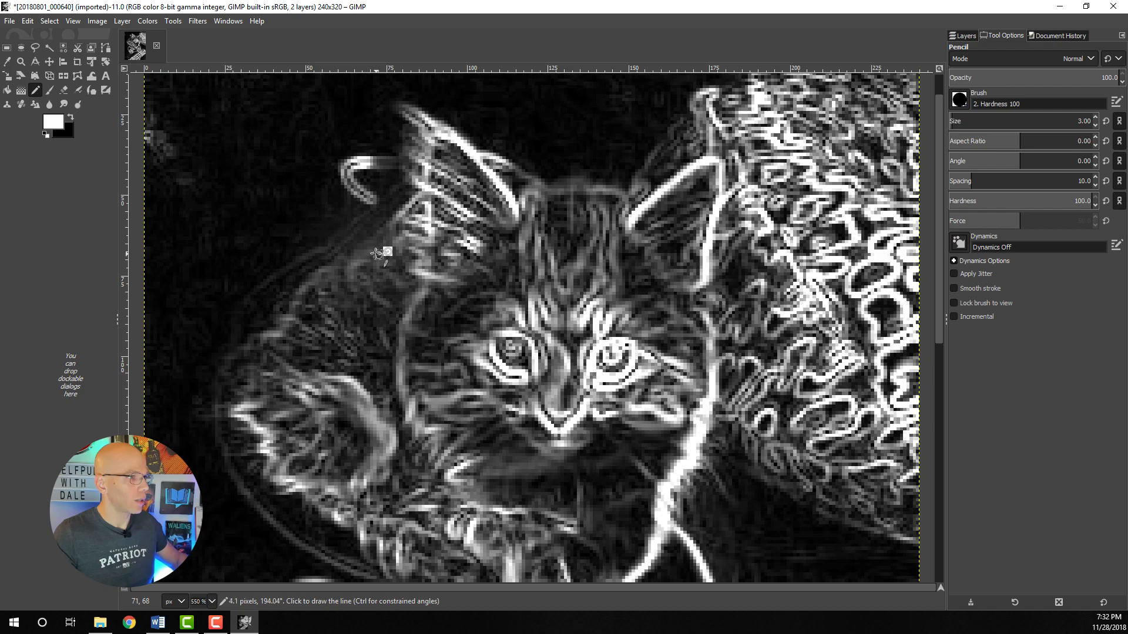
Trace a white pencil outline from the kitten's head down along its side.
{"action": "left_click", "coordinate": [356, 264]}
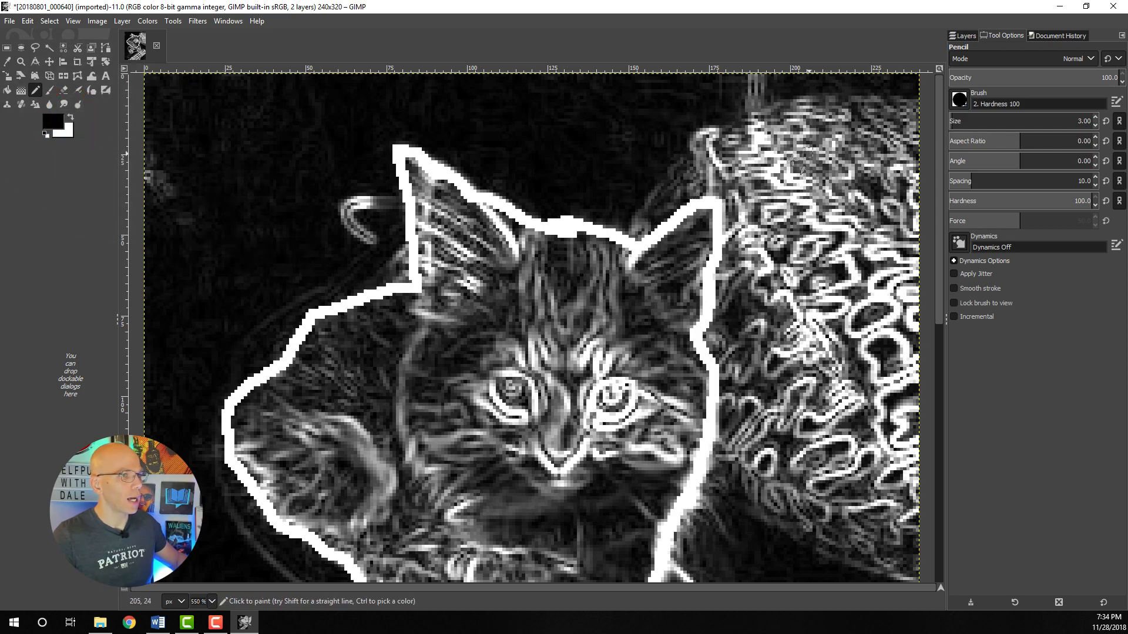
{"action": "left_click", "coordinate": [730, 237]}
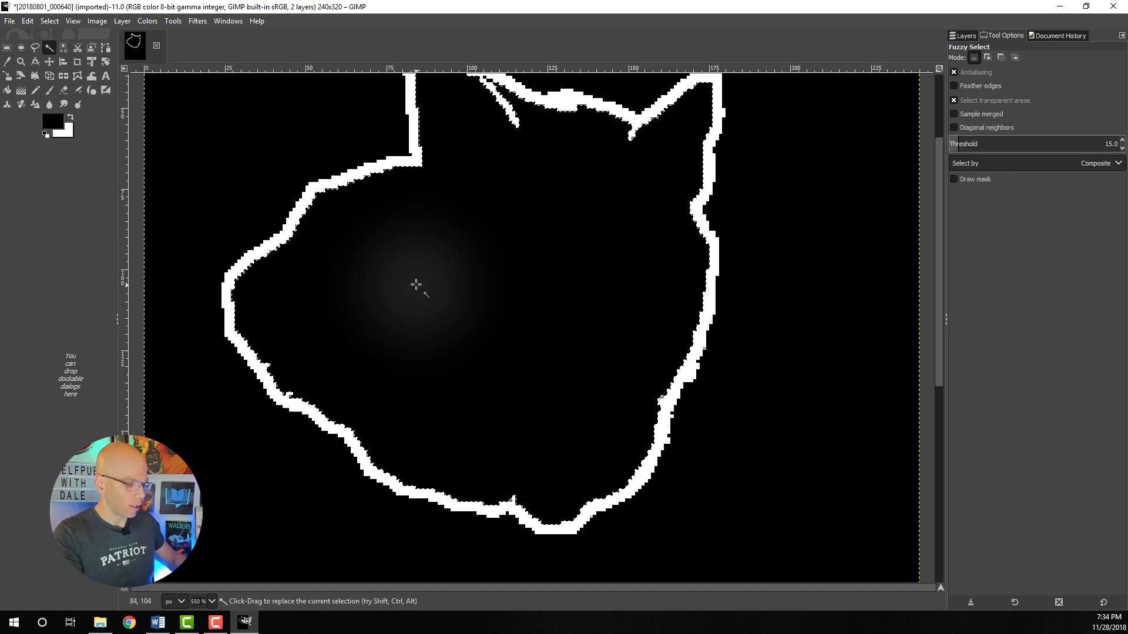
Fill the outlined kitten solid white, copy the silhouette, and hide the copy layer.
{"action": "left_click", "coordinate": [1000, 57]}
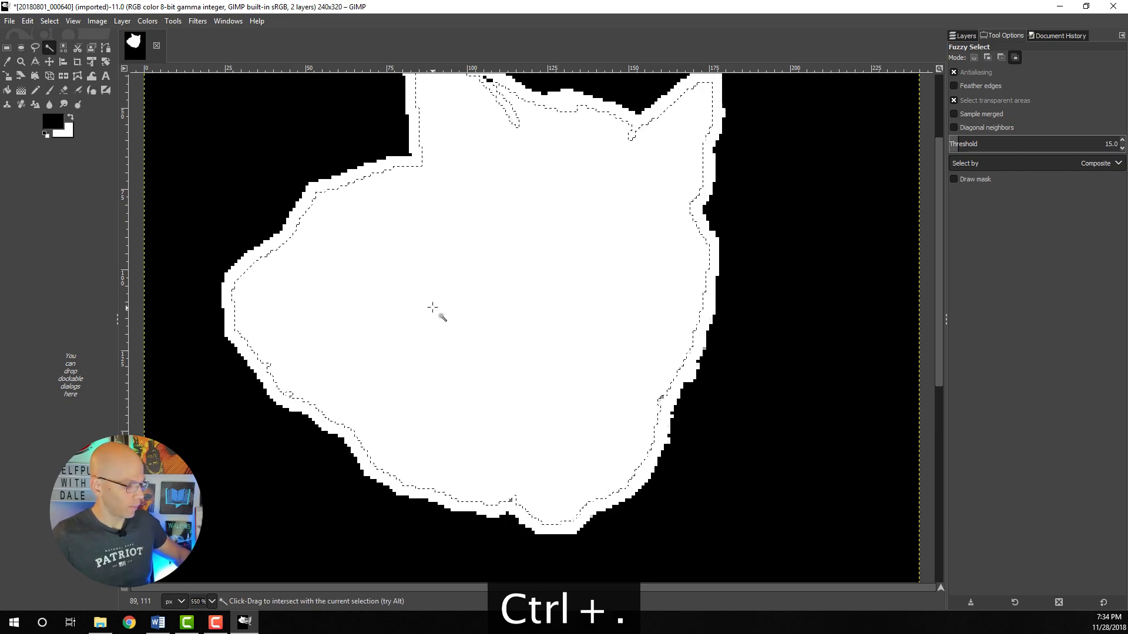
{"action": "key", "text": "ctrl+shift+a"}
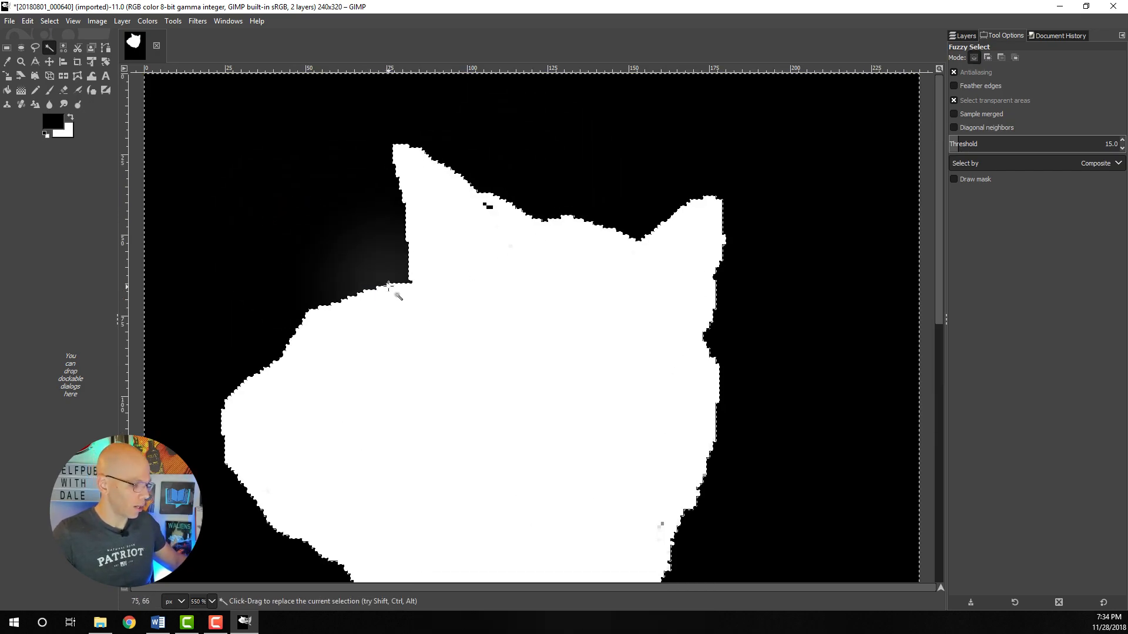
{"action": "key", "text": "ctrl+i"}
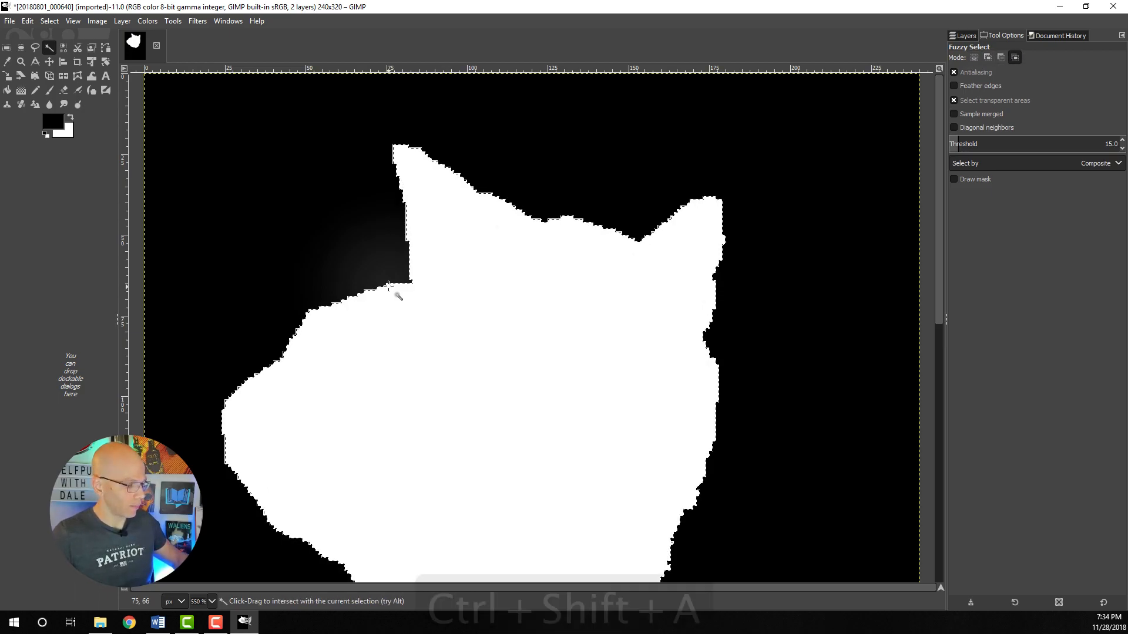
{"action": "key", "text": "ctrl+c"}
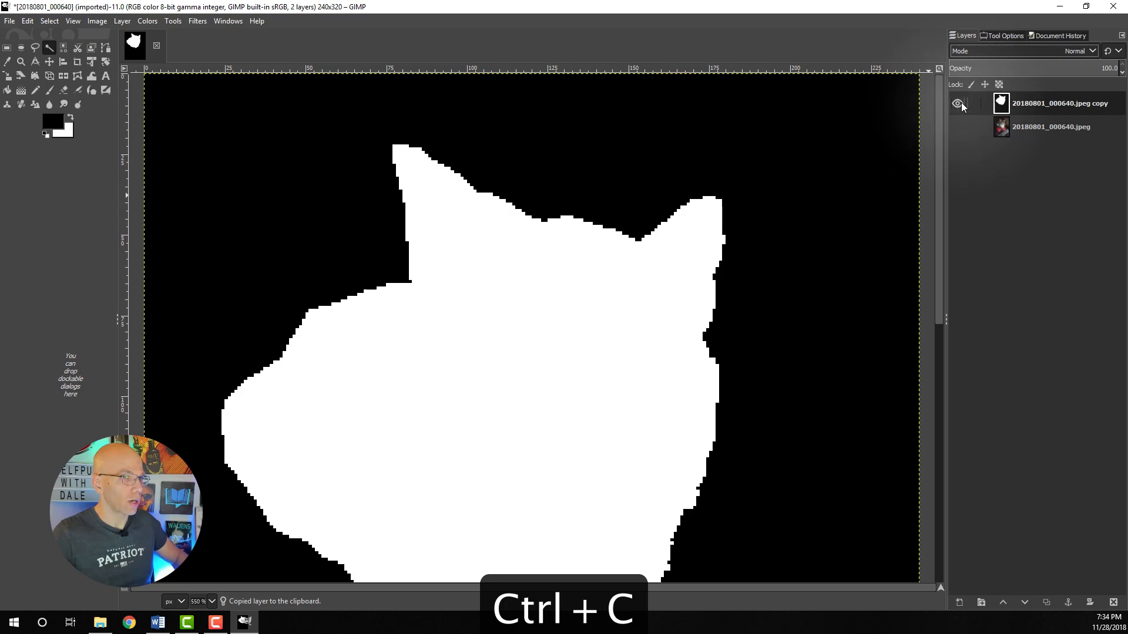
{"action": "left_click", "coordinate": [957, 103]}
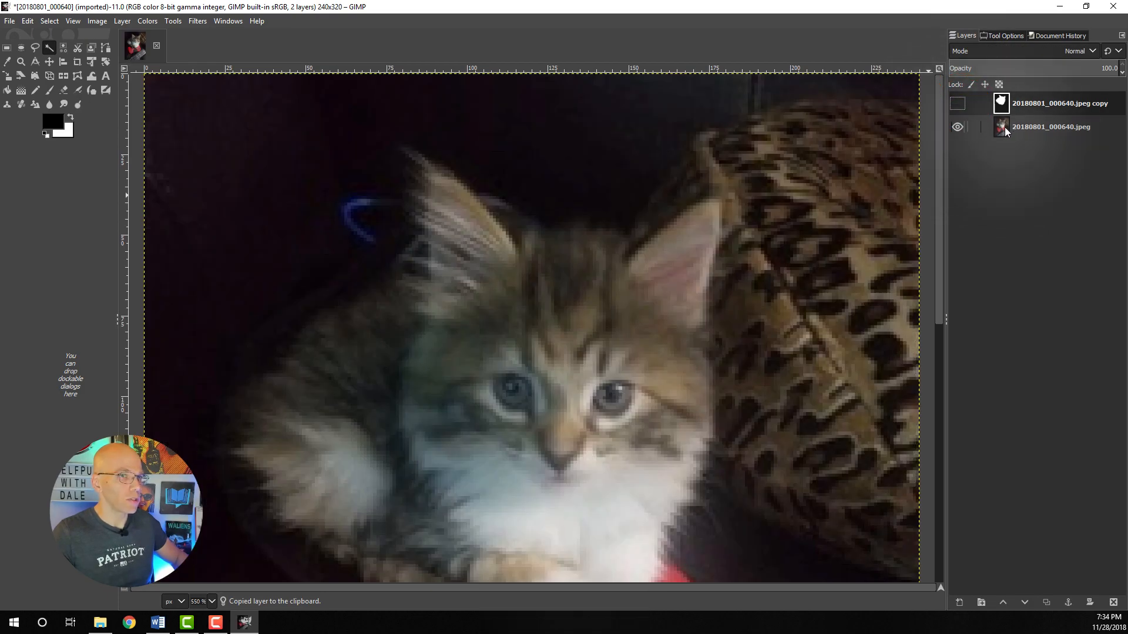
Add a white layer mask to the photo layer and paste the kitten silhouette into it.
{"action": "right_click", "coordinate": [1050, 127]}
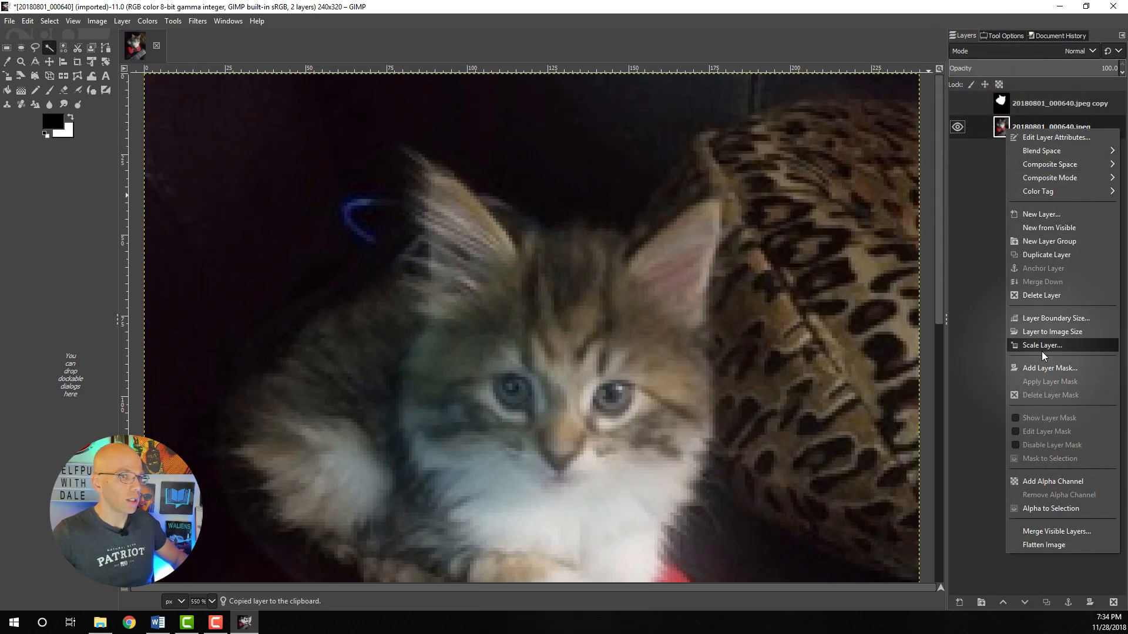
{"action": "left_click", "coordinate": [1052, 368]}
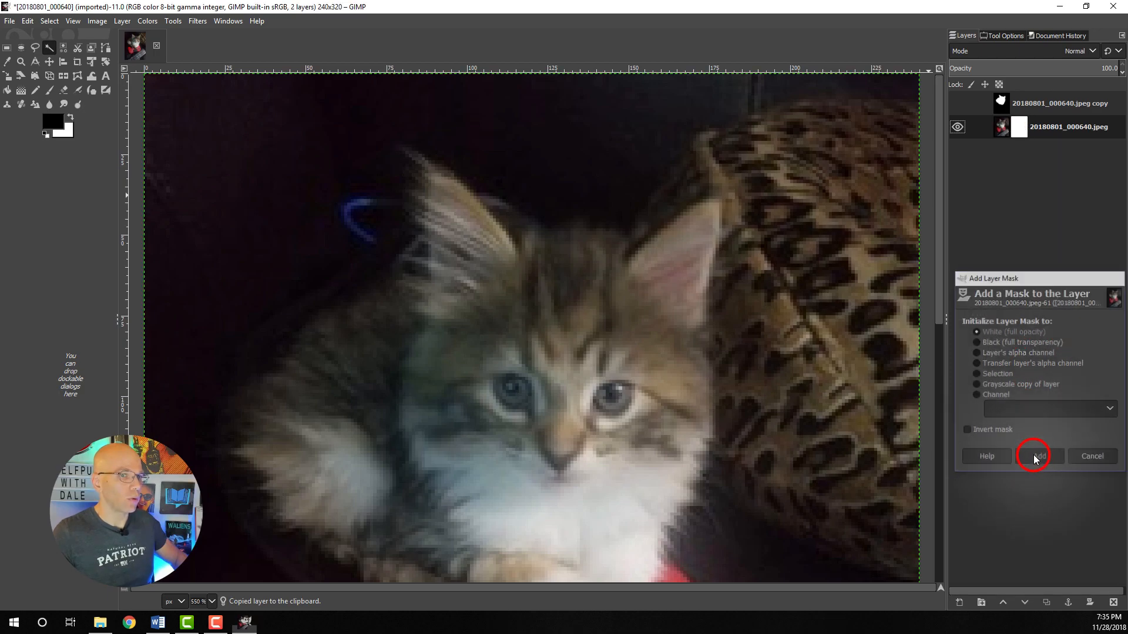
{"action": "left_click", "coordinate": [1035, 456]}
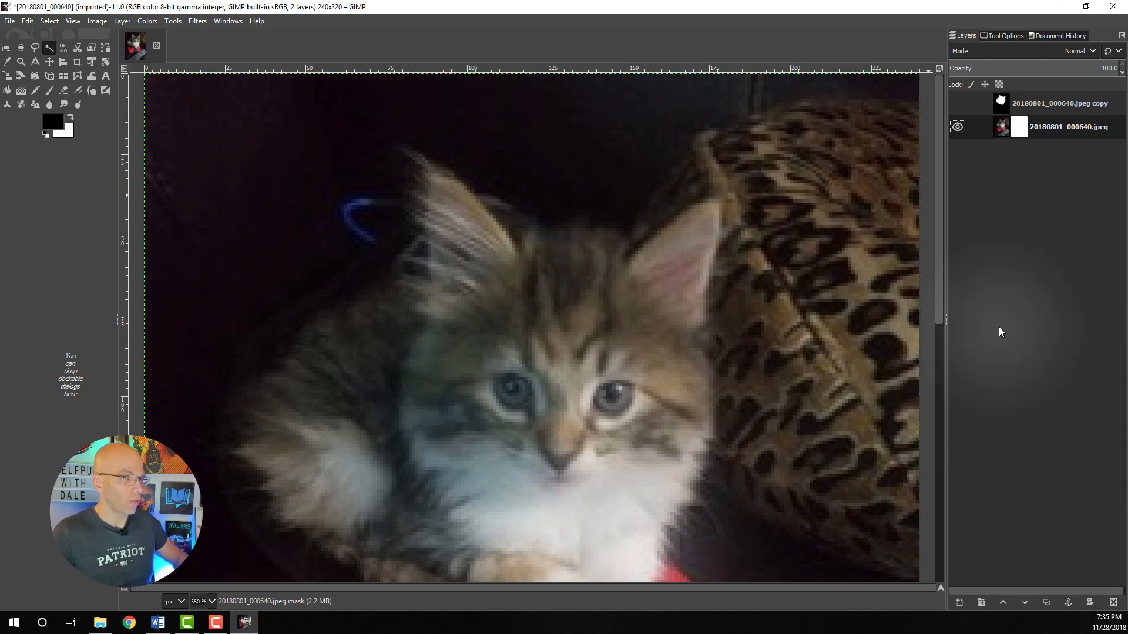
{"action": "key", "text": "ctrl+v"}
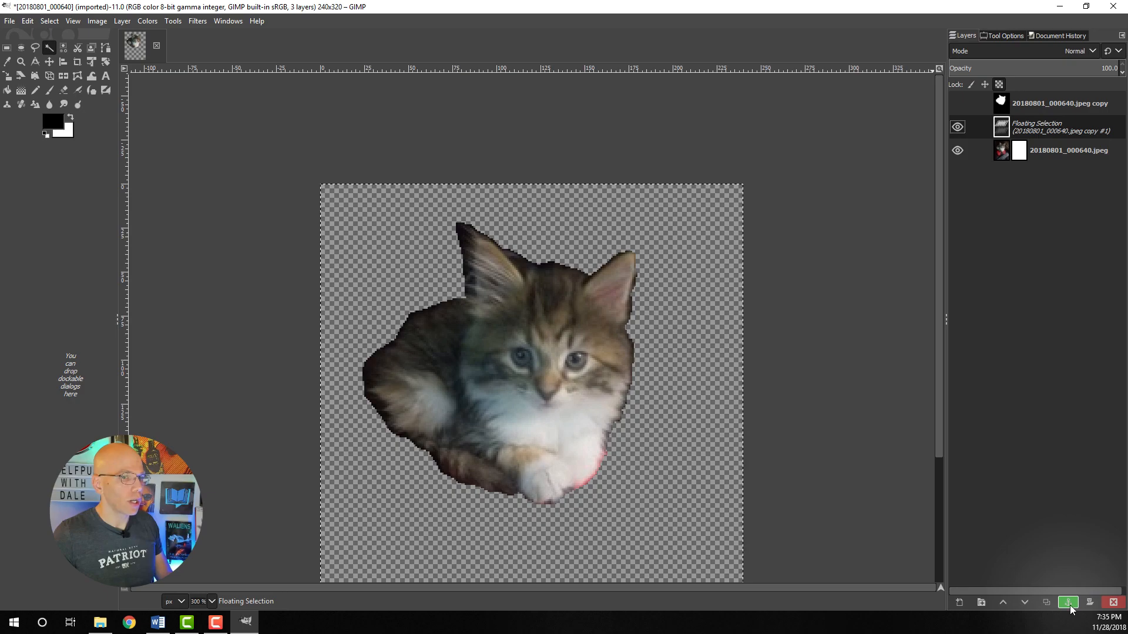
Anchor the pasted silhouette into the mask and touch up the mask near the paw.
{"action": "left_click", "coordinate": [1067, 602]}
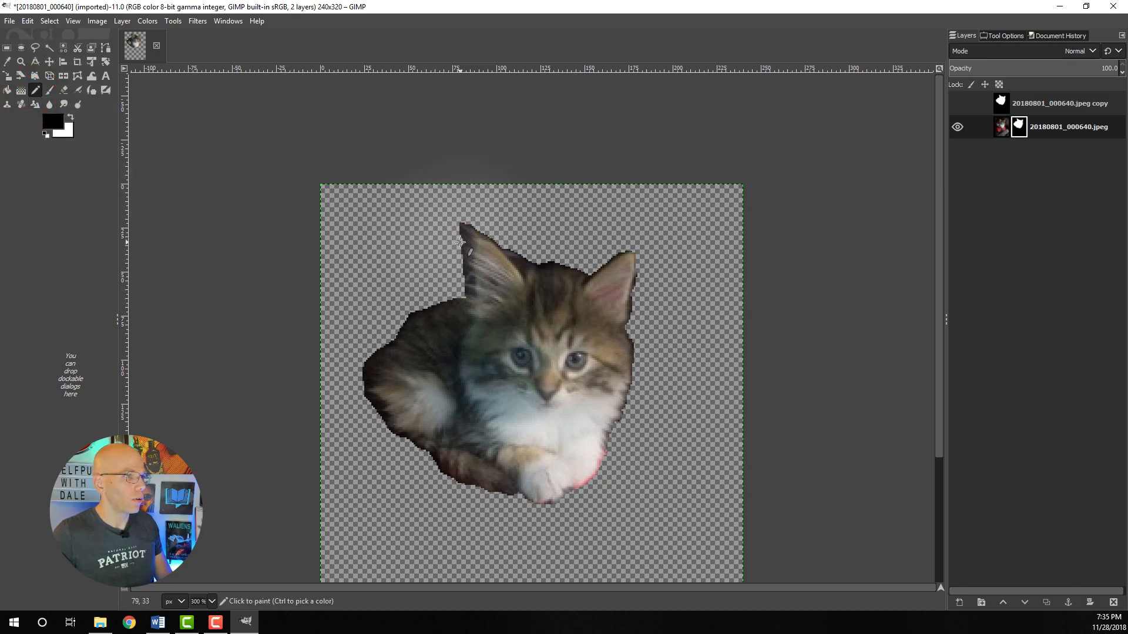
{"action": "mouse_move", "coordinate": [465, 287]}
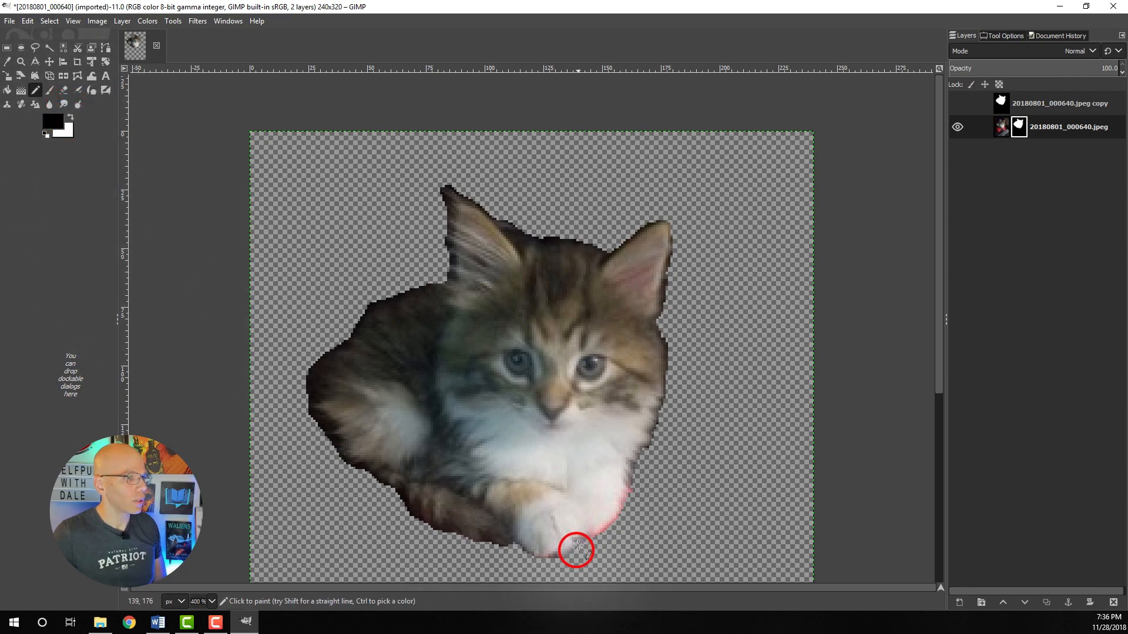
{"action": "left_click", "coordinate": [1018, 127]}
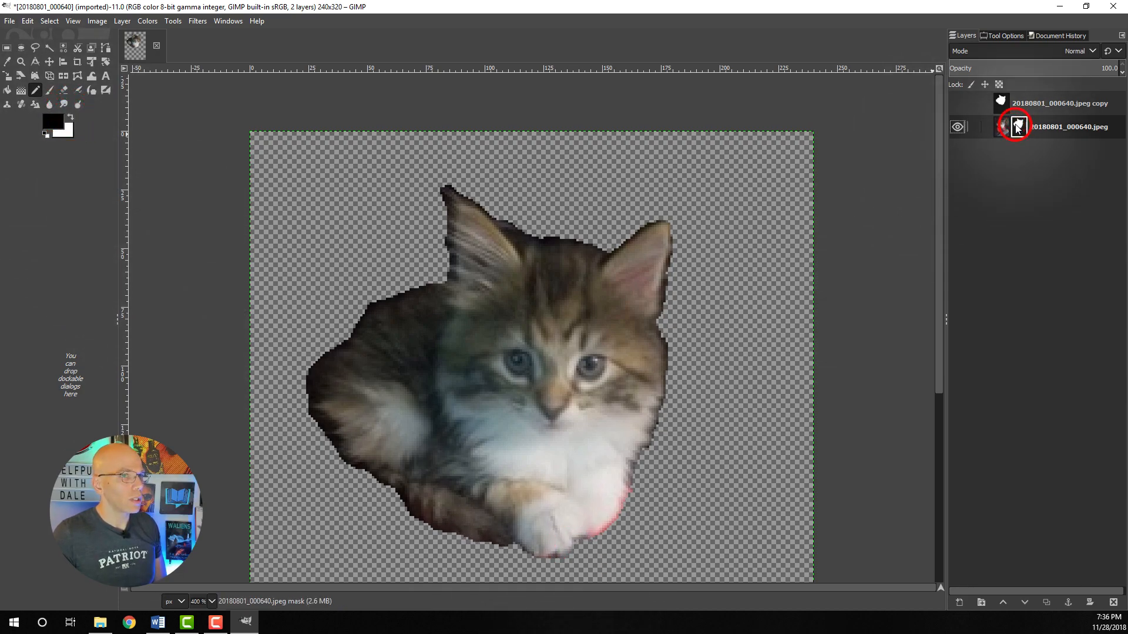
{"action": "left_click", "coordinate": [1000, 127]}
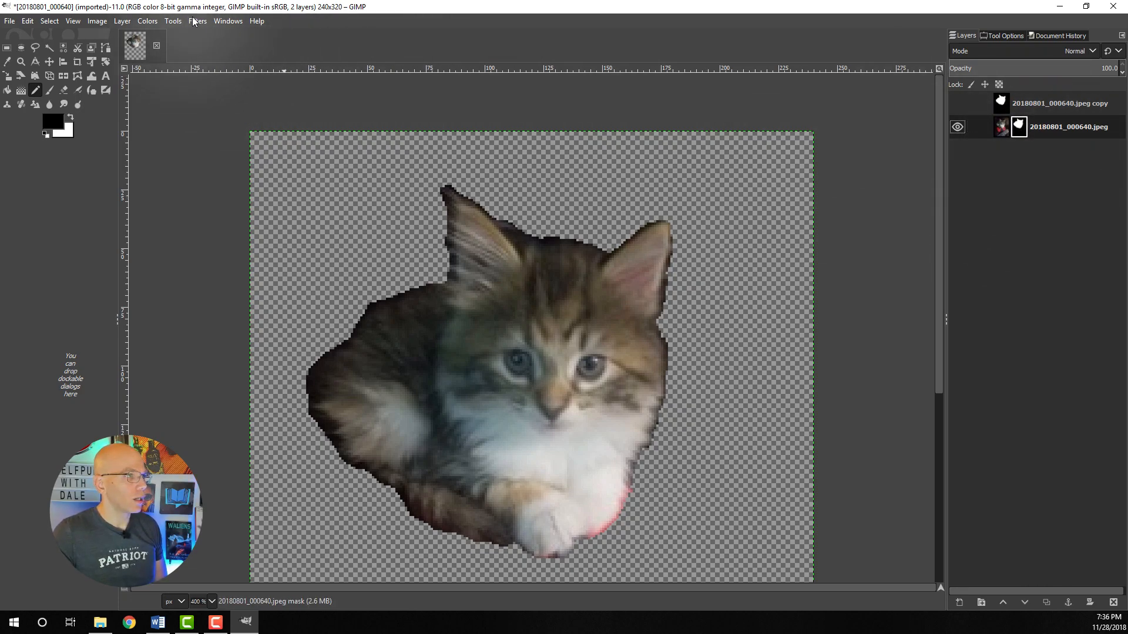
Blur the layer mask with Gaussian Blur size 2.50, then select the layer image again.
{"action": "left_click", "coordinate": [197, 20]}
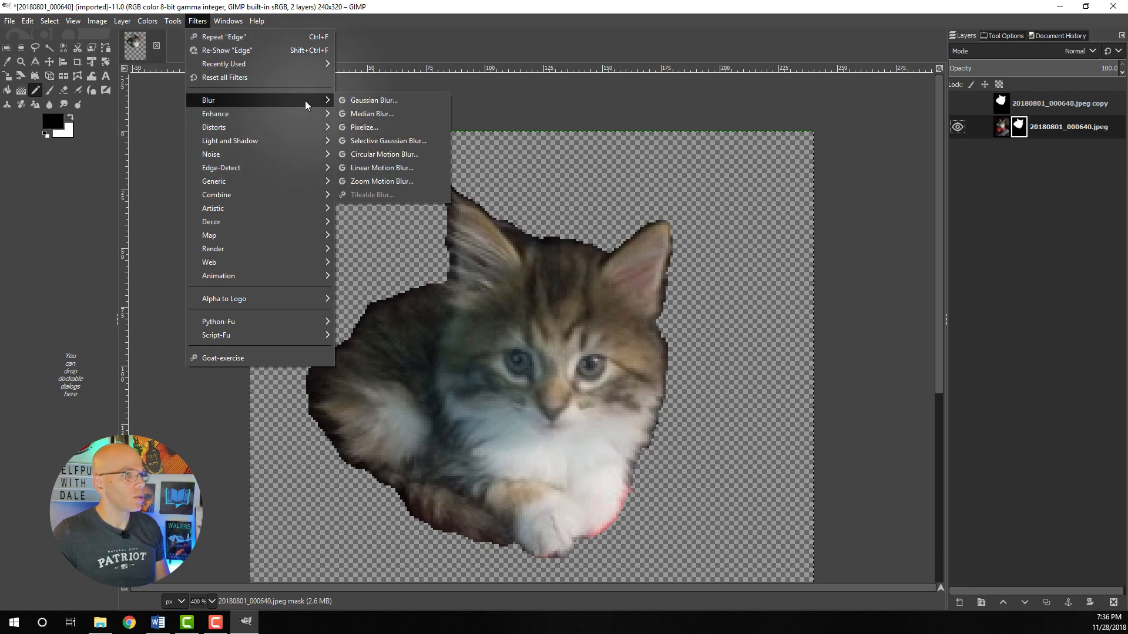
{"action": "mouse_move", "coordinate": [372, 100]}
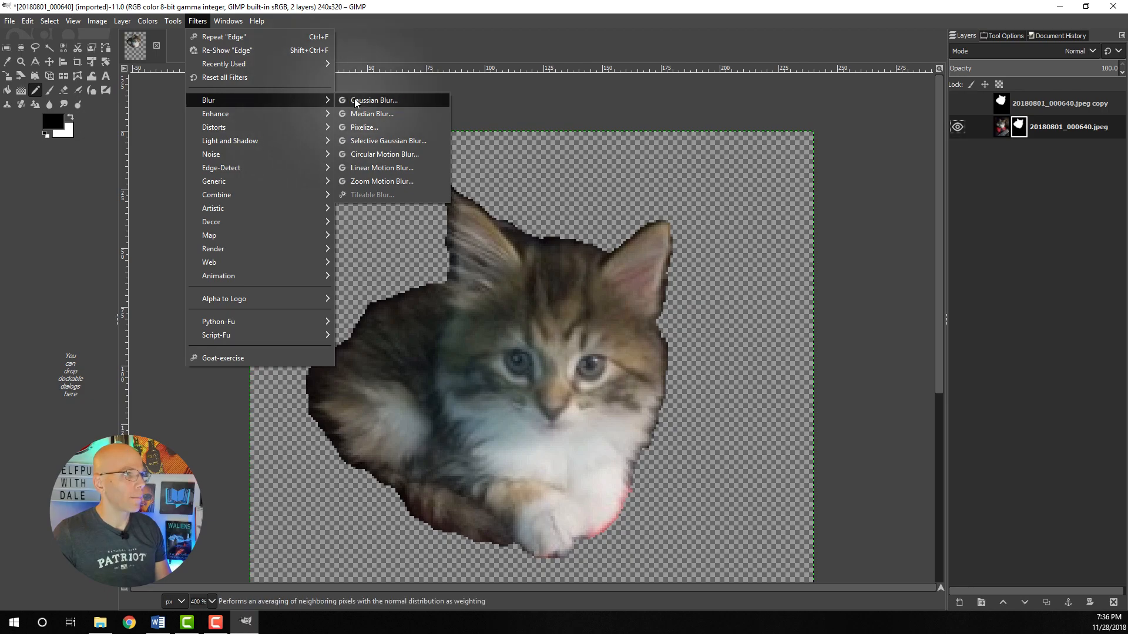
{"action": "left_click", "coordinate": [374, 100]}
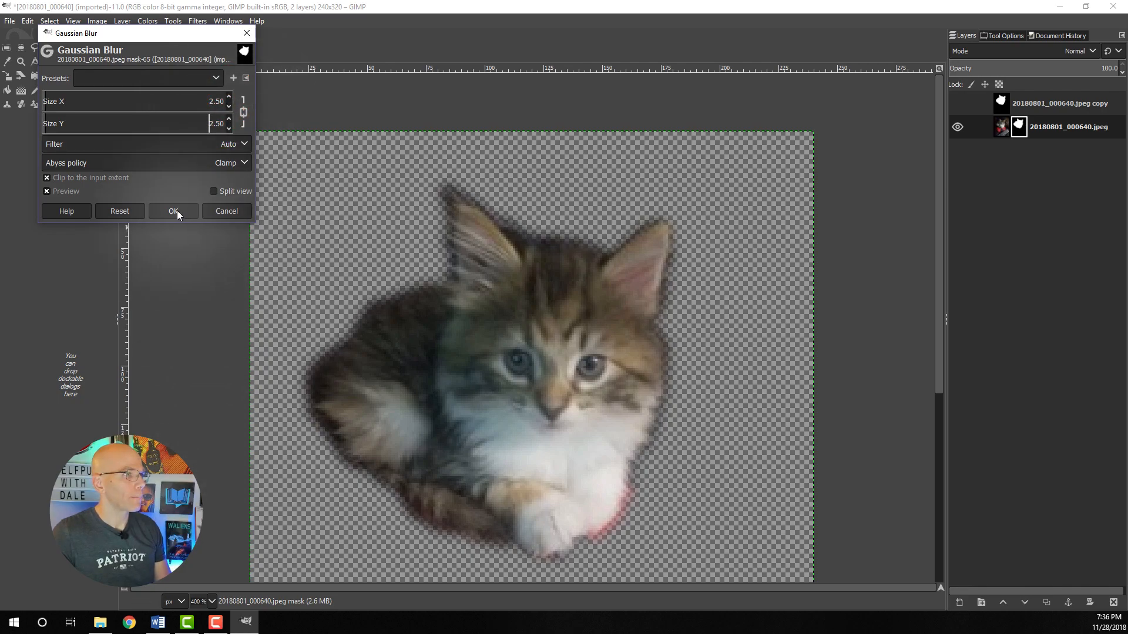
{"action": "left_click", "coordinate": [172, 211]}
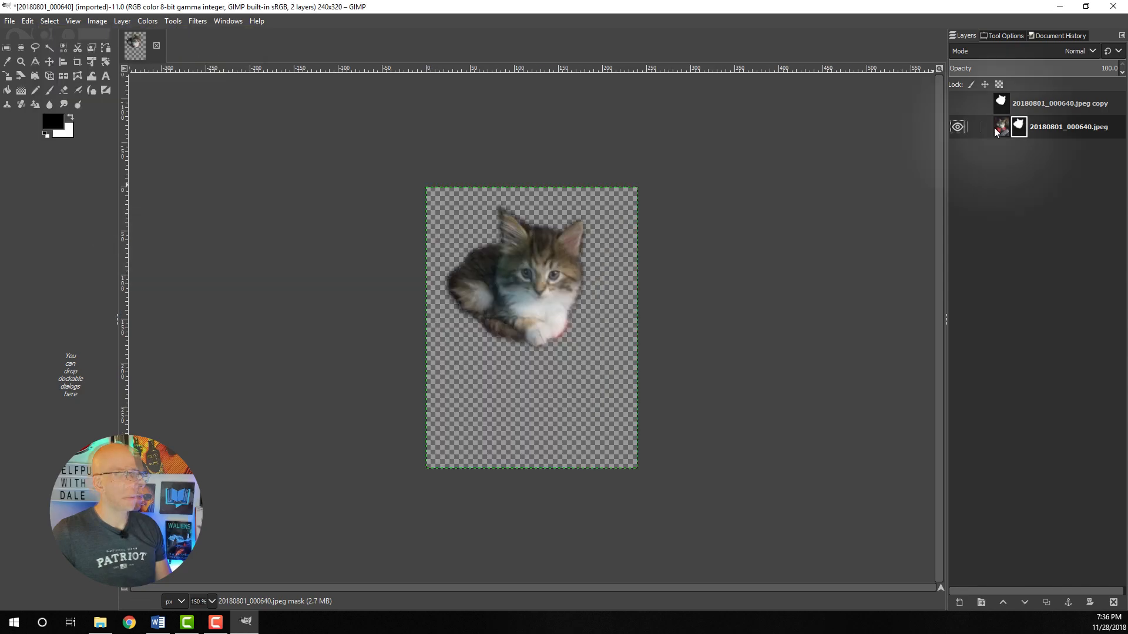
{"action": "left_click", "coordinate": [1019, 127]}
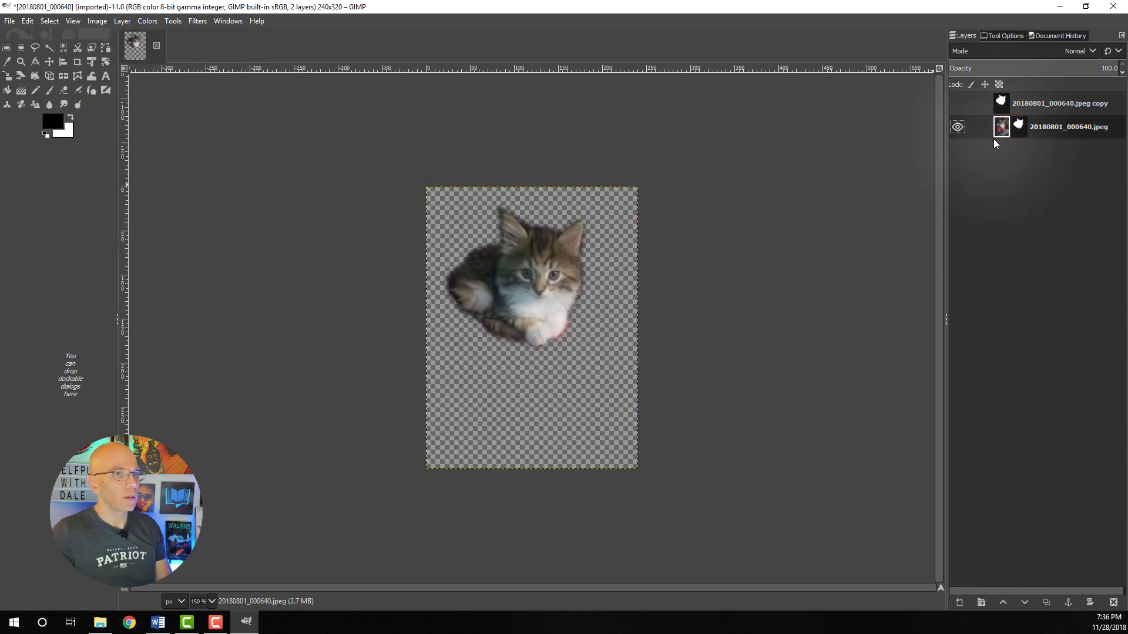
Select the kitten via Alpha to Selection and crop the image to it.
{"action": "right_click", "coordinate": [1016, 126]}
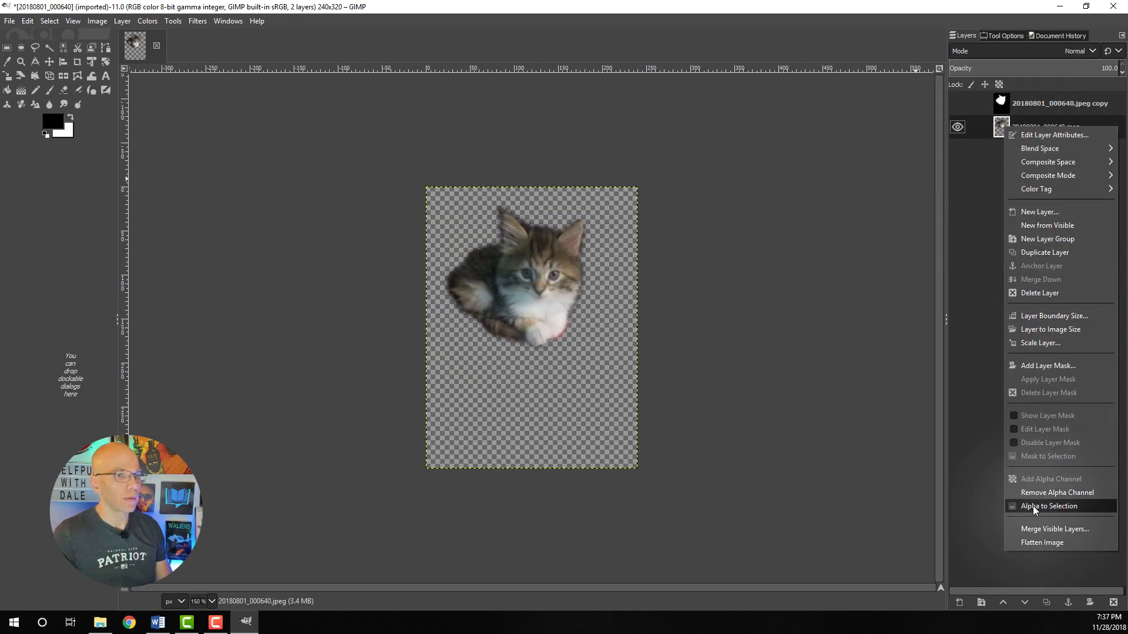
{"action": "left_click", "coordinate": [1051, 506]}
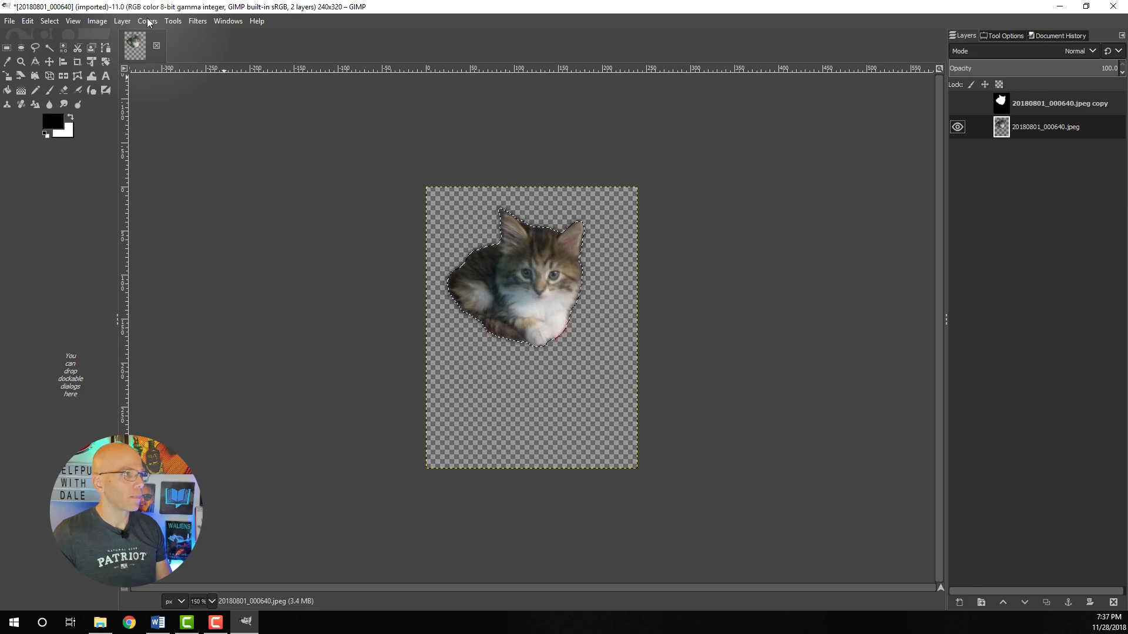
{"action": "left_click", "coordinate": [96, 22]}
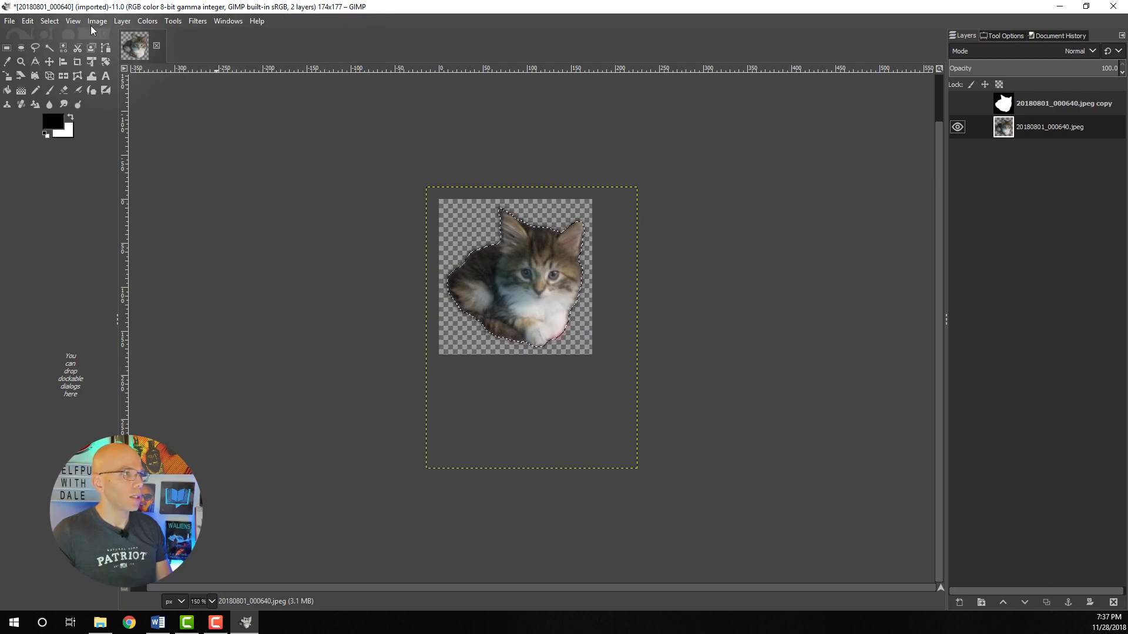
Resize the canvas to a 177 × 177 pixel square.
{"action": "left_click", "coordinate": [96, 20]}
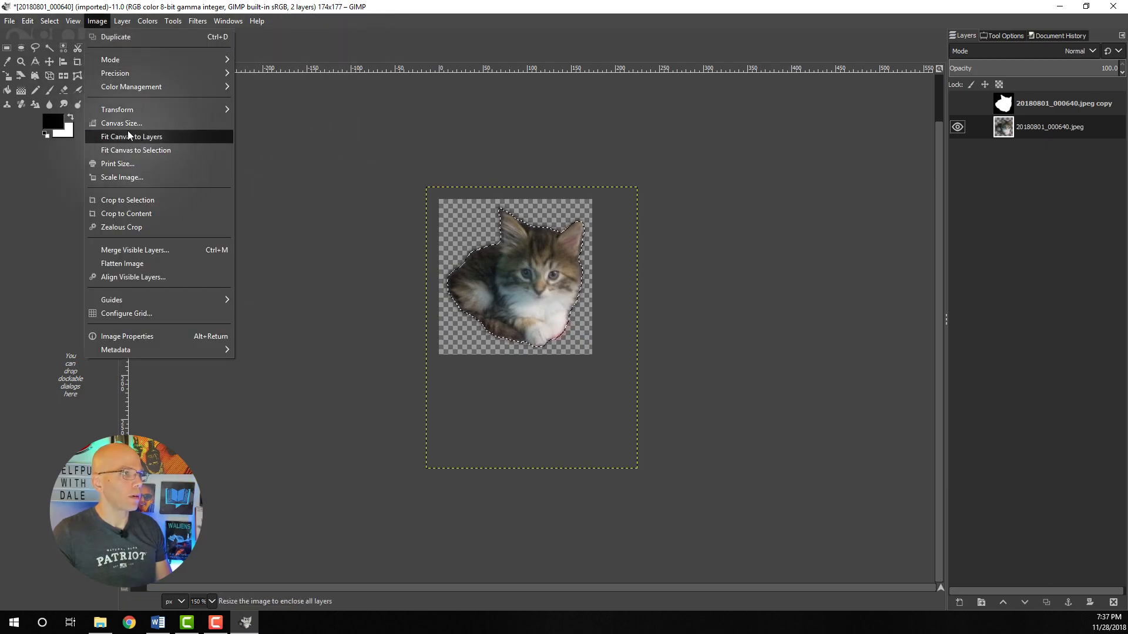
{"action": "left_click", "coordinate": [121, 123]}
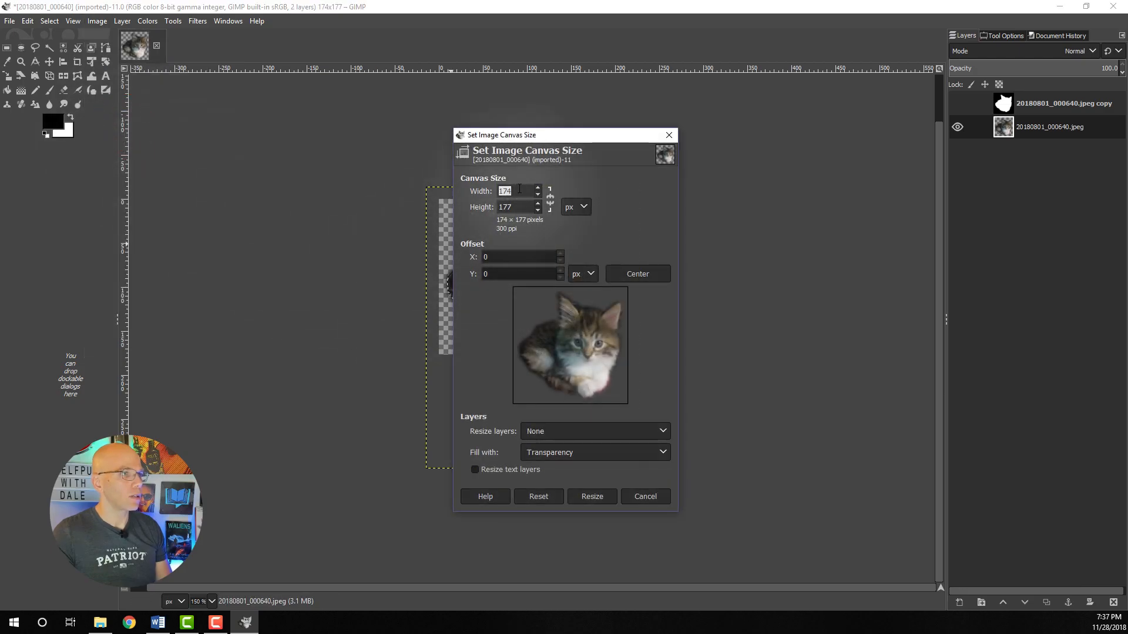
{"action": "key", "text": "Backspace"}
{"action": "type", "text": "7"}
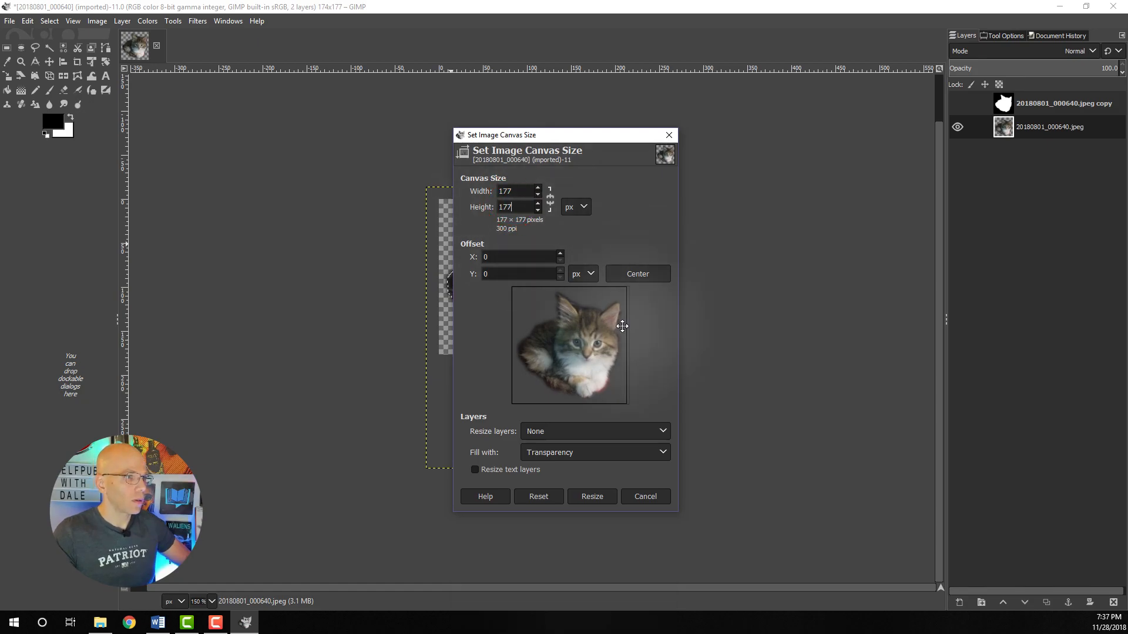
{"action": "left_click", "coordinate": [592, 496]}
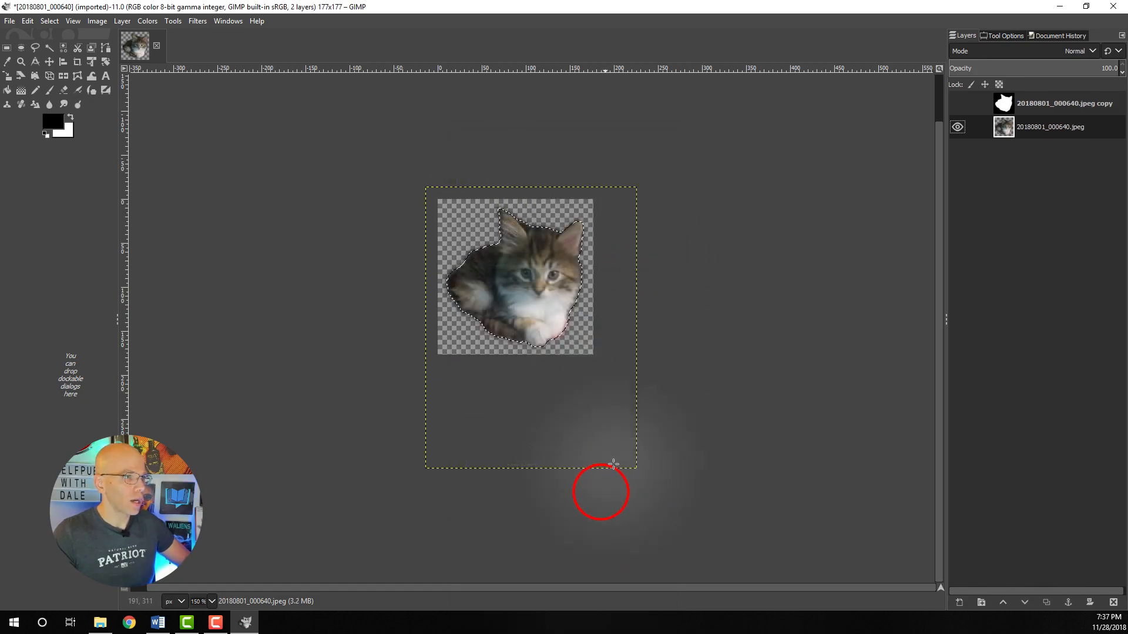
{"action": "key", "text": "ctrl+shift+a"}
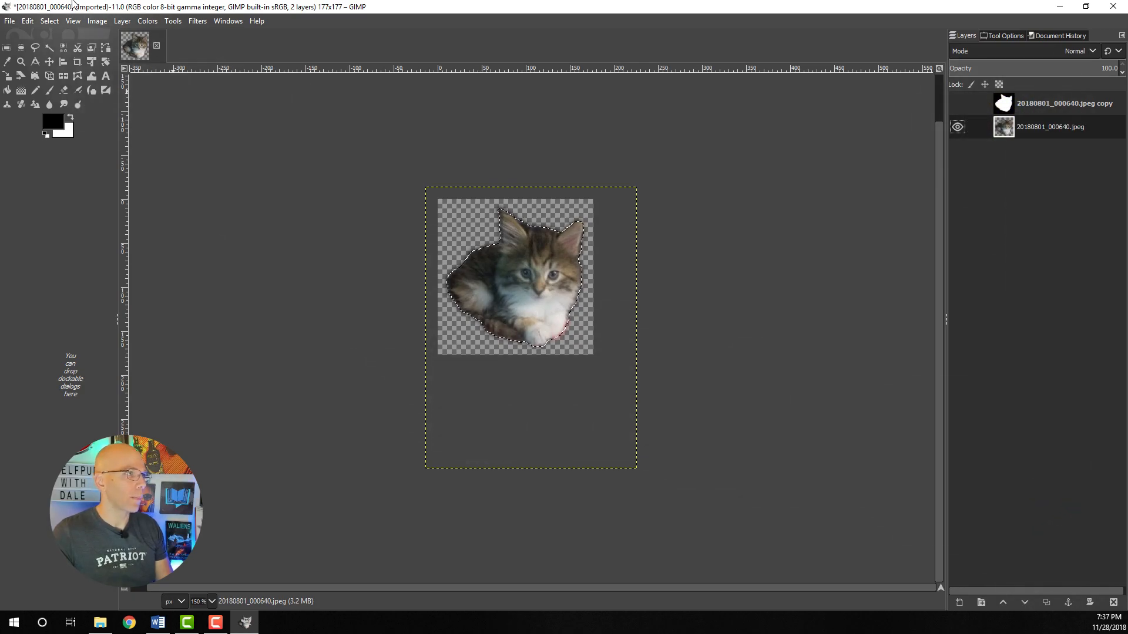
Grow the kitten selection, add a new layer beneath it, fill it white, and deselect.
{"action": "left_click", "coordinate": [72, 20]}
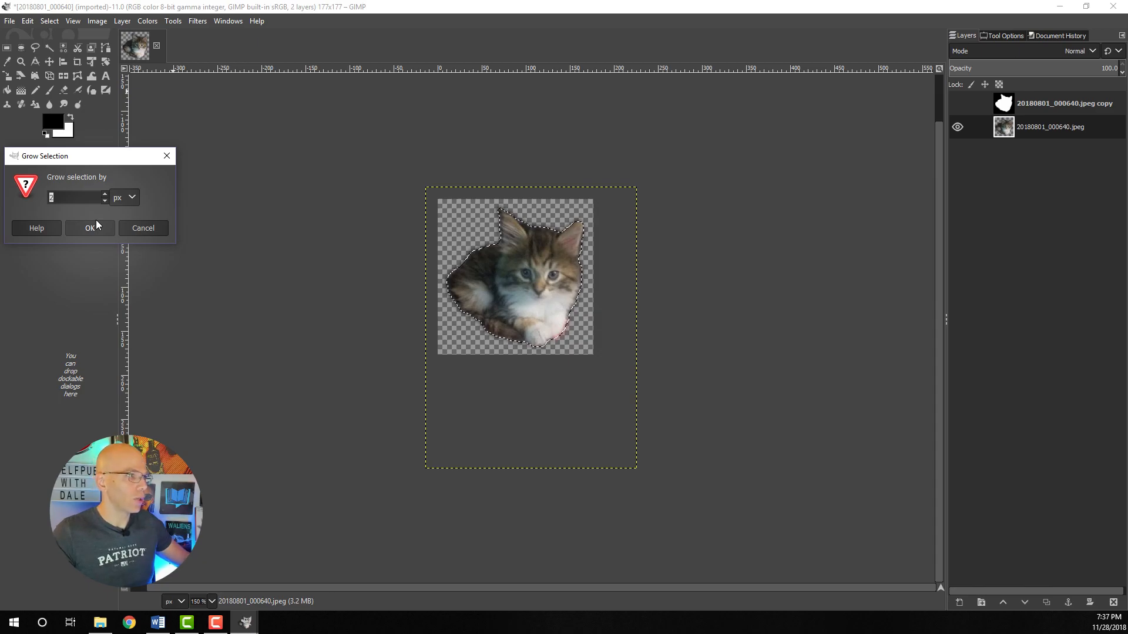
{"action": "left_click", "coordinate": [89, 228]}
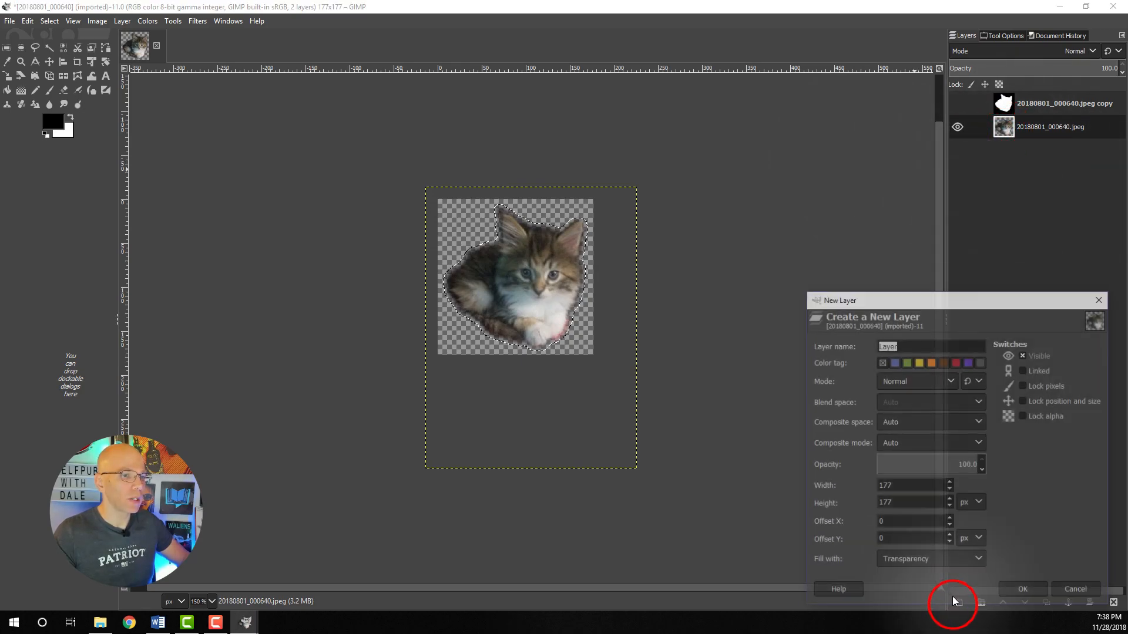
{"action": "left_click", "coordinate": [1021, 589]}
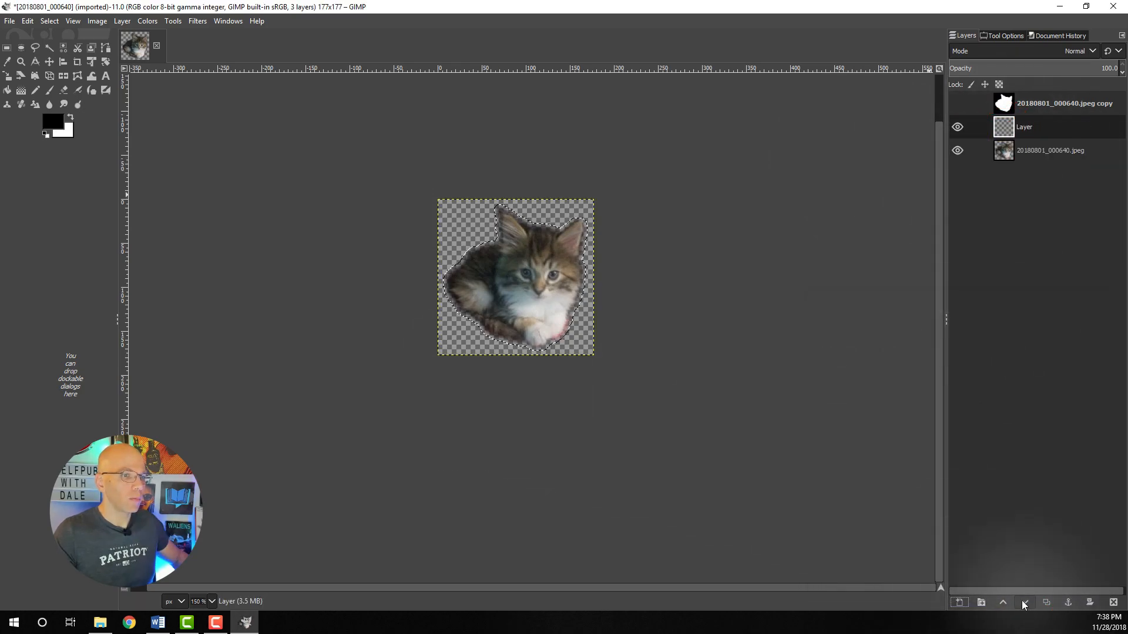
{"action": "left_click", "coordinate": [1023, 603]}
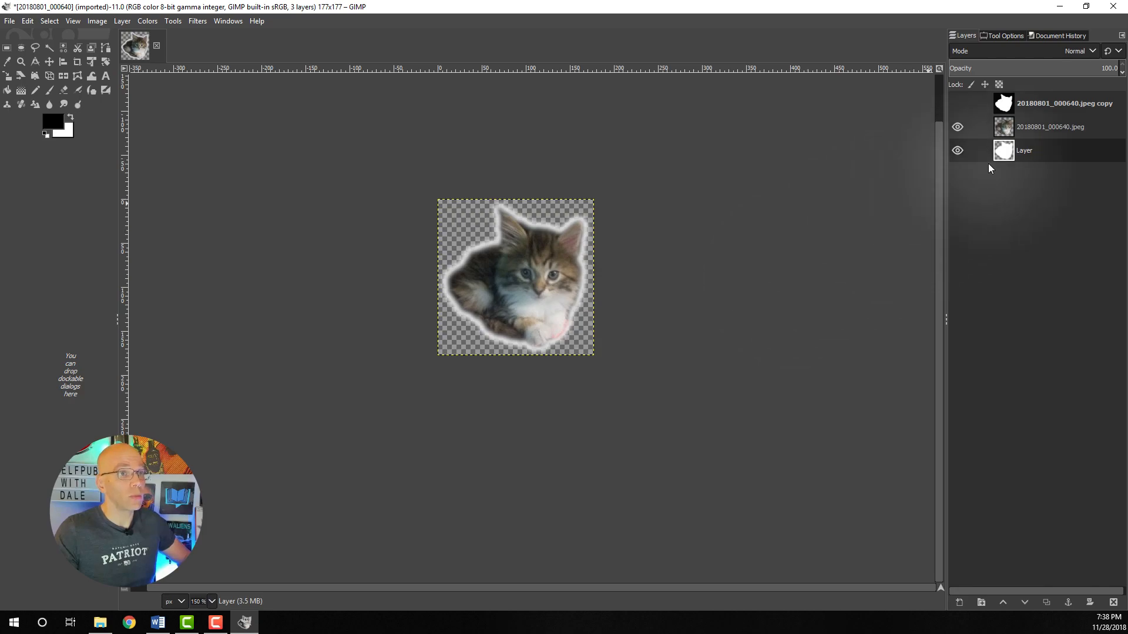
{"action": "left_click", "coordinate": [1023, 150]}
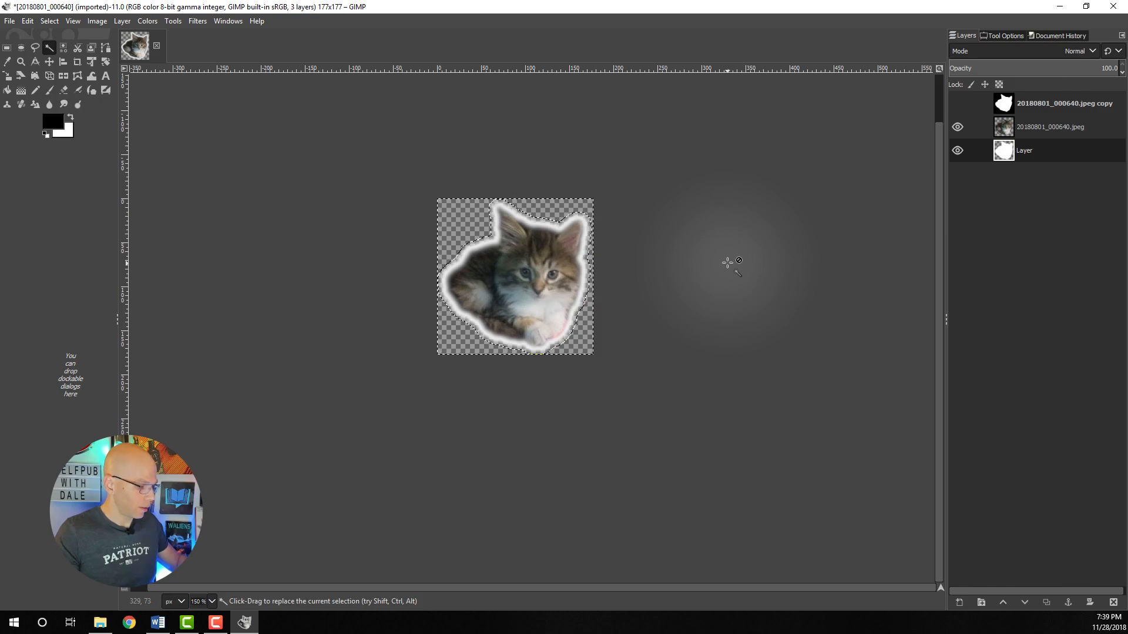
{"action": "key", "text": "ctrl+i"}
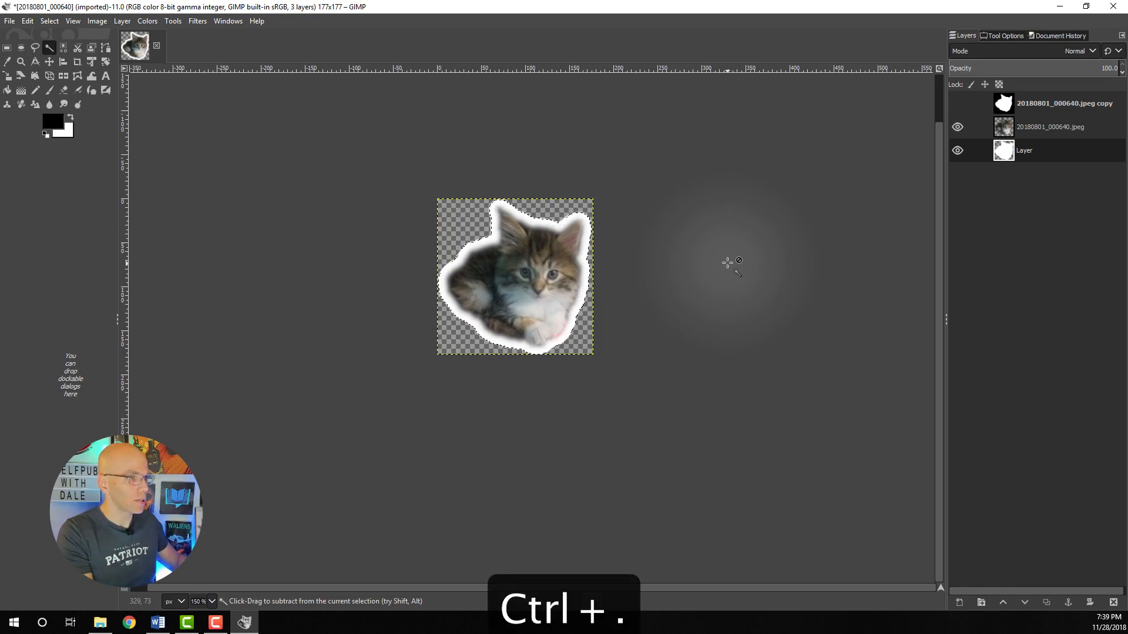
{"action": "key", "text": "ctrl+shift+a"}
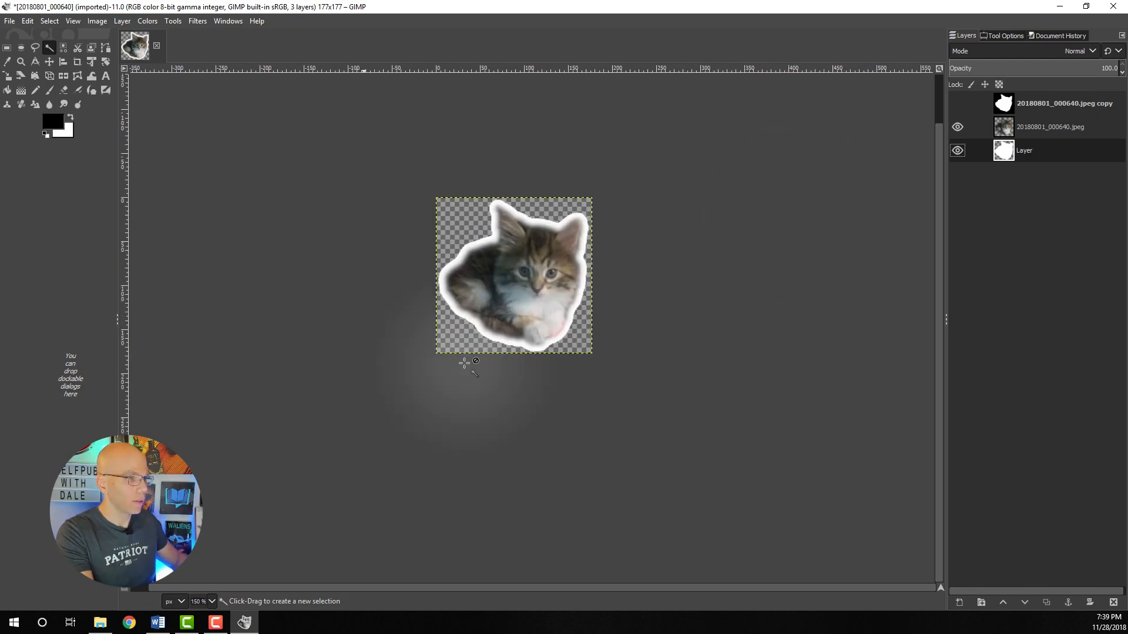
Save the project as kittie.xcf.
{"action": "key", "text": "ctrl+s"}
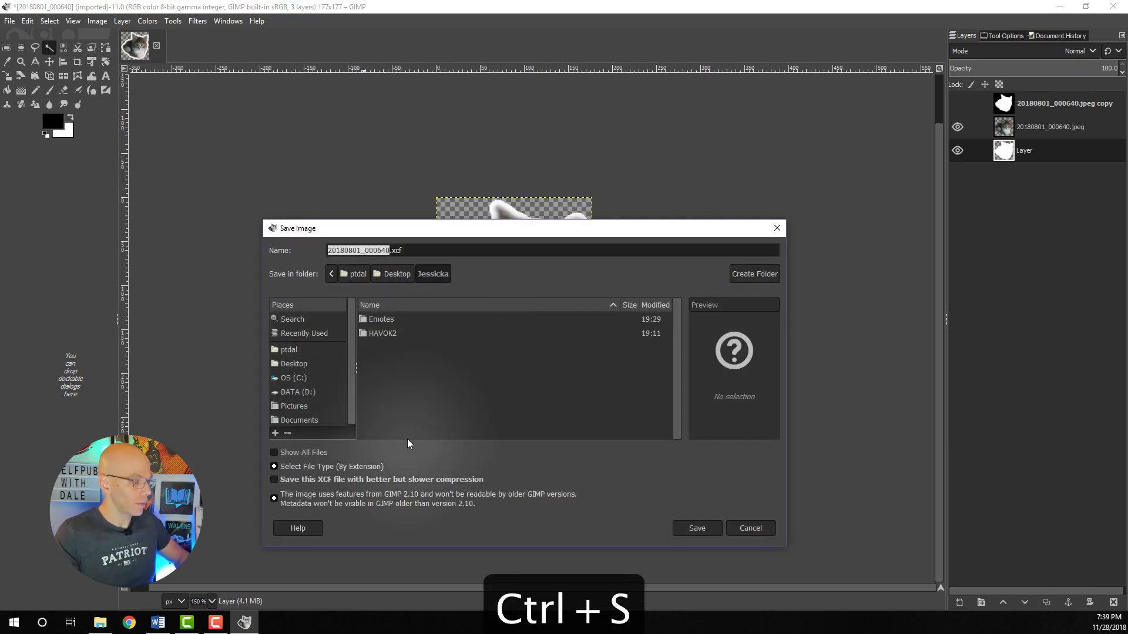
{"action": "type", "text": "kittie.xcf"}
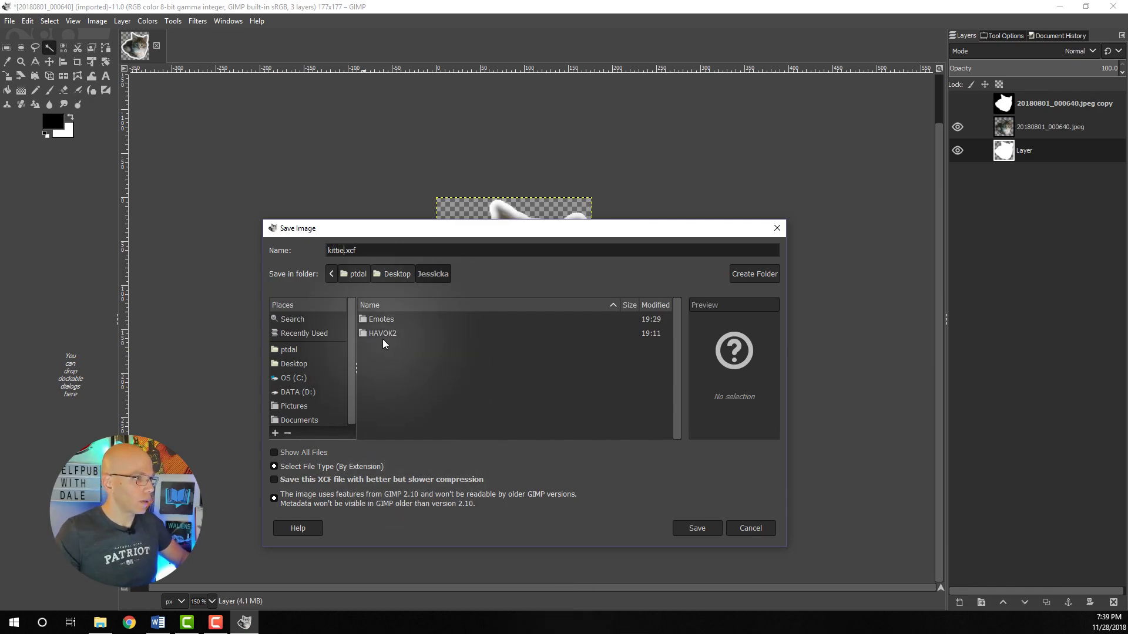
{"action": "left_click", "coordinate": [694, 528]}
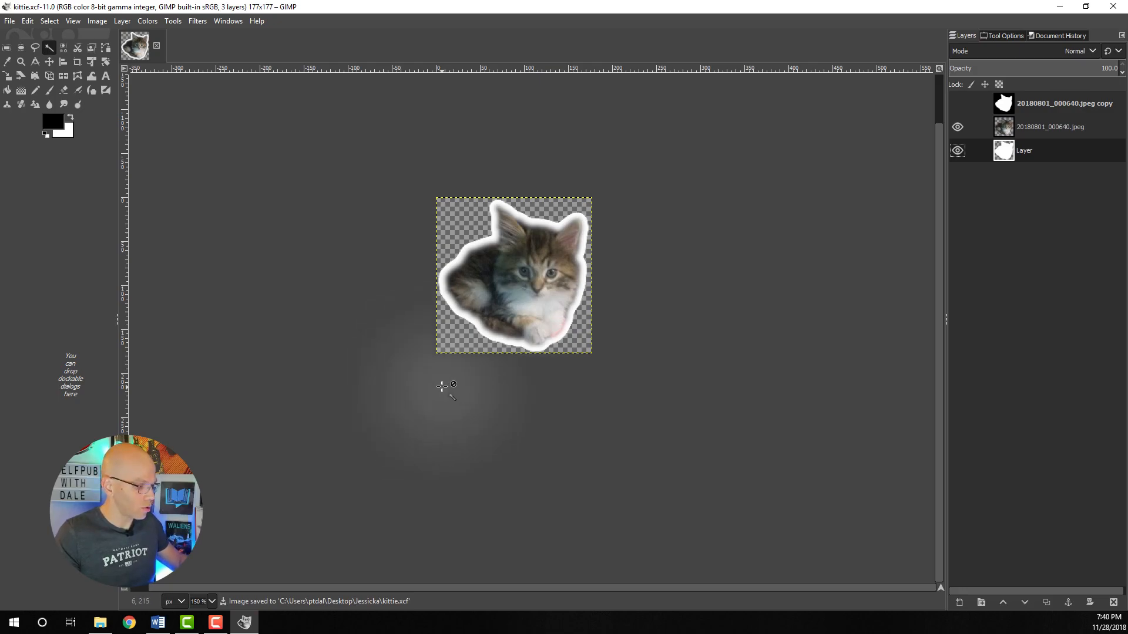
Export the full-size 177×177 sticker as kittie OG.png.
{"action": "key", "text": "ctrl+shift+e"}
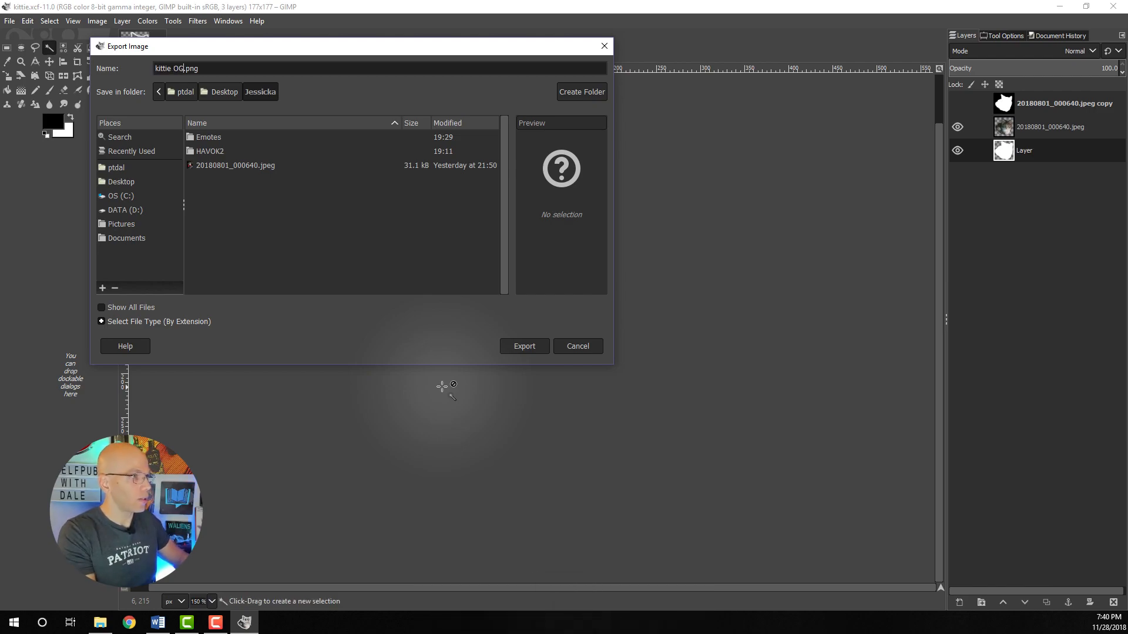
{"action": "left_click", "coordinate": [523, 346]}
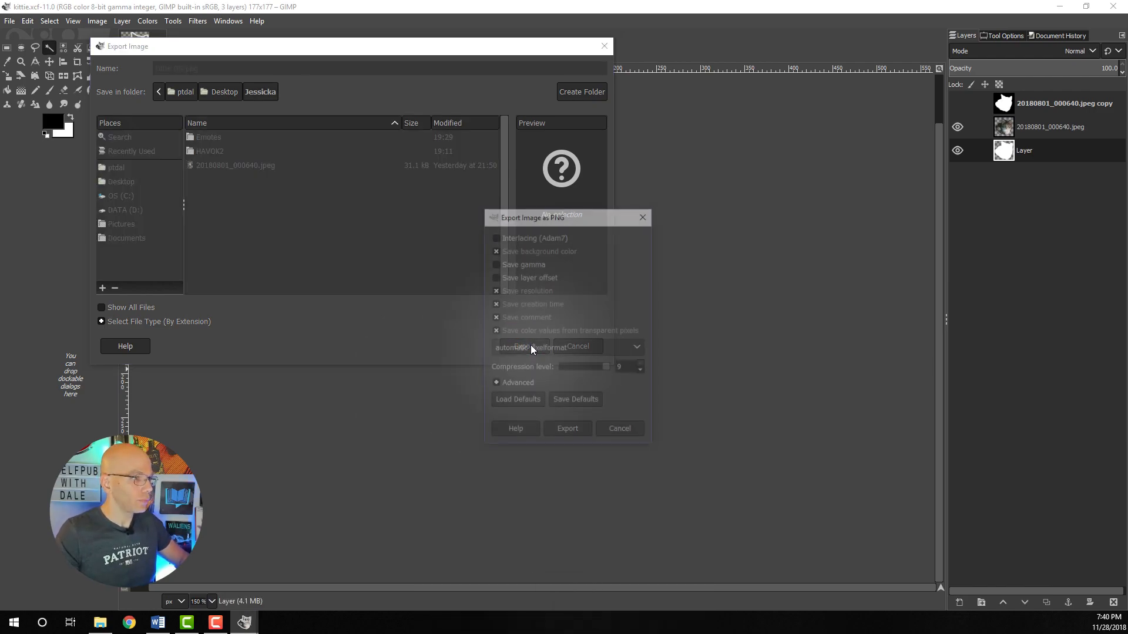
{"action": "left_click", "coordinate": [568, 428]}
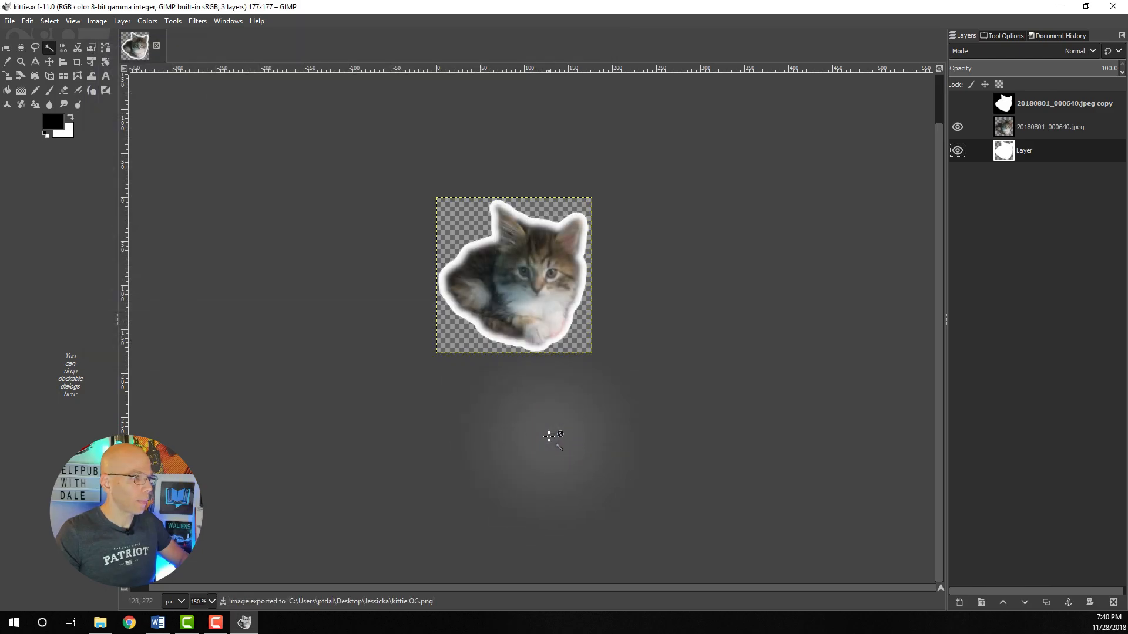
{"action": "left_click", "coordinate": [73, 20]}
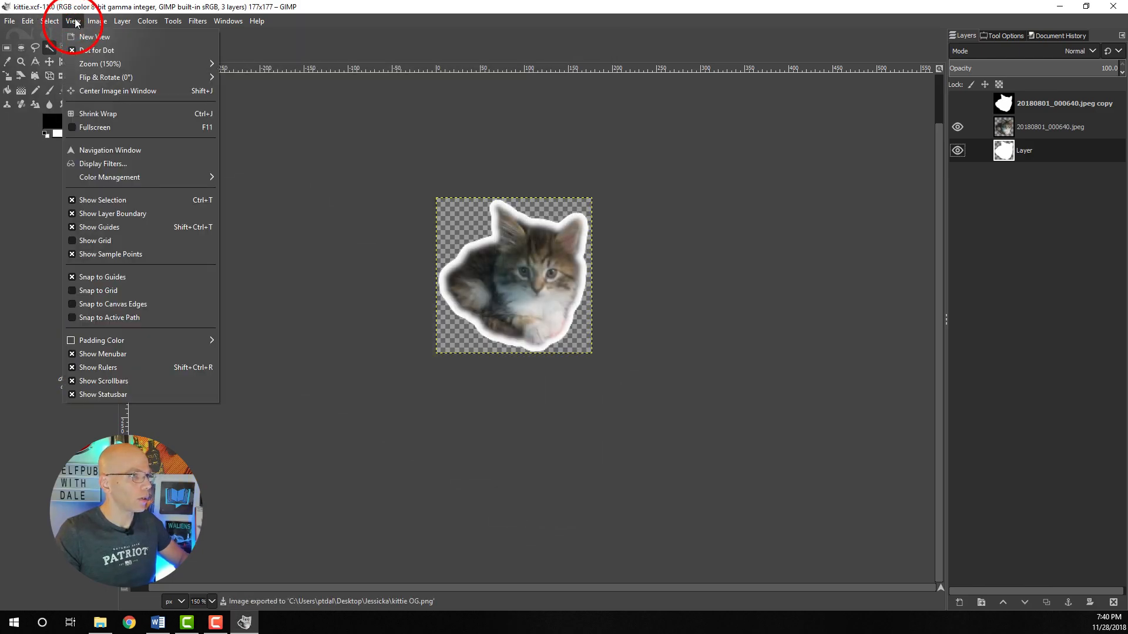
Scale the image down to 112×112 pixels.
{"action": "left_click", "coordinate": [97, 20]}
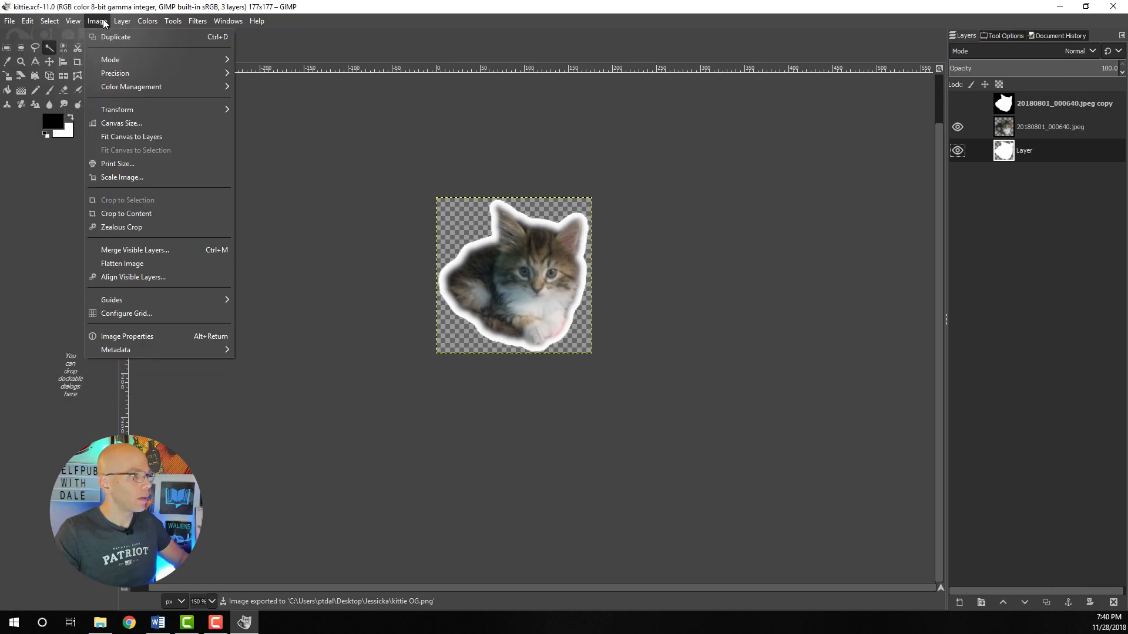
{"action": "mouse_move", "coordinate": [121, 177]}
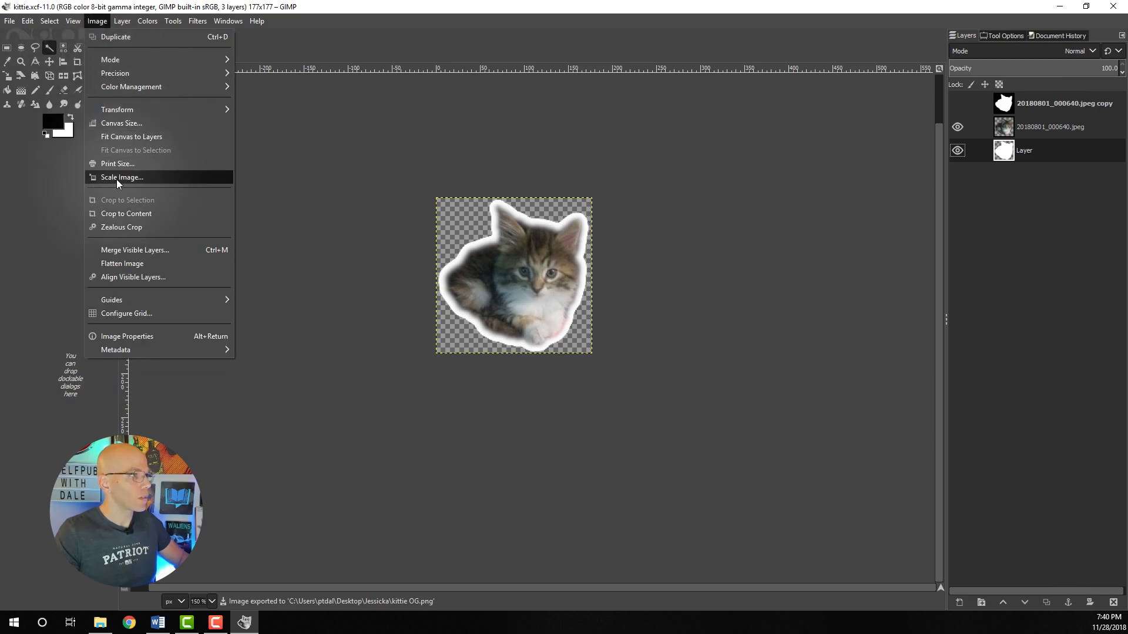
{"action": "left_click", "coordinate": [121, 177]}
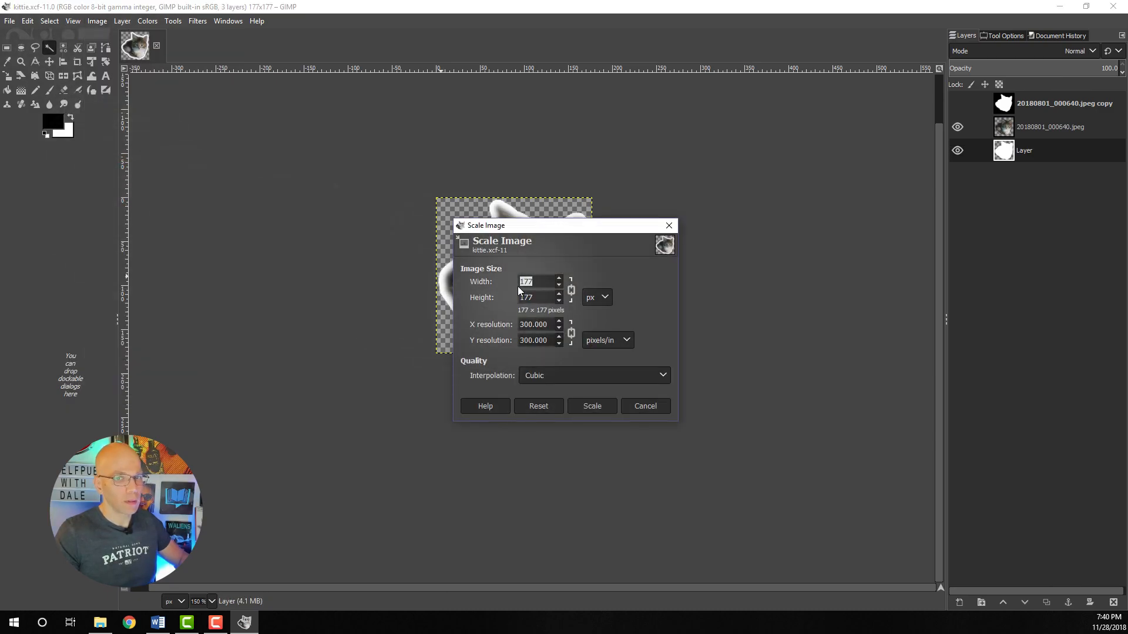
{"action": "type", "text": "112"}
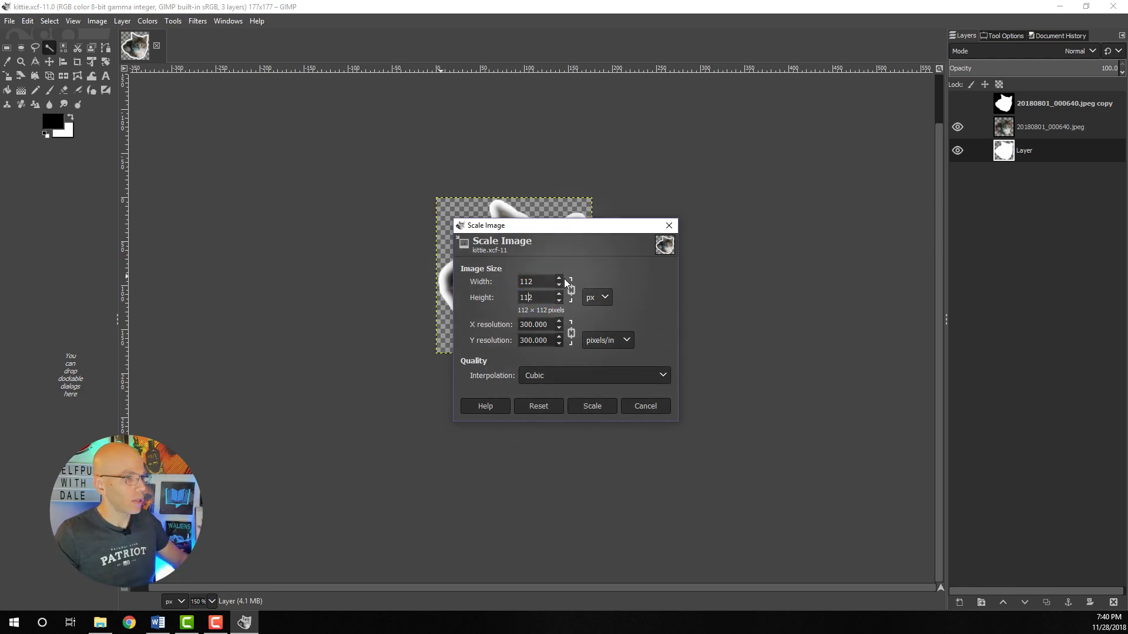
{"action": "left_click", "coordinate": [592, 406]}
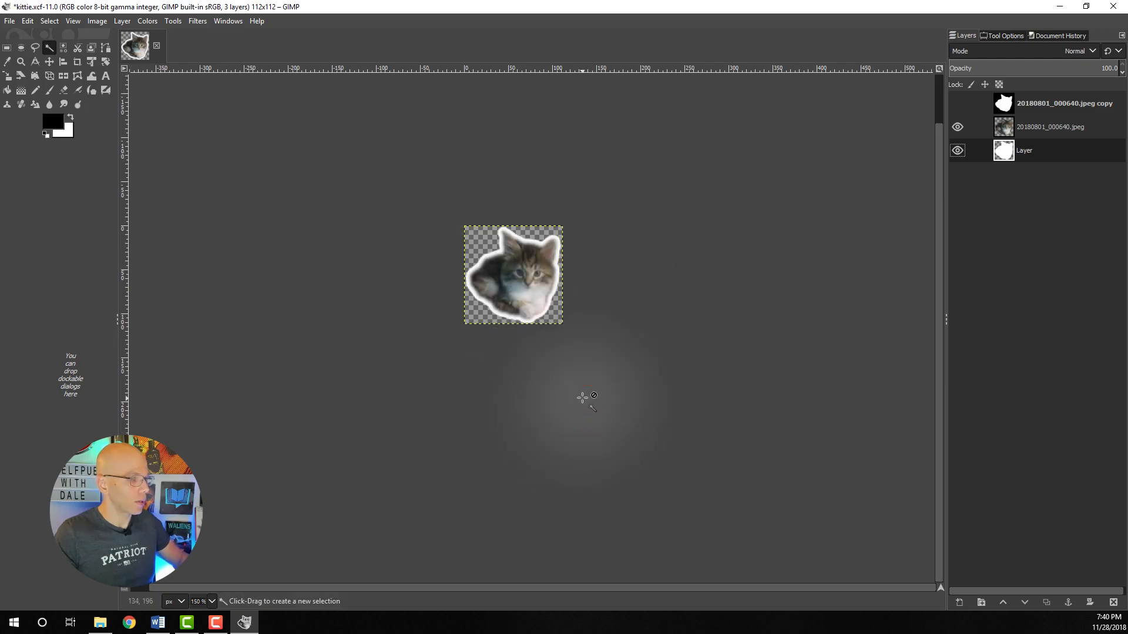
Export the scaled sticker as kittie 112.png.
{"action": "key", "text": "ctrl+shift+e"}
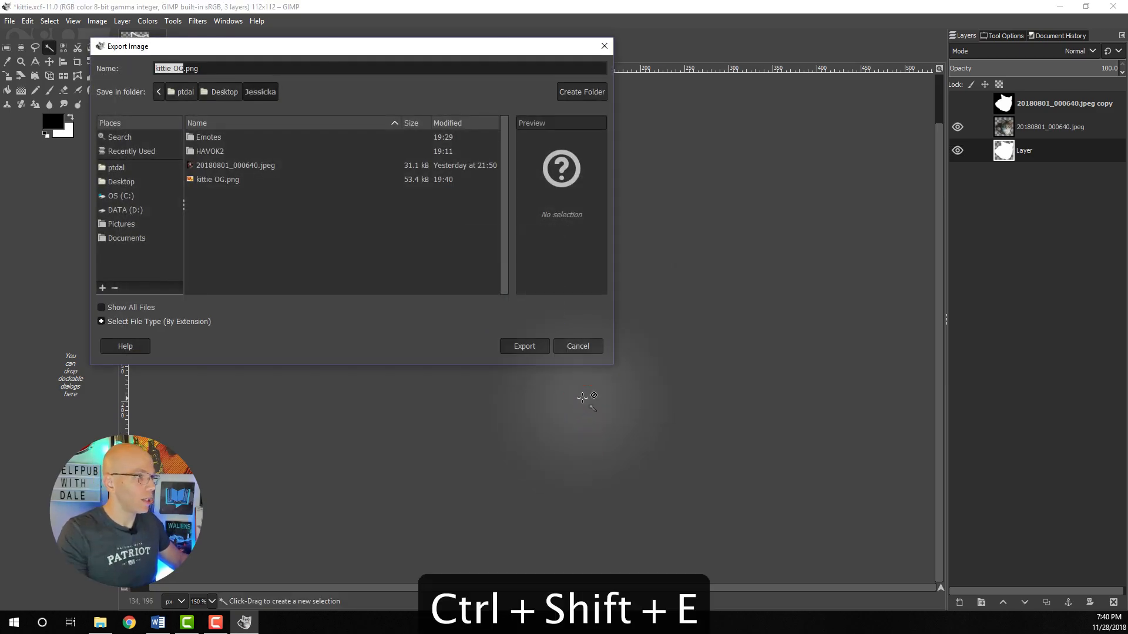
{"action": "type", "text": "kittie 1"}
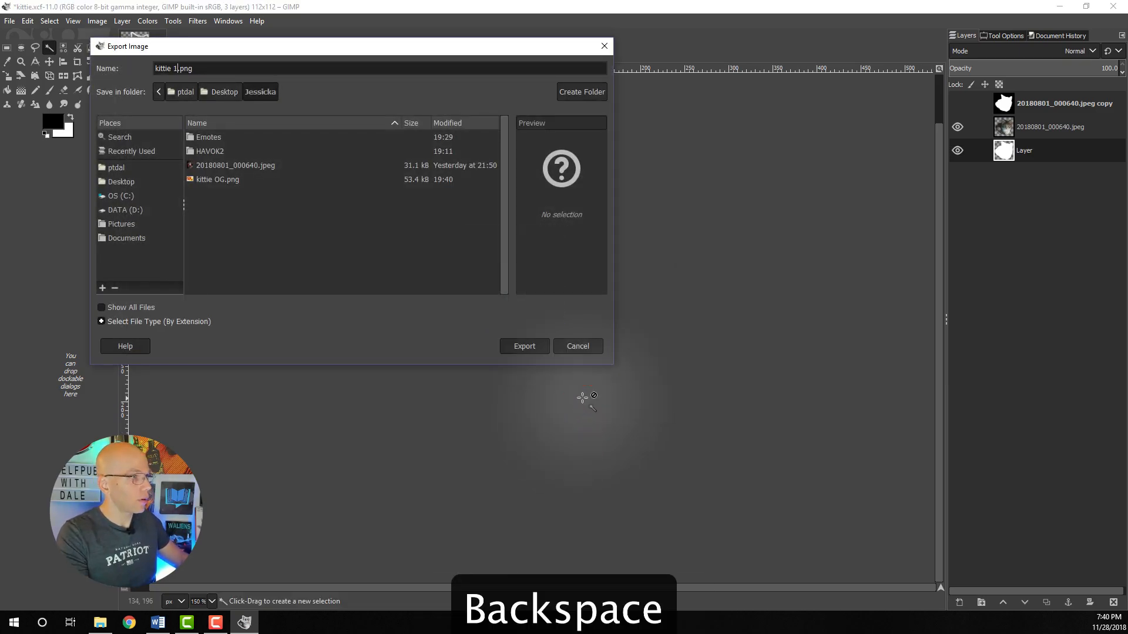
{"action": "type", "text": "12"}
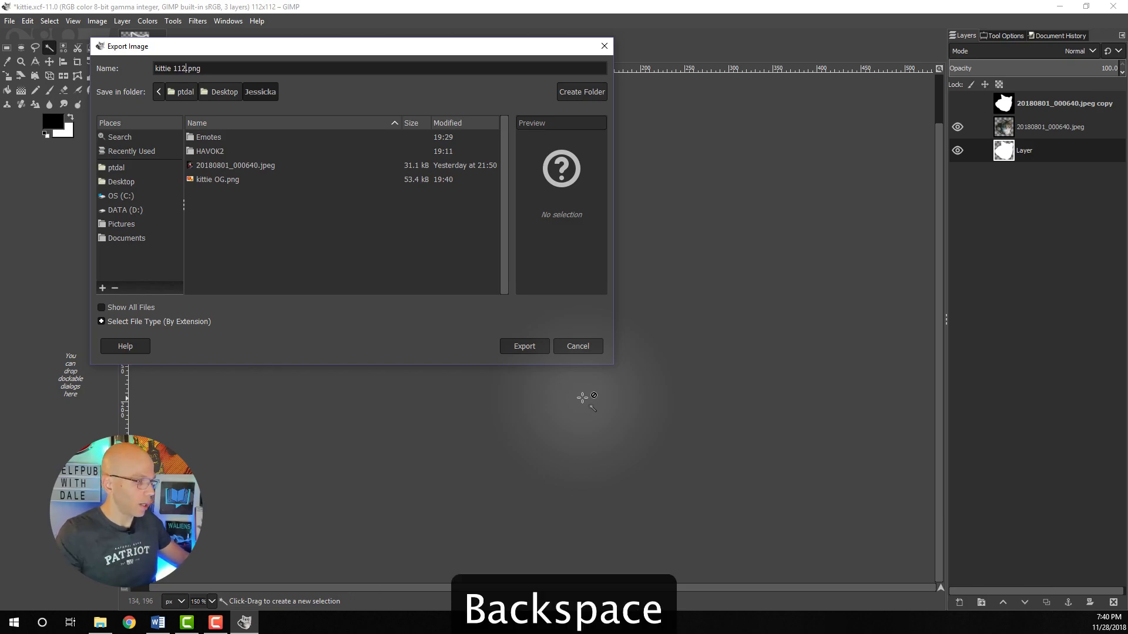
{"action": "left_click", "coordinate": [524, 346]}
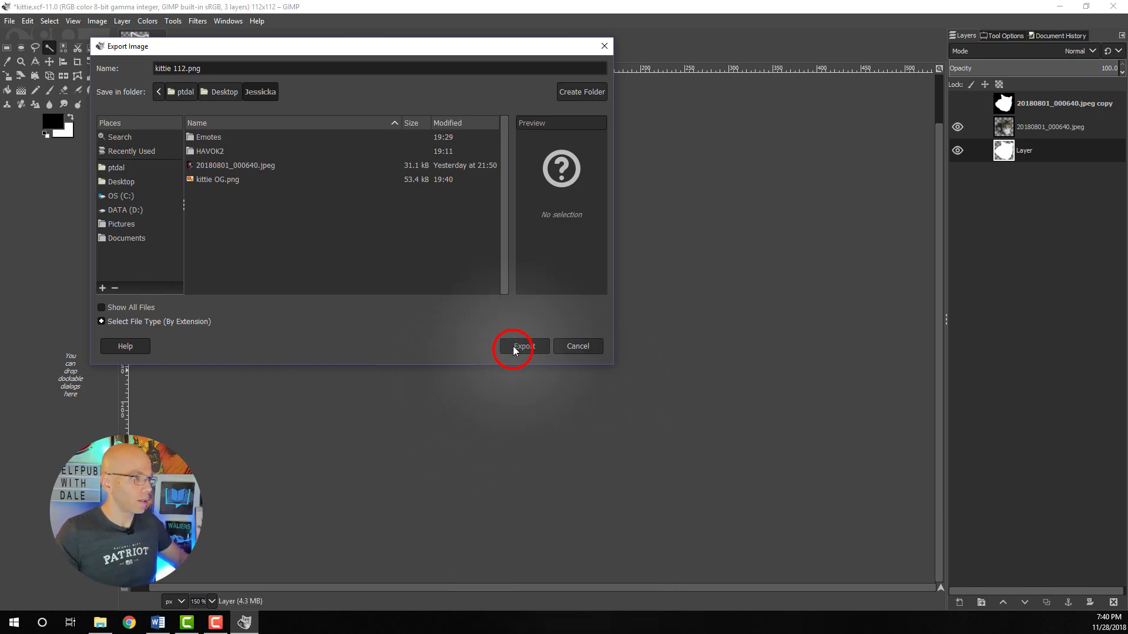
{"action": "left_click", "coordinate": [523, 346]}
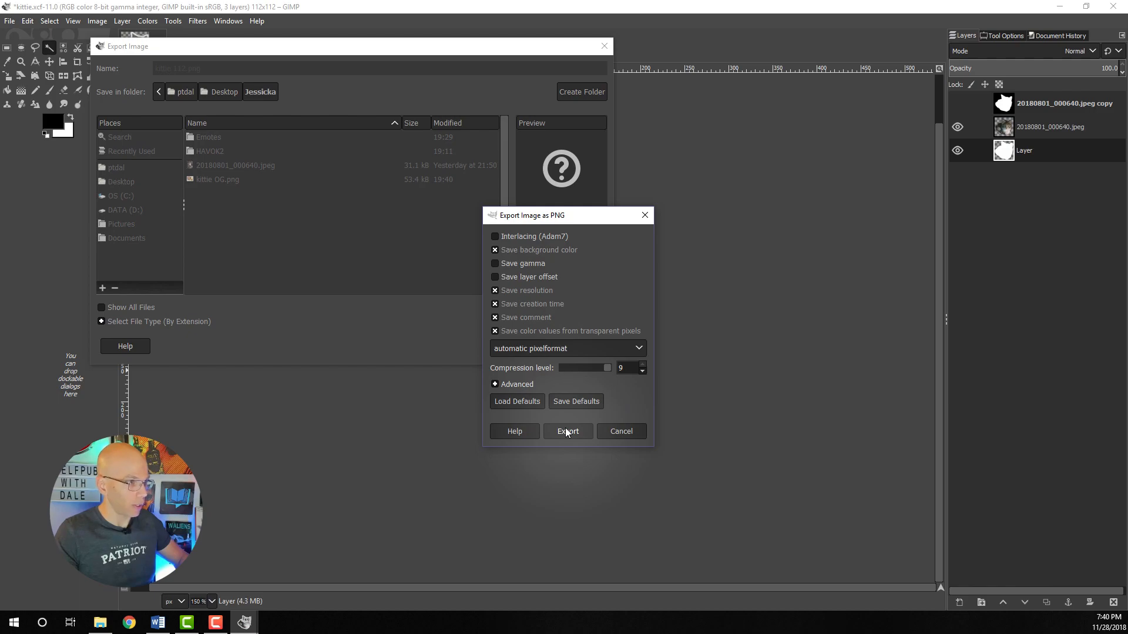
{"action": "left_click", "coordinate": [567, 430]}
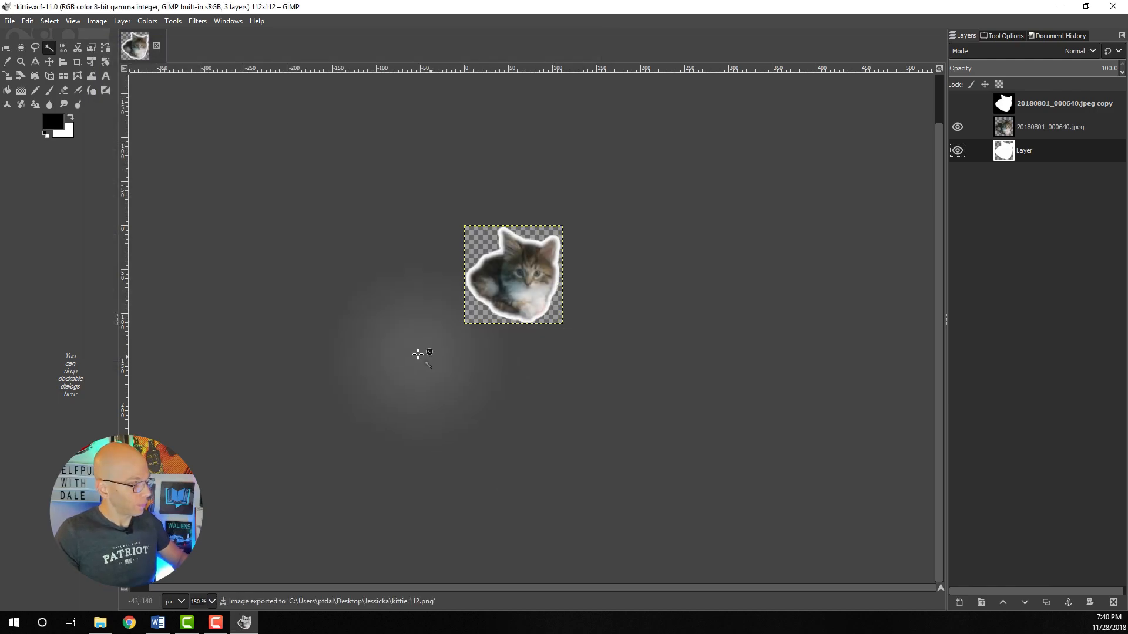
Undo the previous scale and rescale the image to 56×56 pixels.
{"action": "key", "text": "ctrl+z"}
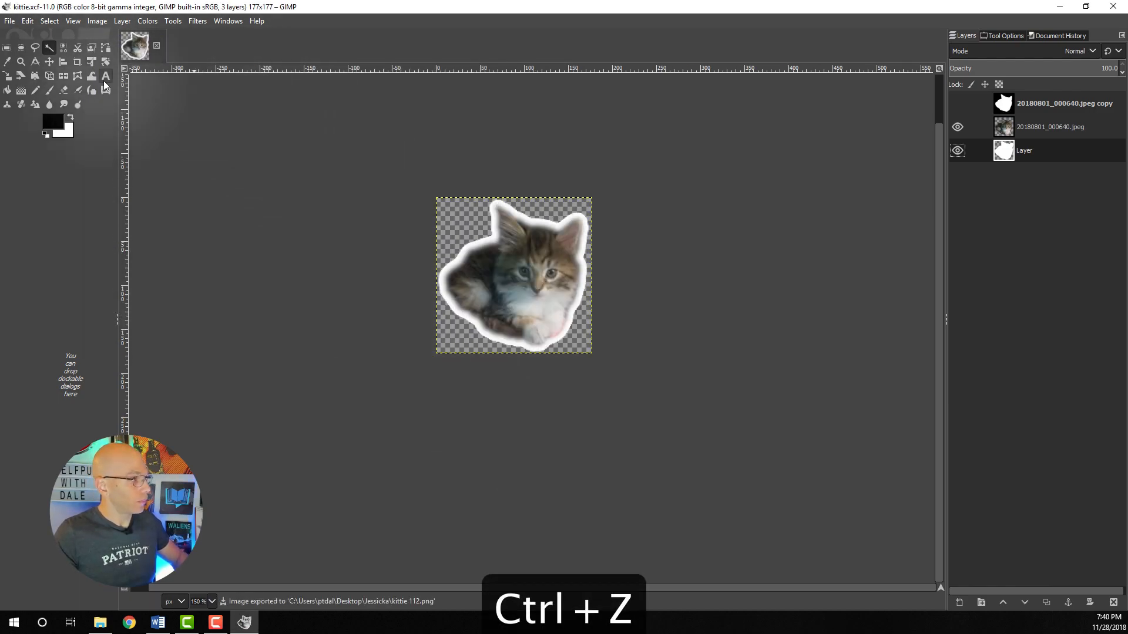
{"action": "left_click", "coordinate": [97, 20]}
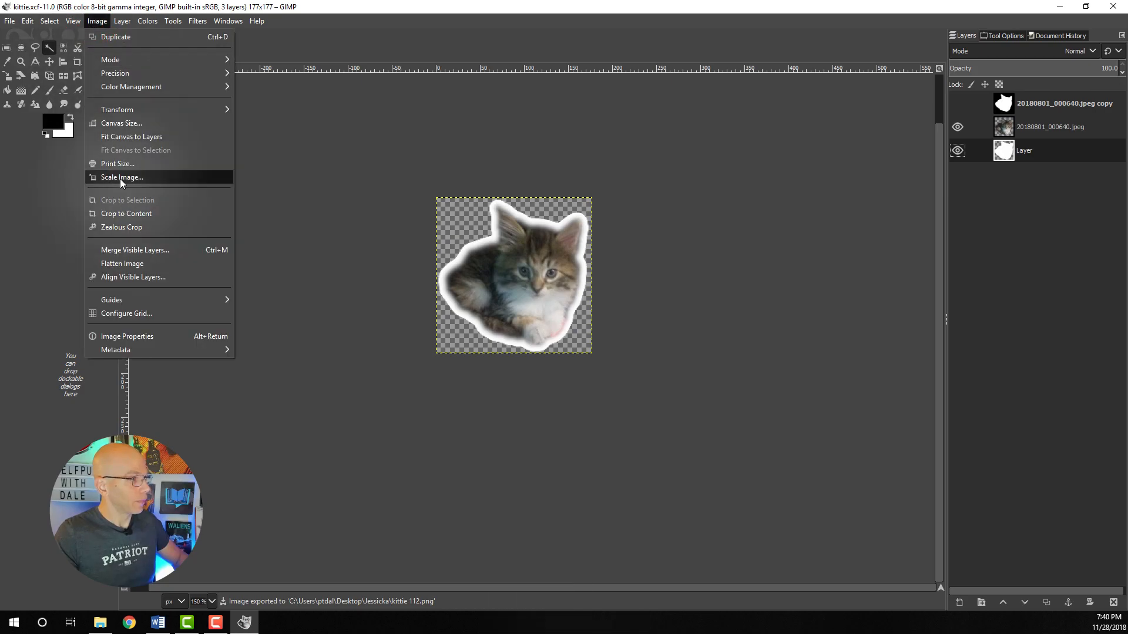
{"action": "left_click", "coordinate": [121, 177]}
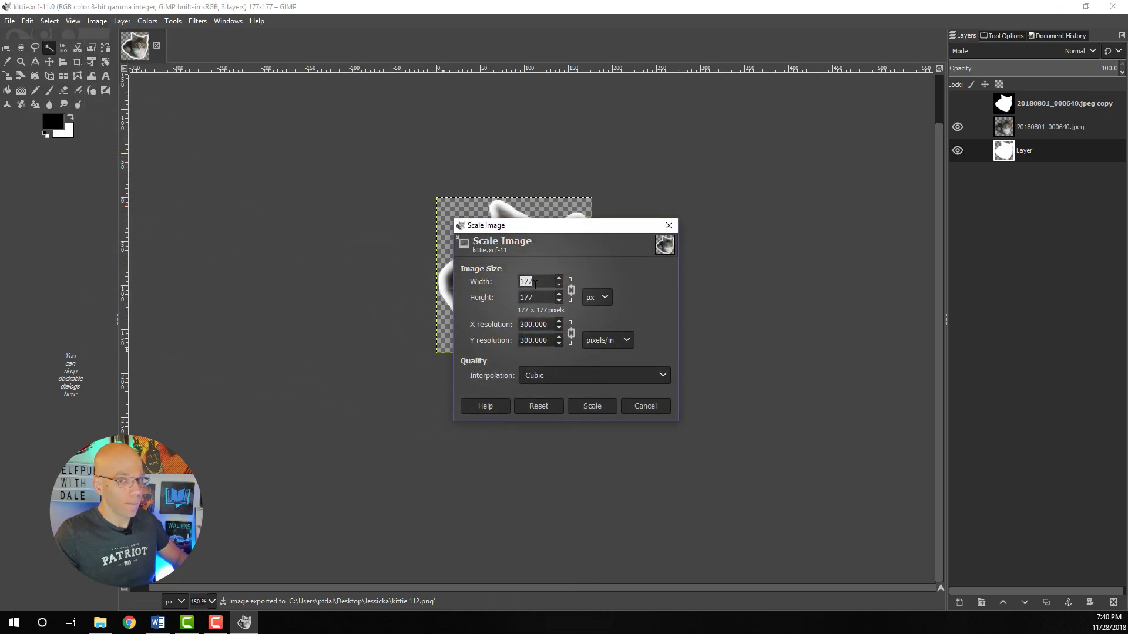
{"action": "type", "text": "56"}
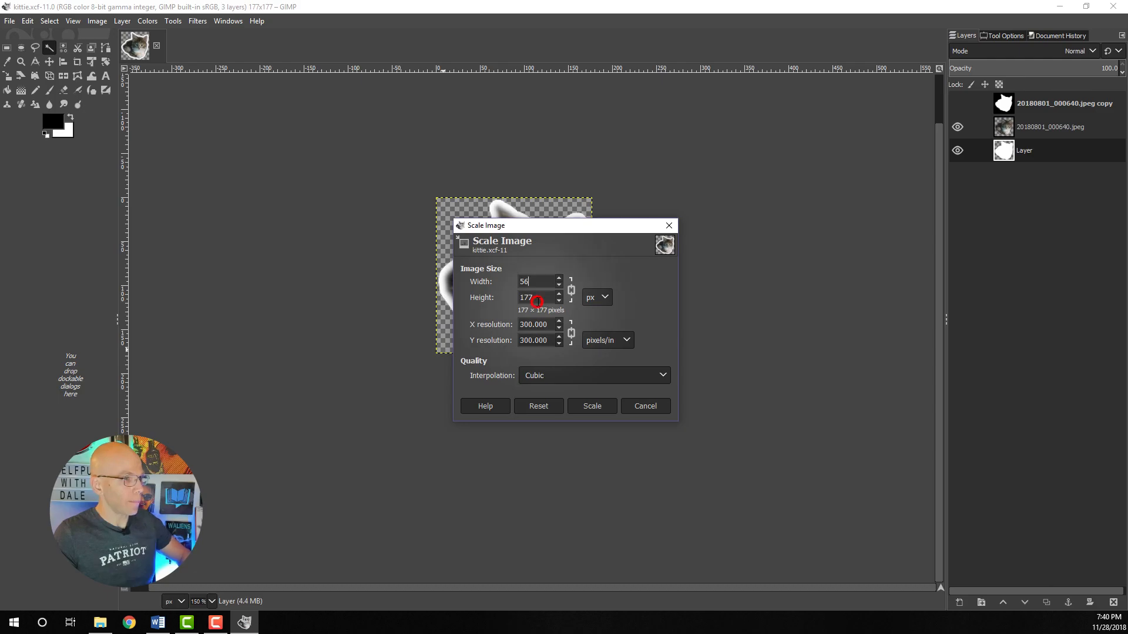
{"action": "left_click", "coordinate": [592, 406]}
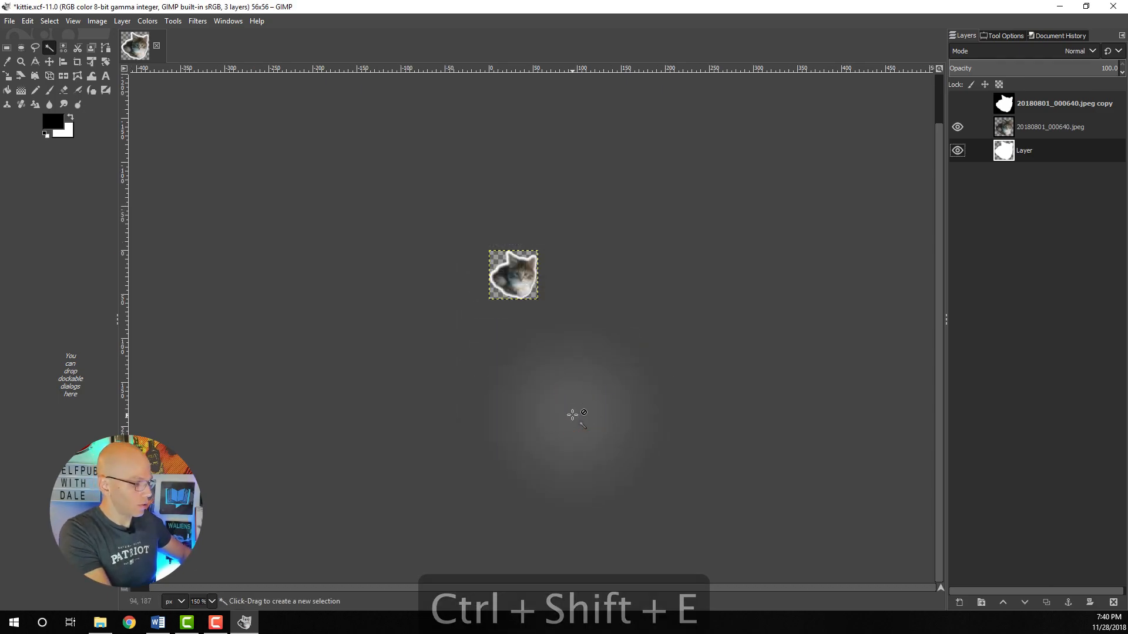
Export the 56 px sticker as kittie 56.png into the Jessicka folder.
{"action": "key", "text": "ctrl+shift+e"}
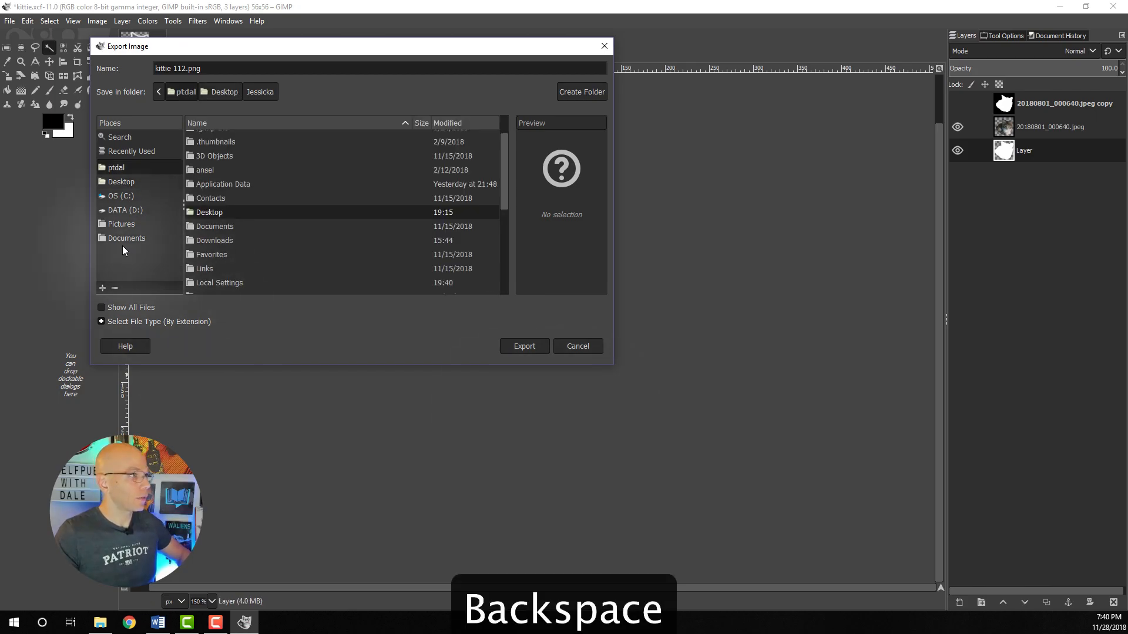
{"action": "left_click", "coordinate": [260, 92]}
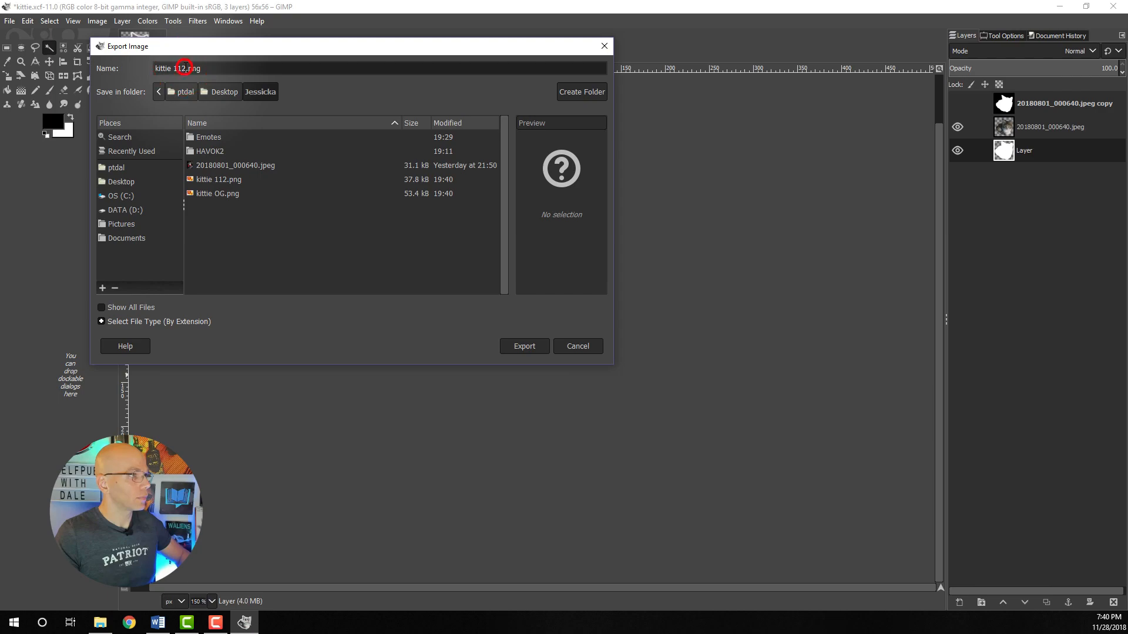
{"action": "key", "text": "Backspace"}
{"action": "type", "text": "56"}
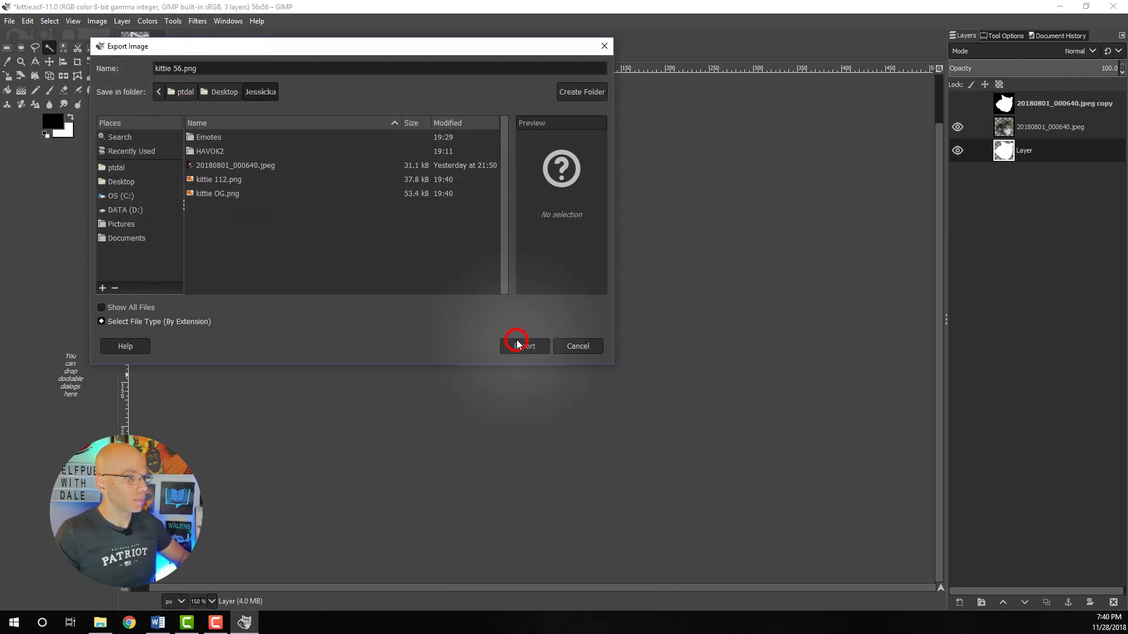
{"action": "left_click", "coordinate": [523, 346]}
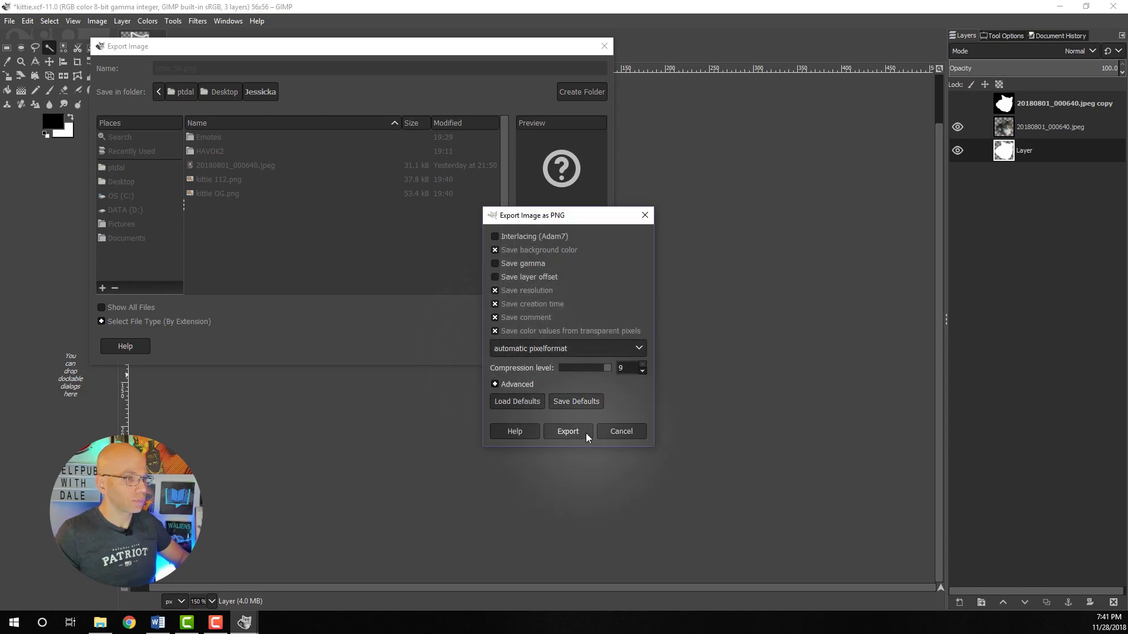
{"action": "left_click", "coordinate": [568, 431]}
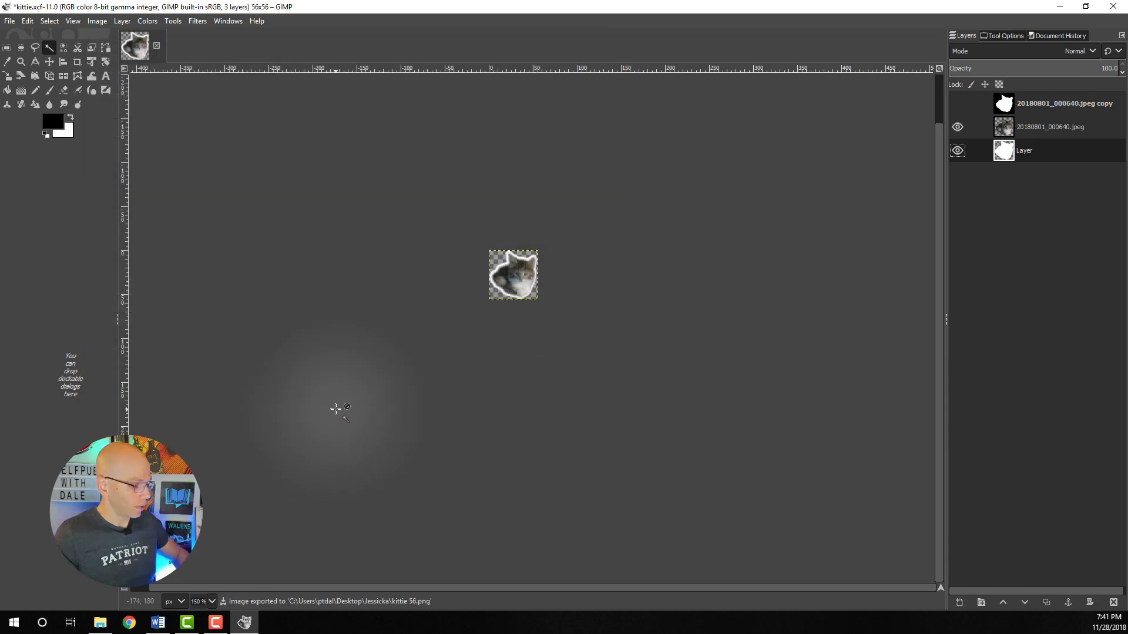
Undo the previous scale and rescale the image to 28×28 pixels.
{"action": "key", "text": "ctrl+z"}
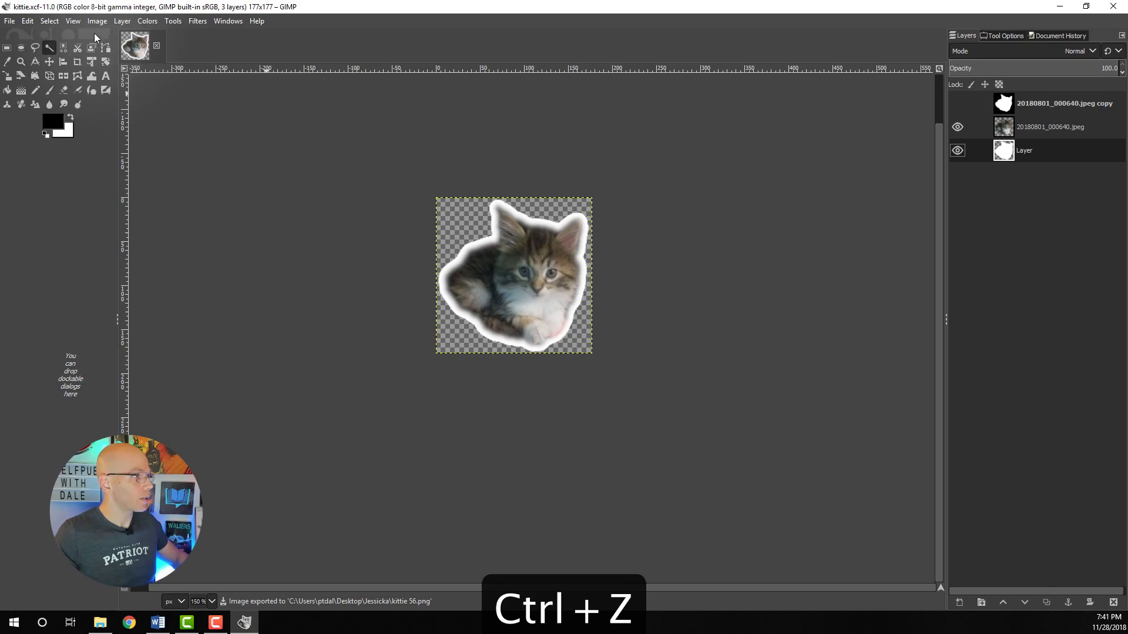
{"action": "left_click", "coordinate": [97, 20]}
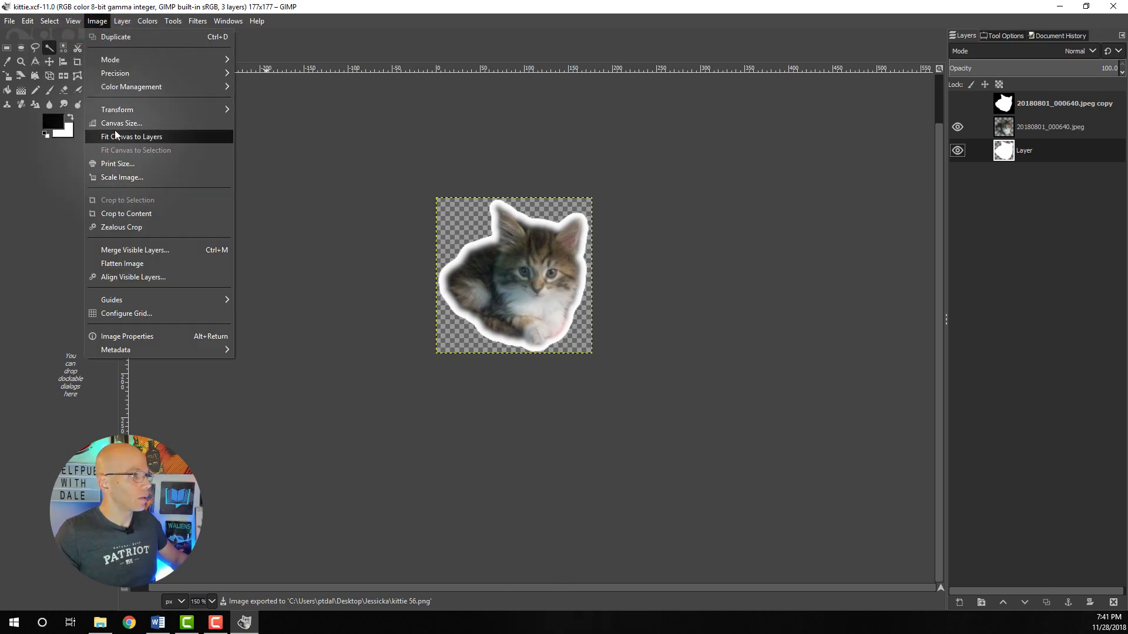
{"action": "left_click", "coordinate": [122, 177]}
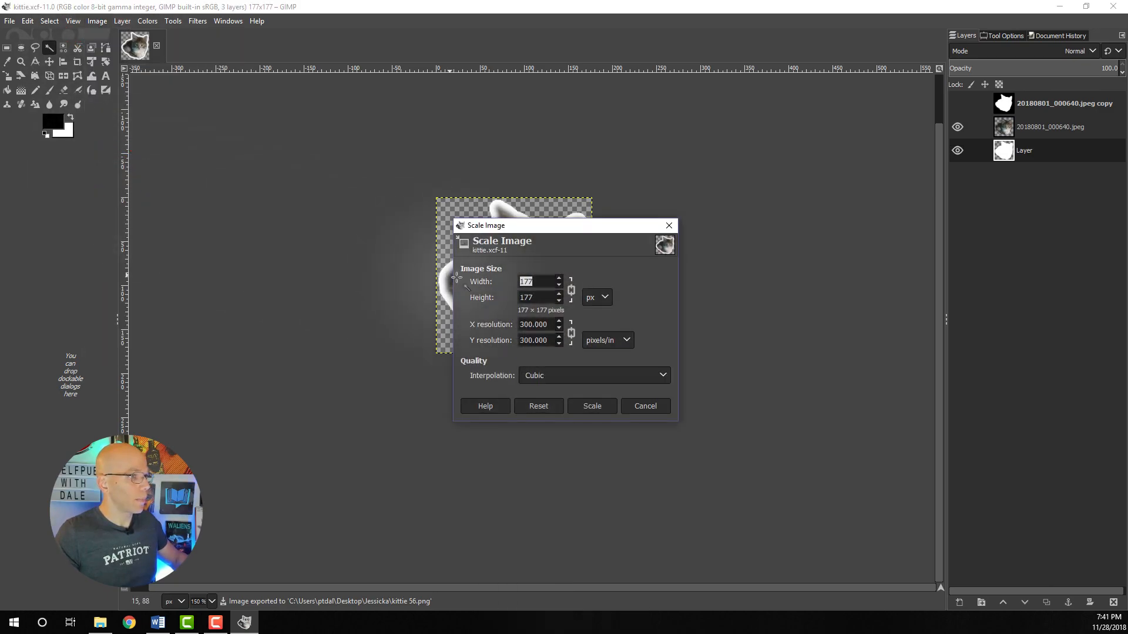
{"action": "type", "text": "28"}
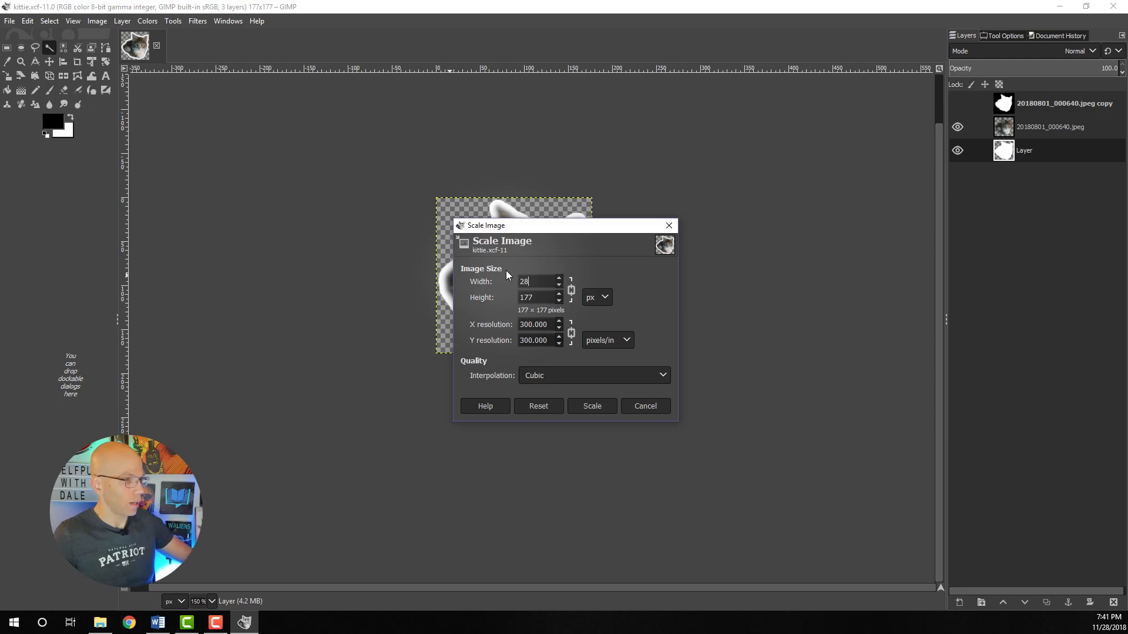
{"action": "left_click", "coordinate": [592, 406]}
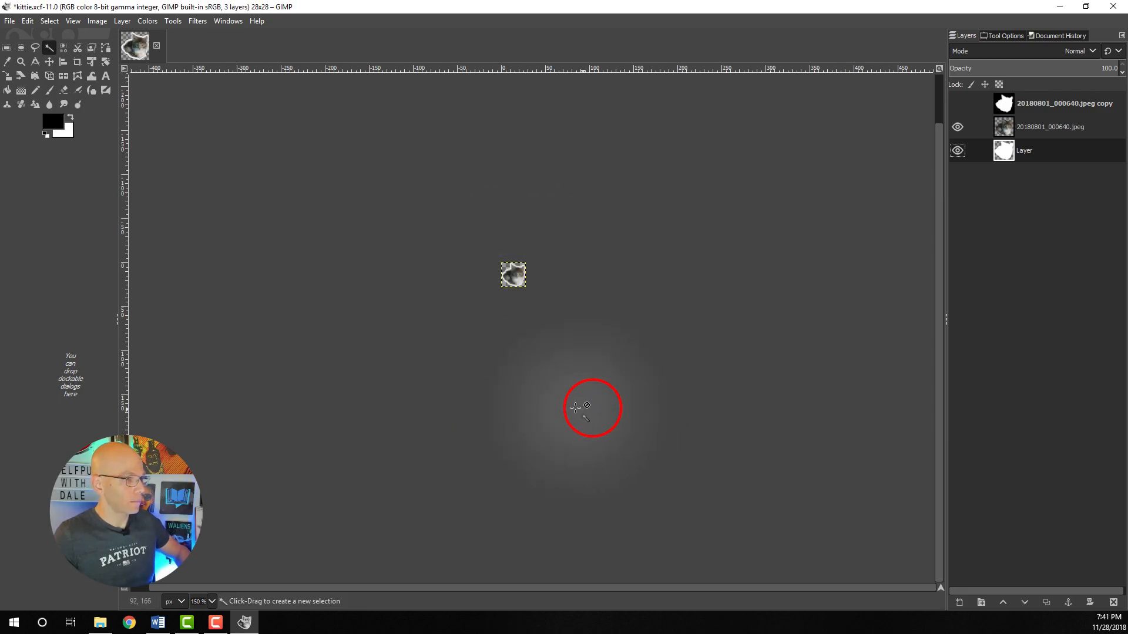
Export the 28 px sticker as kittie 28.png.
{"action": "key", "text": "Ctrl+Shift+E"}
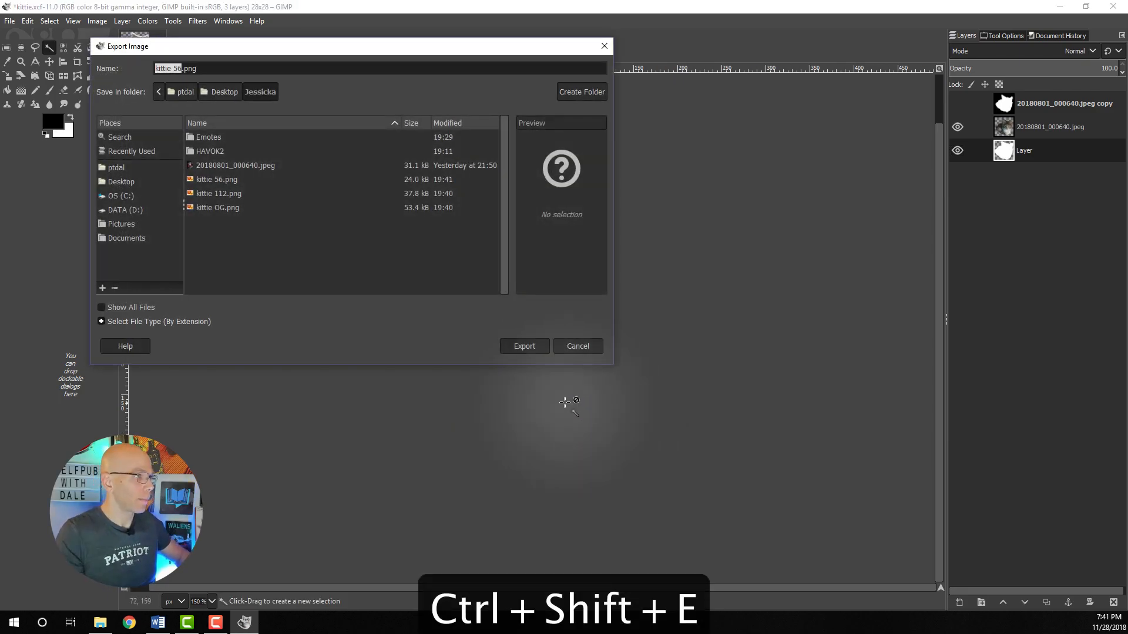
{"action": "key", "text": "Backspace"}
{"action": "type", "text": "28"}
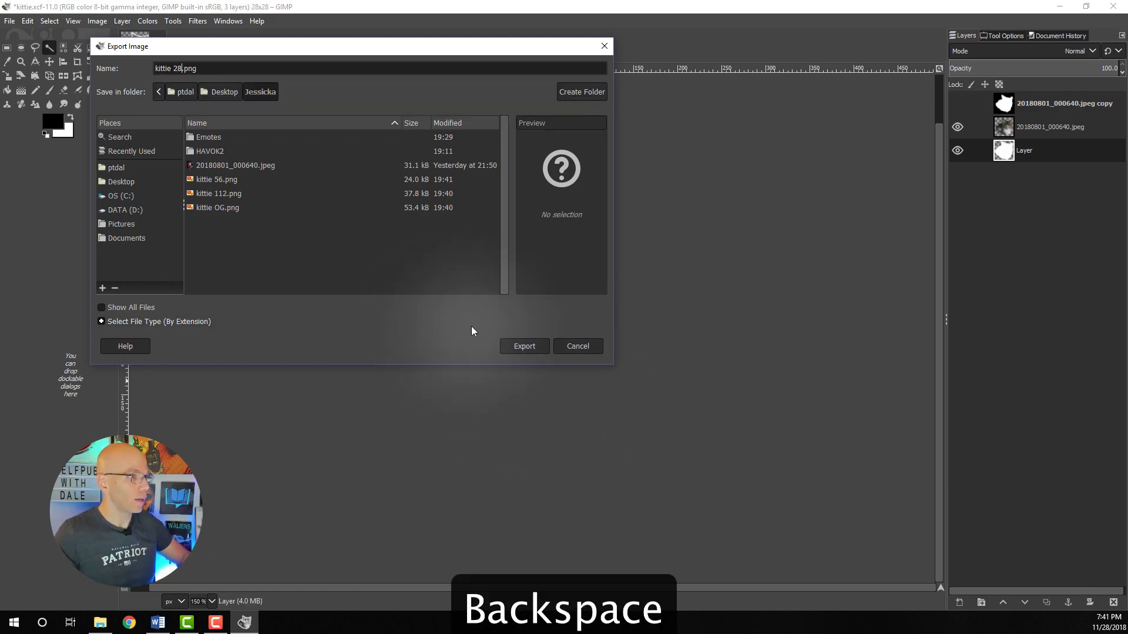
{"action": "left_click", "coordinate": [524, 346]}
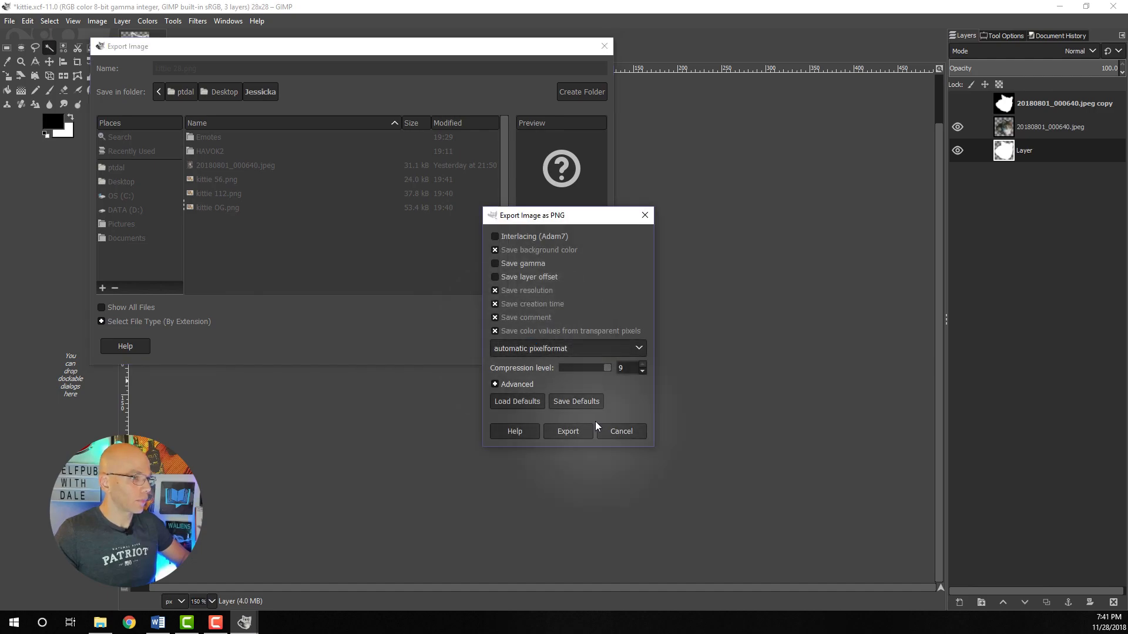
{"action": "left_click", "coordinate": [568, 431]}
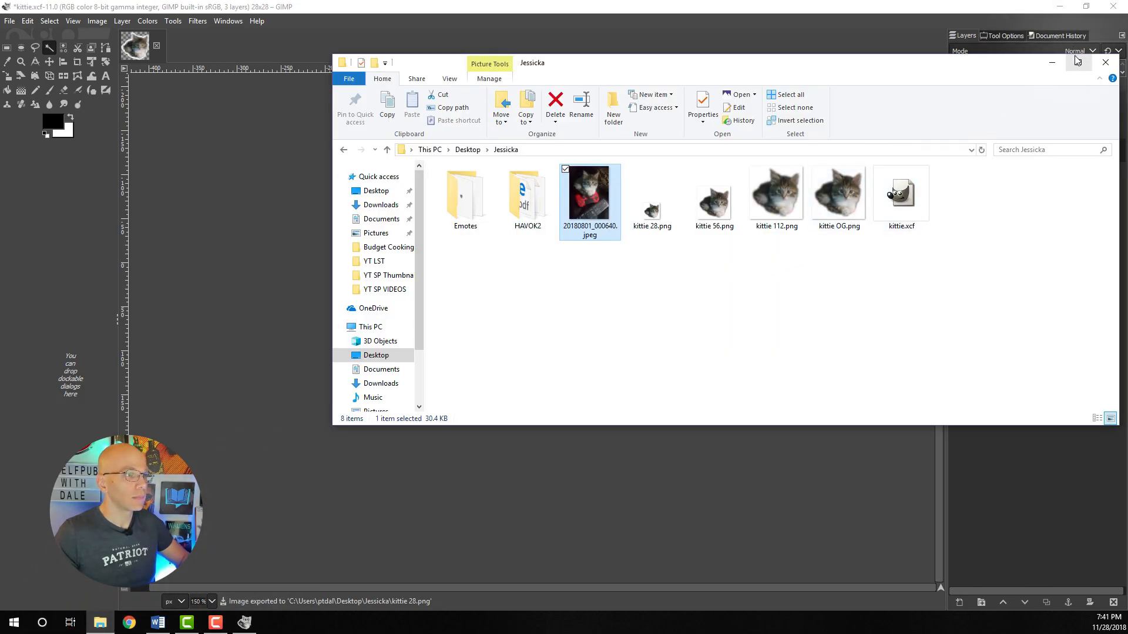
Maximize File Explorer and open Emotes to compare the havok 28, 56, 112 PNGs.
{"action": "left_click", "coordinate": [1088, 62]}
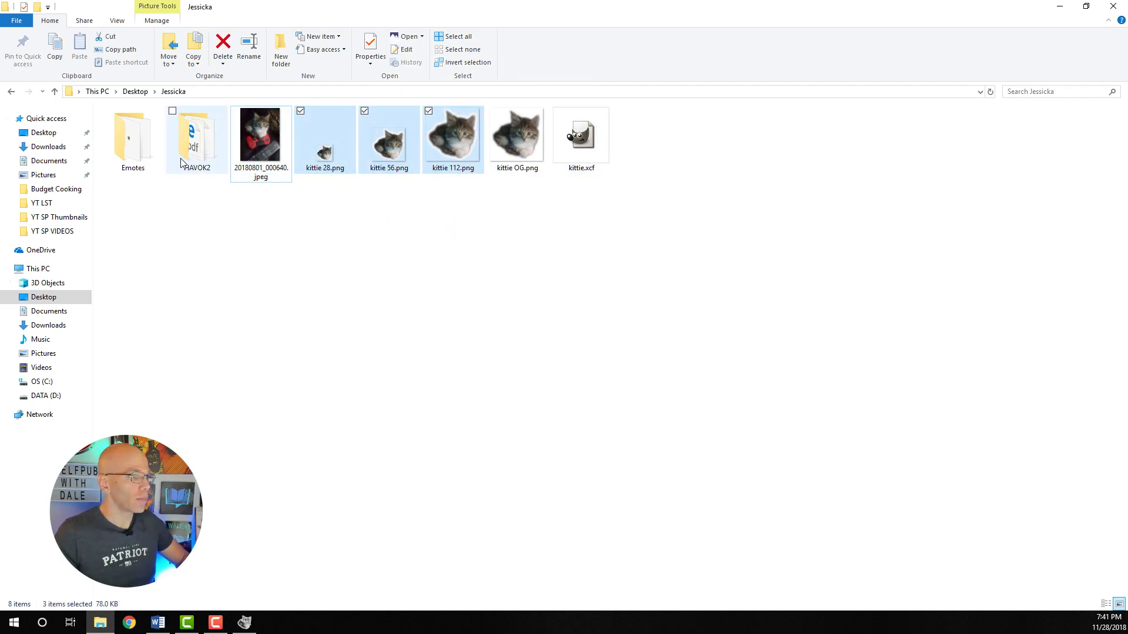
{"action": "double_click", "coordinate": [132, 133]}
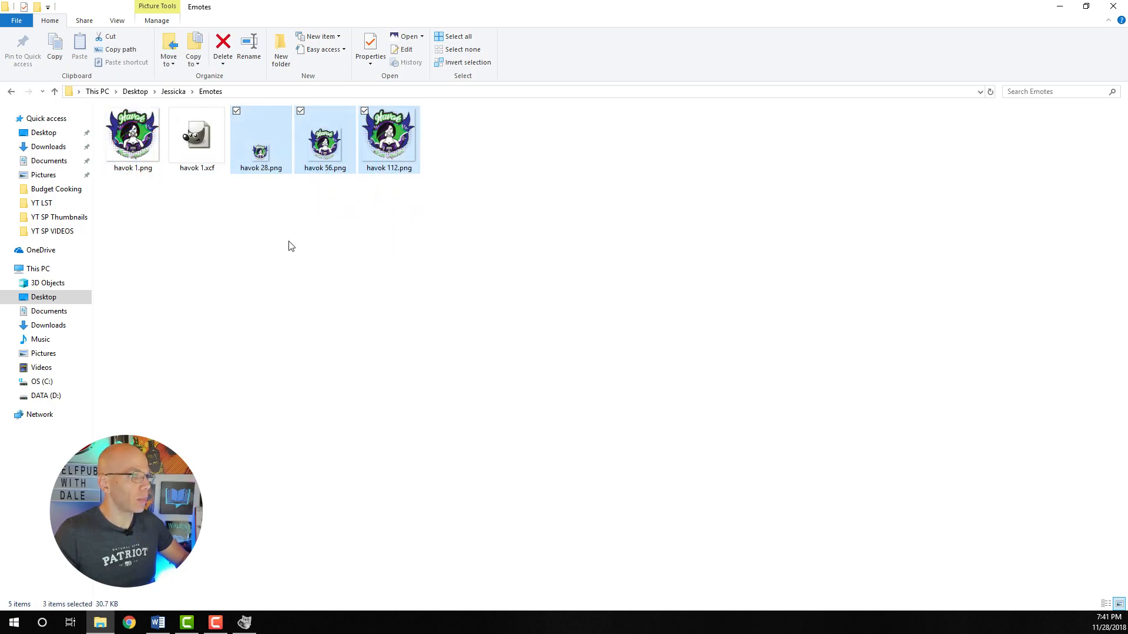
{"action": "left_click", "coordinate": [446, 249]}
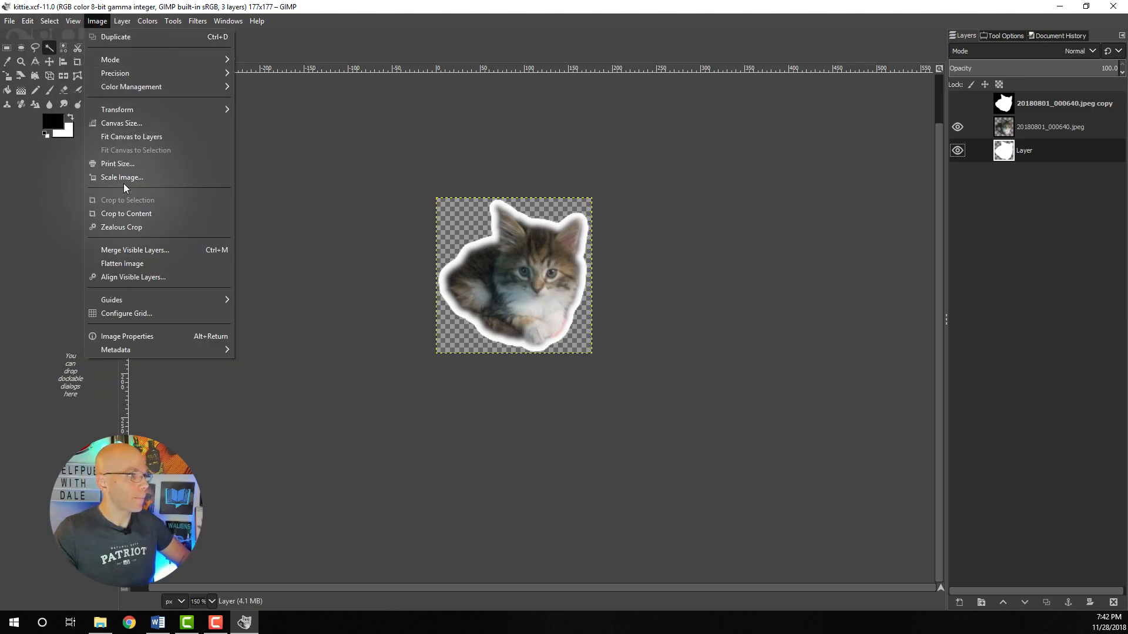
Scale the sticker down to 72×72 pixels.
{"action": "left_click", "coordinate": [121, 177]}
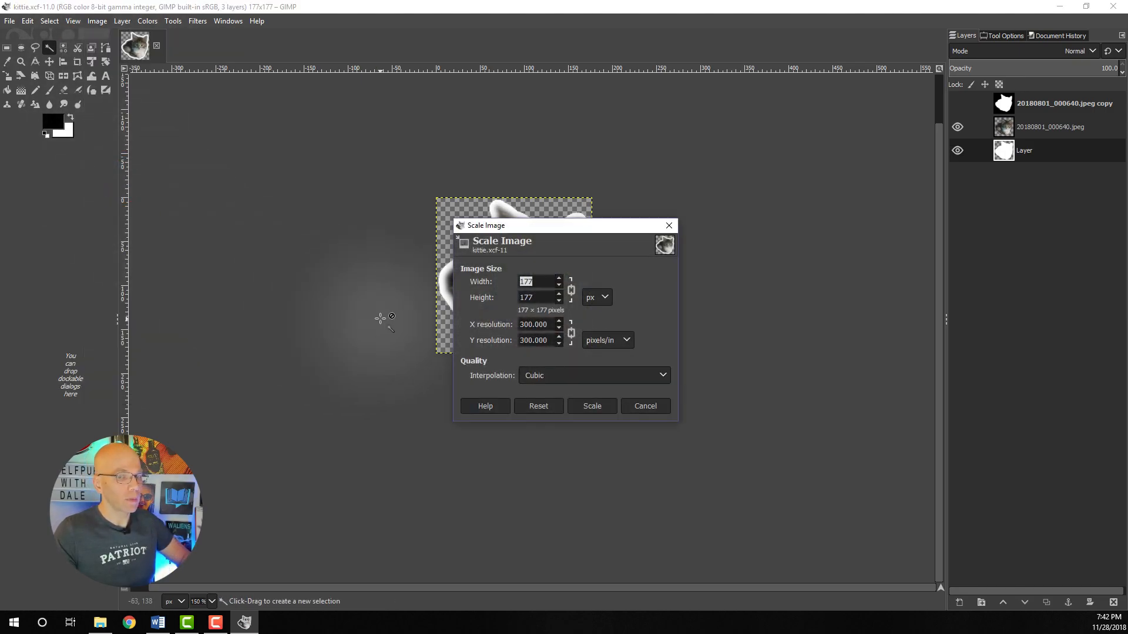
{"action": "type", "text": "72"}
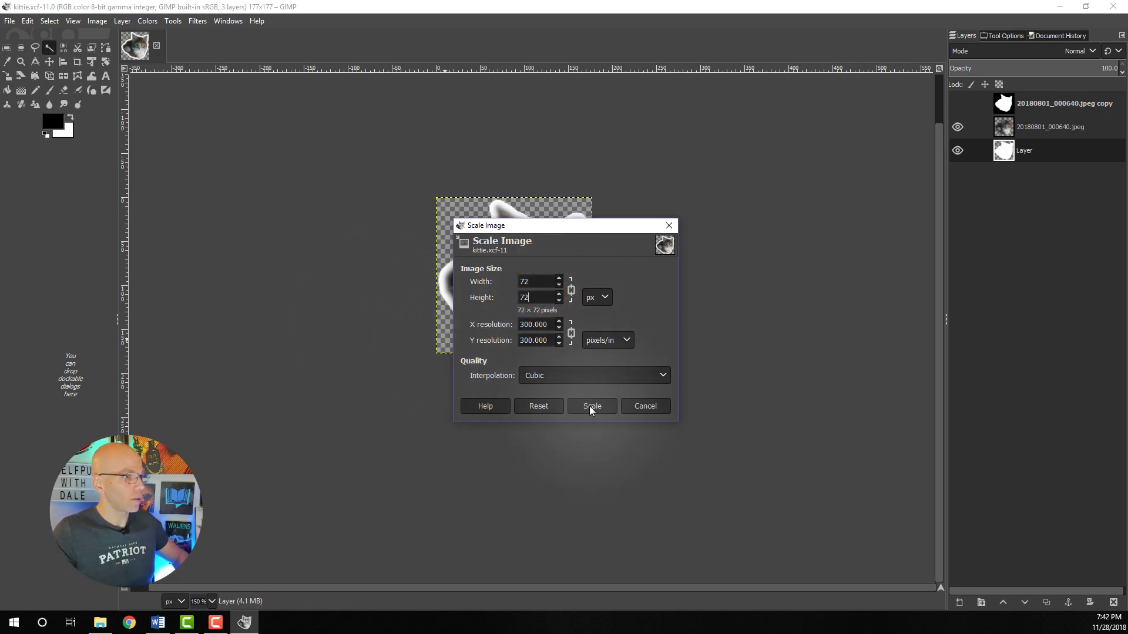
{"action": "left_click", "coordinate": [592, 406]}
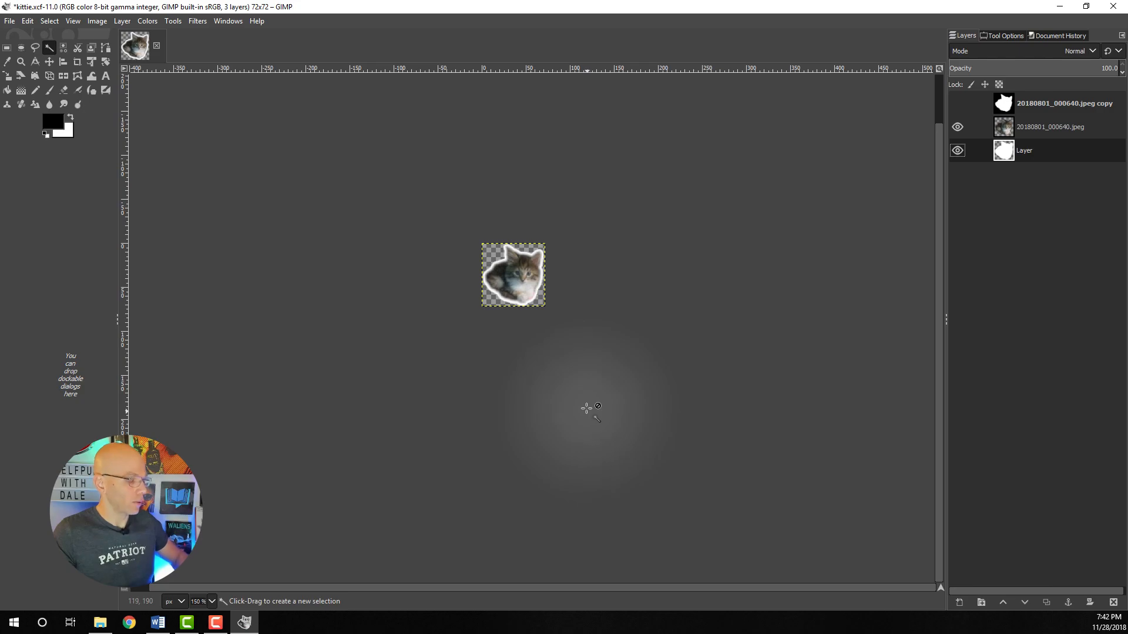
Export the 72 px sticker as kittie bit badge 72.png.
{"action": "key", "text": "ctrl+shift+e"}
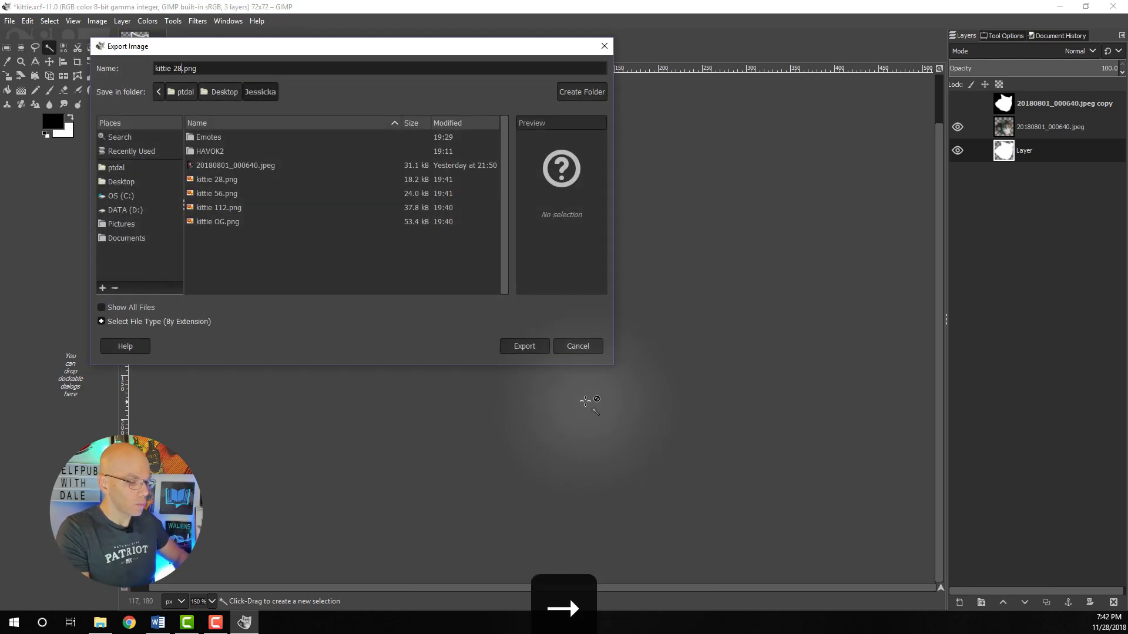
{"action": "key", "text": "Backspace"}
{"action": "type", "text": "bit badge "}
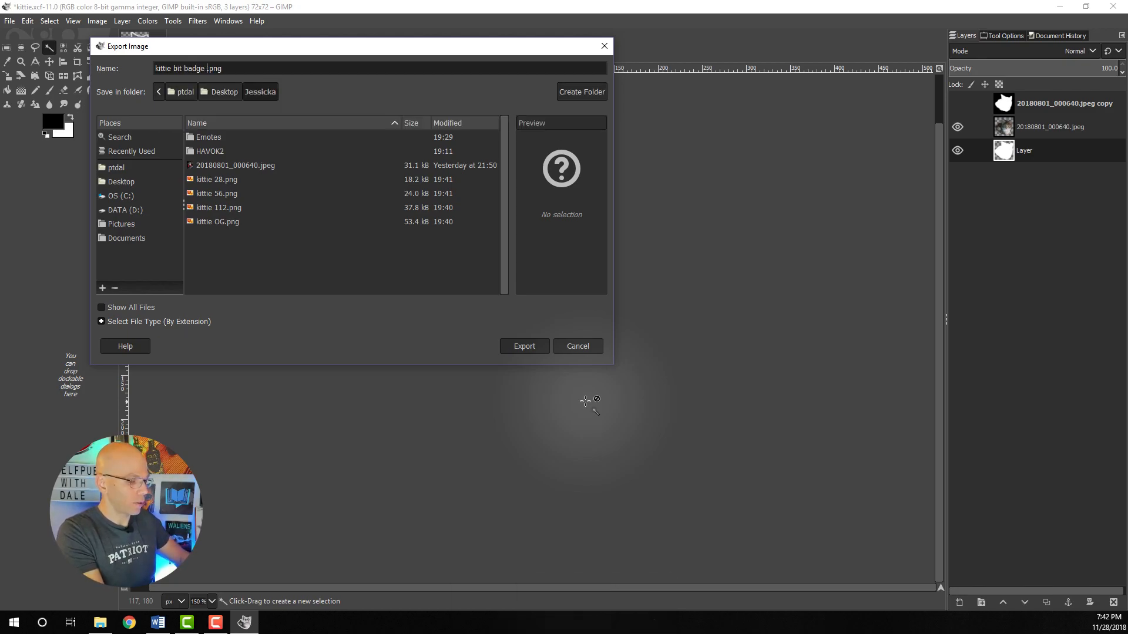
{"action": "type", "text": "72"}
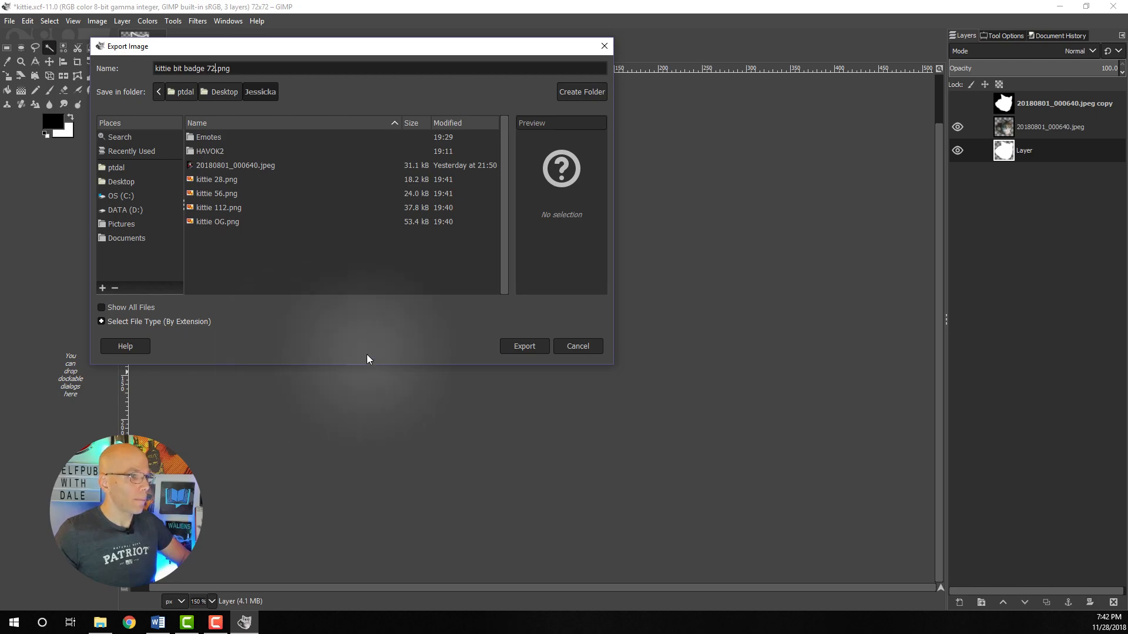
{"action": "left_click", "coordinate": [524, 346]}
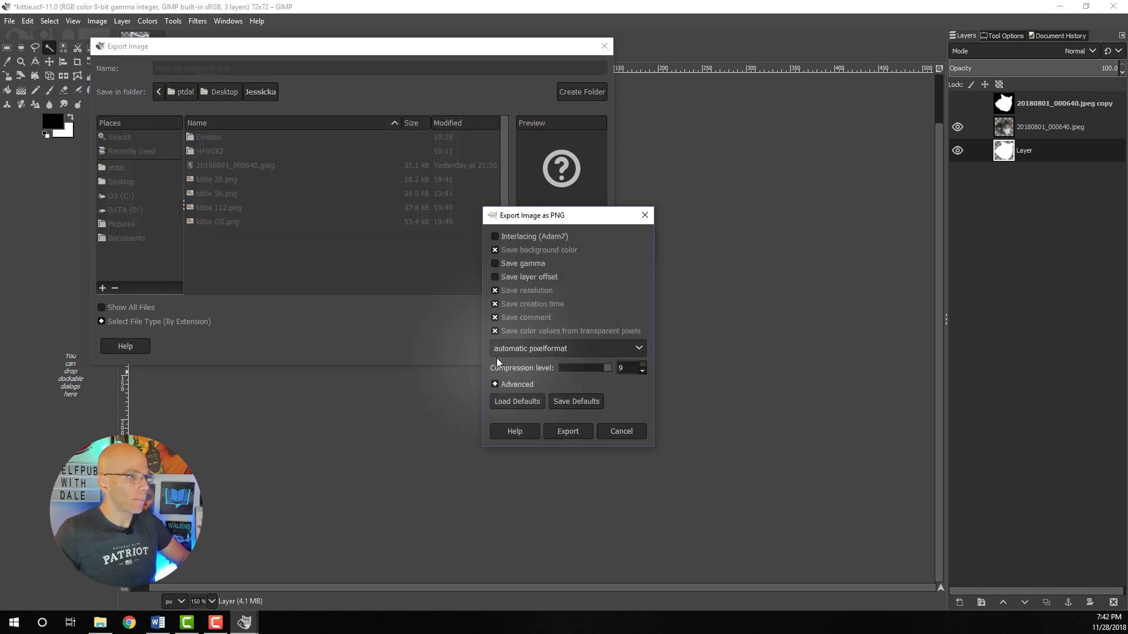
{"action": "left_click", "coordinate": [567, 431]}
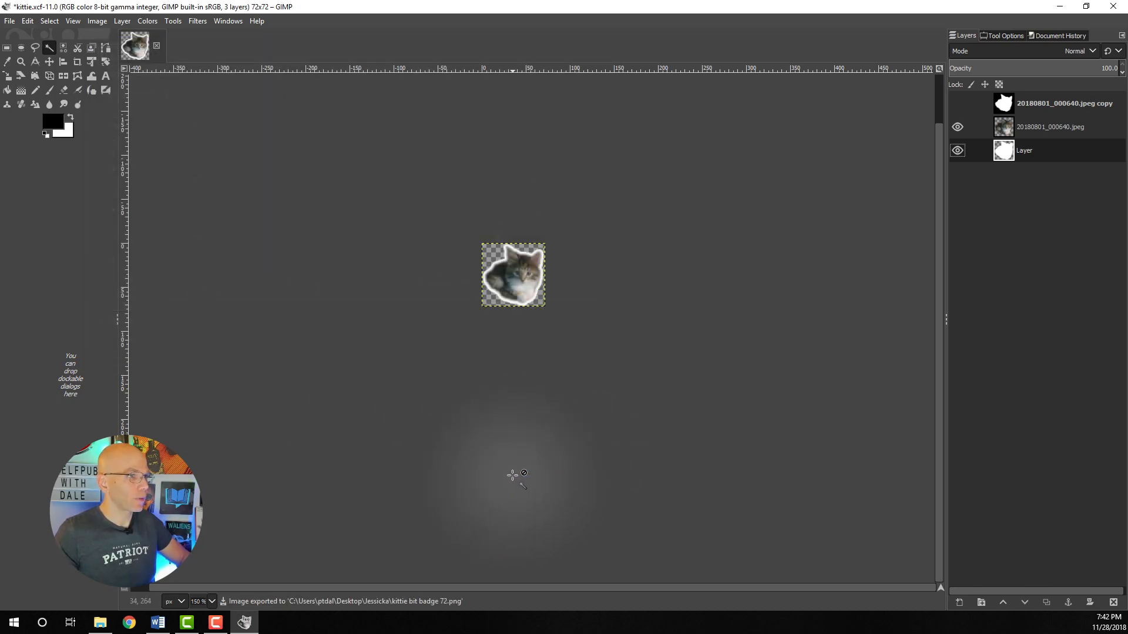
Undo the previous scale and set the image to 36×36 pixels.
{"action": "key", "text": "ctrl+z"}
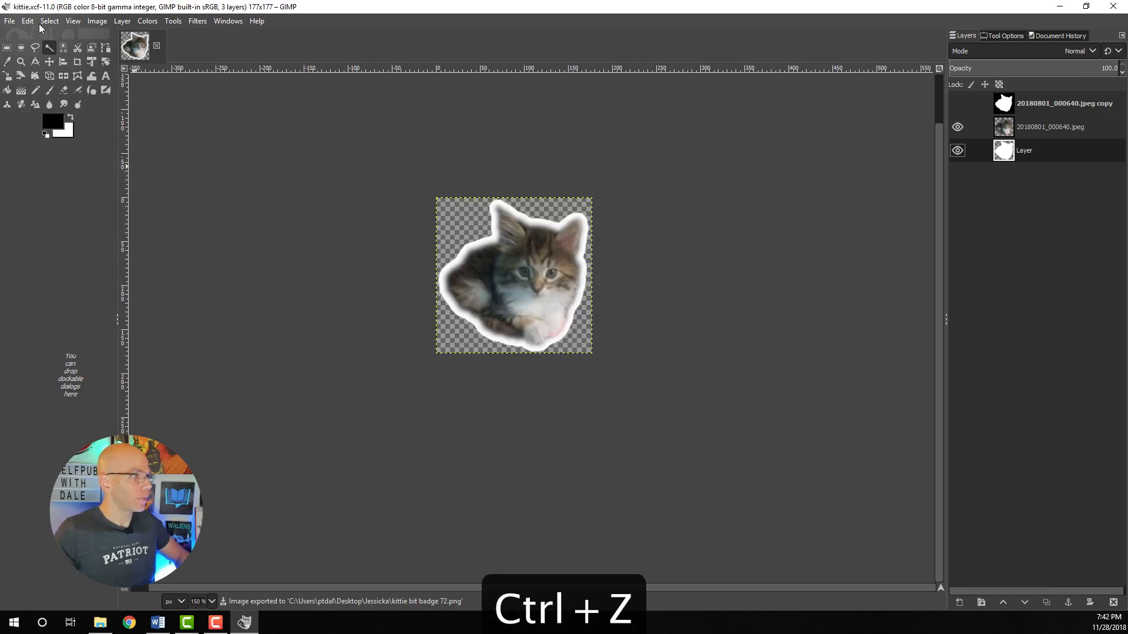
{"action": "left_click", "coordinate": [96, 22]}
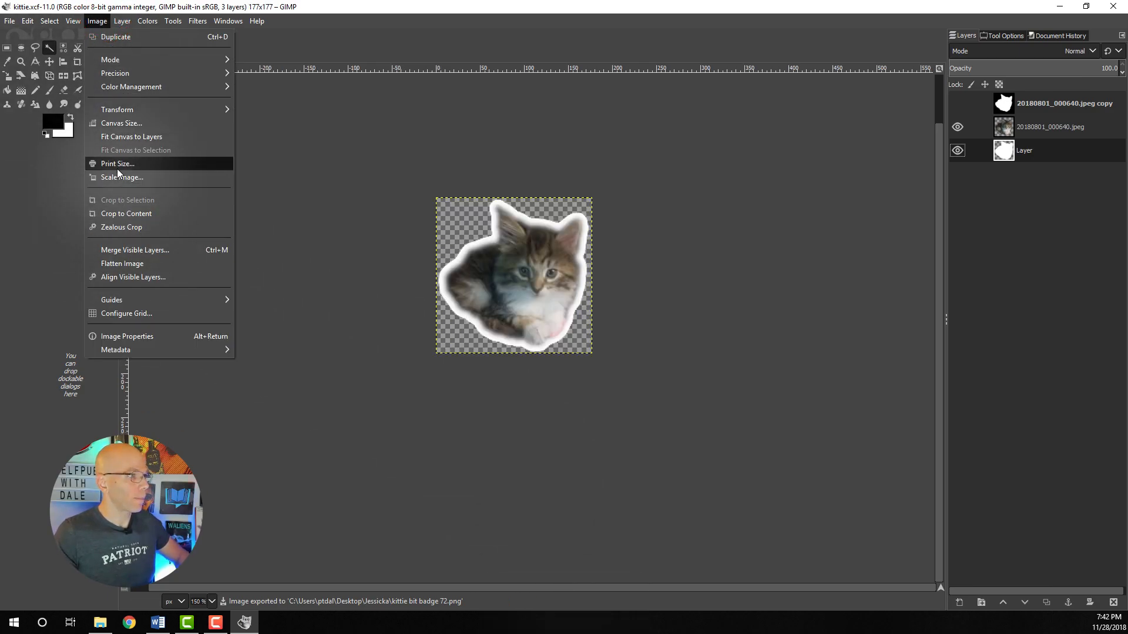
{"action": "left_click", "coordinate": [122, 176]}
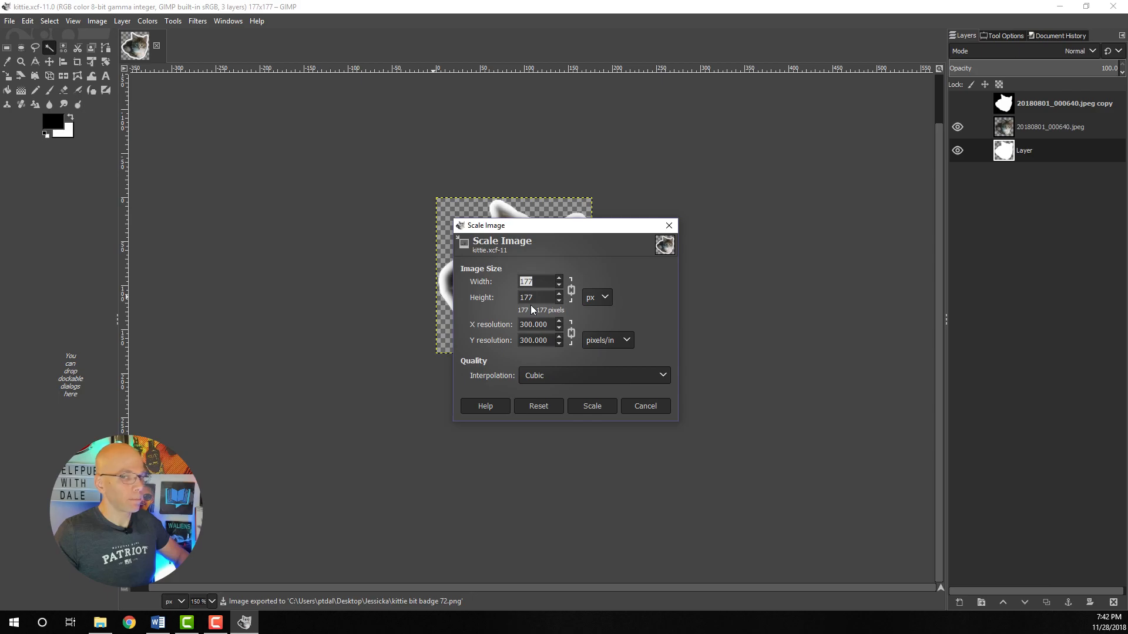
{"action": "type", "text": "3"}
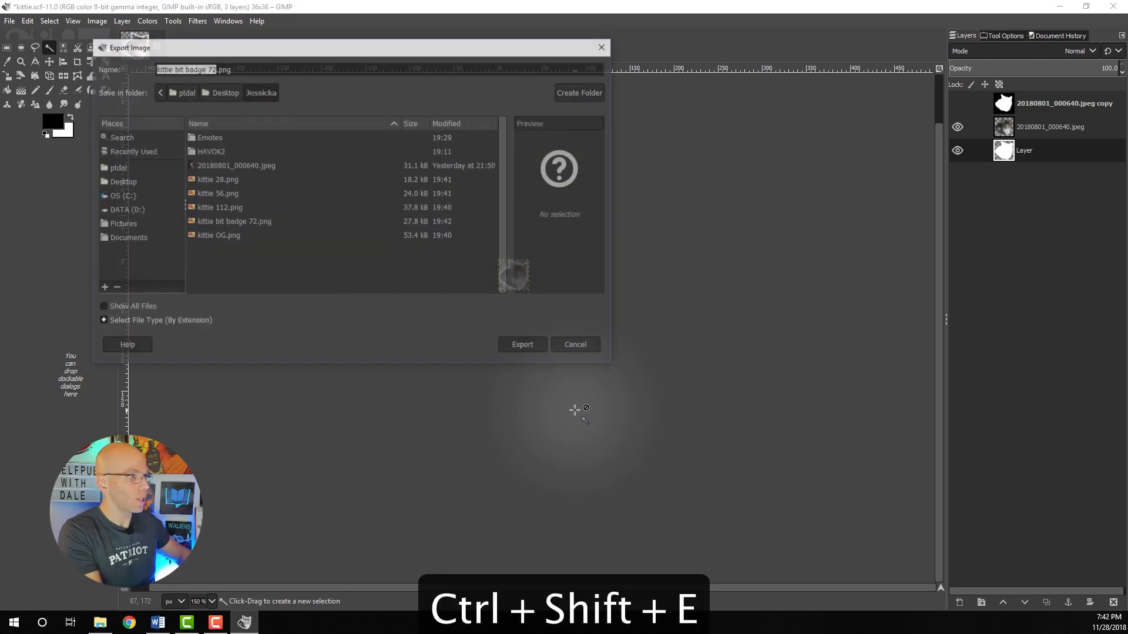
Export the 36 px sticker as kittie bit badge 36.png.
{"action": "key", "text": "Backspace"}
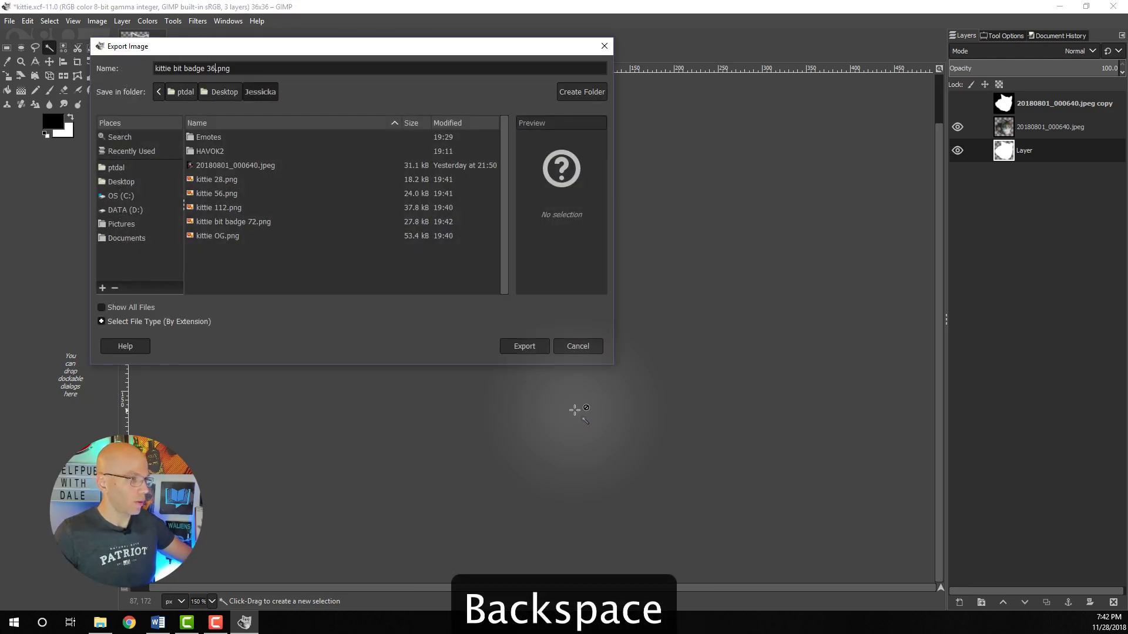
{"action": "left_click", "coordinate": [523, 346]}
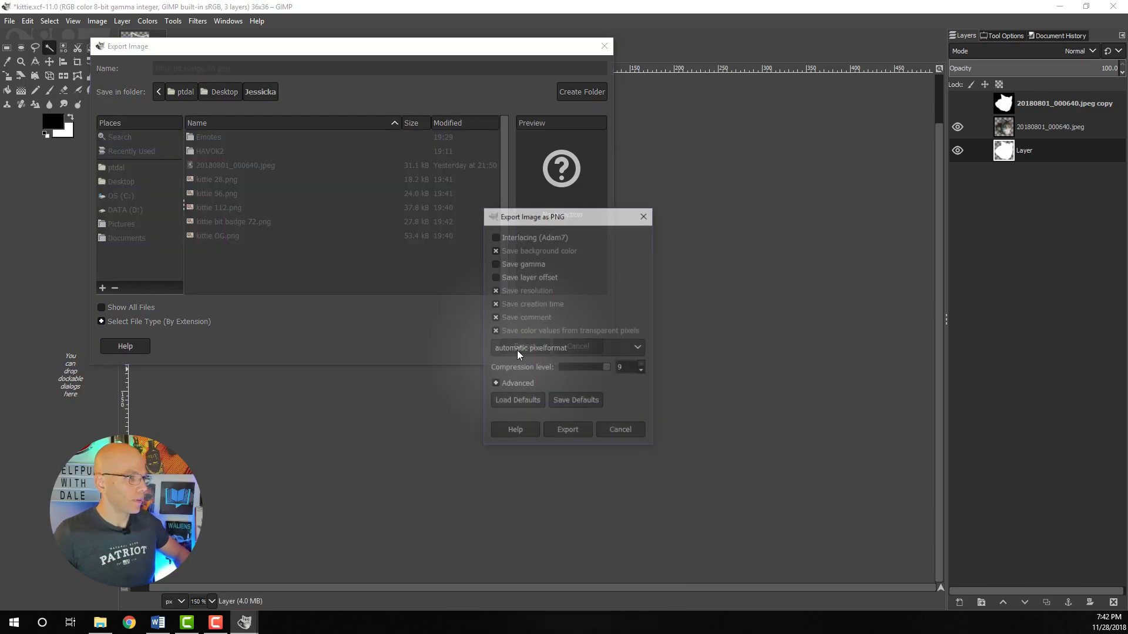
{"action": "left_click", "coordinate": [567, 430]}
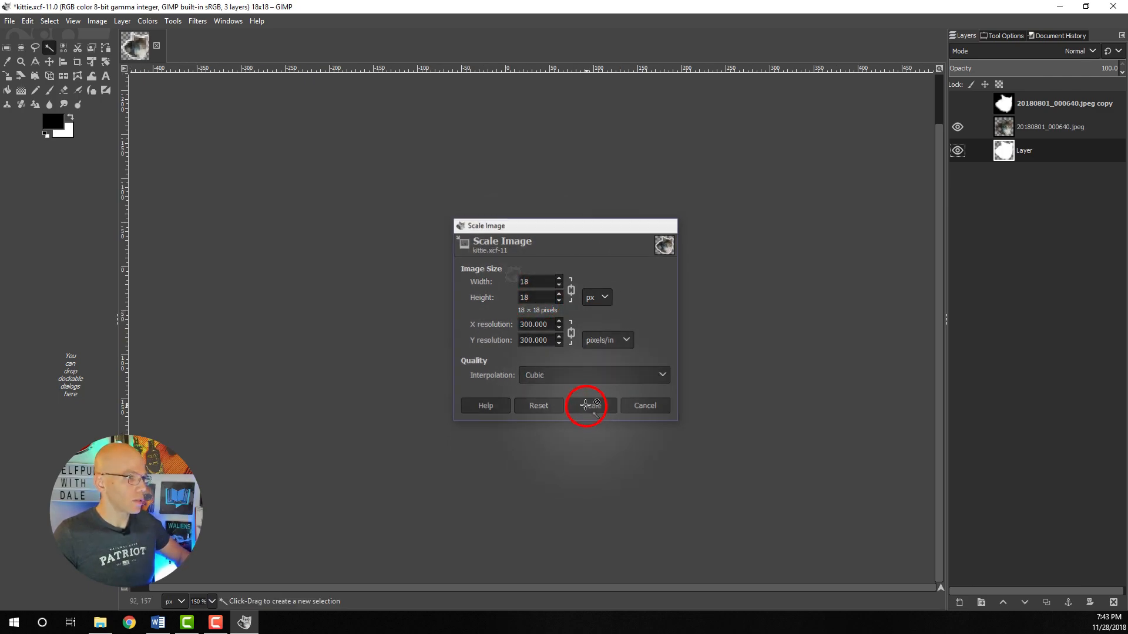
Apply the 18 px scale, export kittie bit badge 18.png, and save kittie.xcf.
{"action": "left_click", "coordinate": [586, 405]}
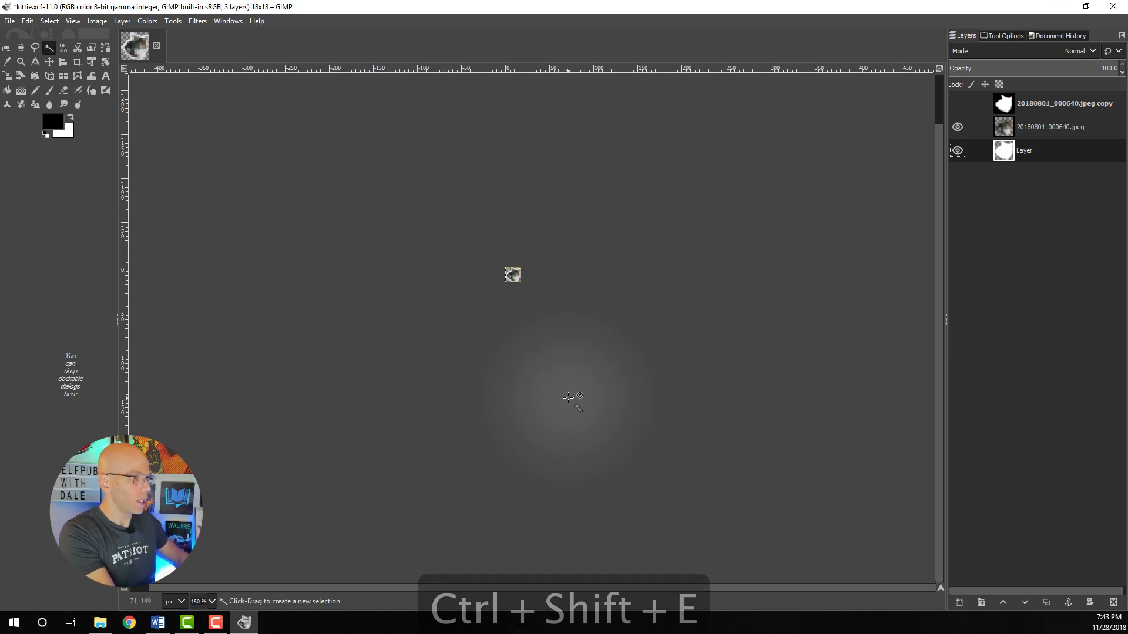
{"action": "key", "text": "ctrl+shift+e"}
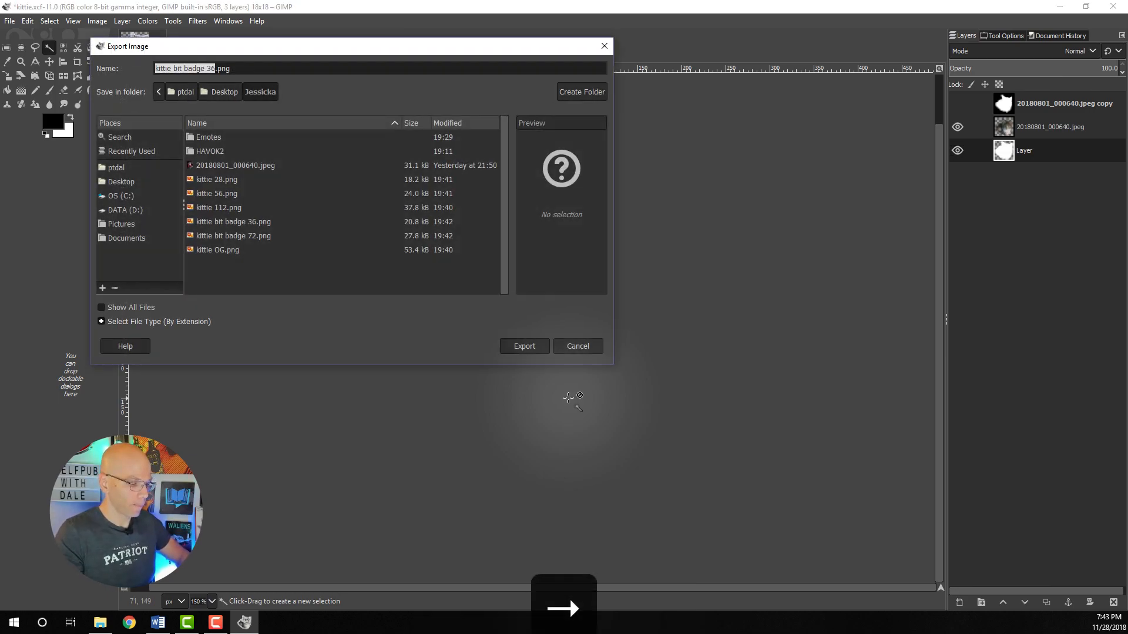
{"action": "key", "text": "Backspace"}
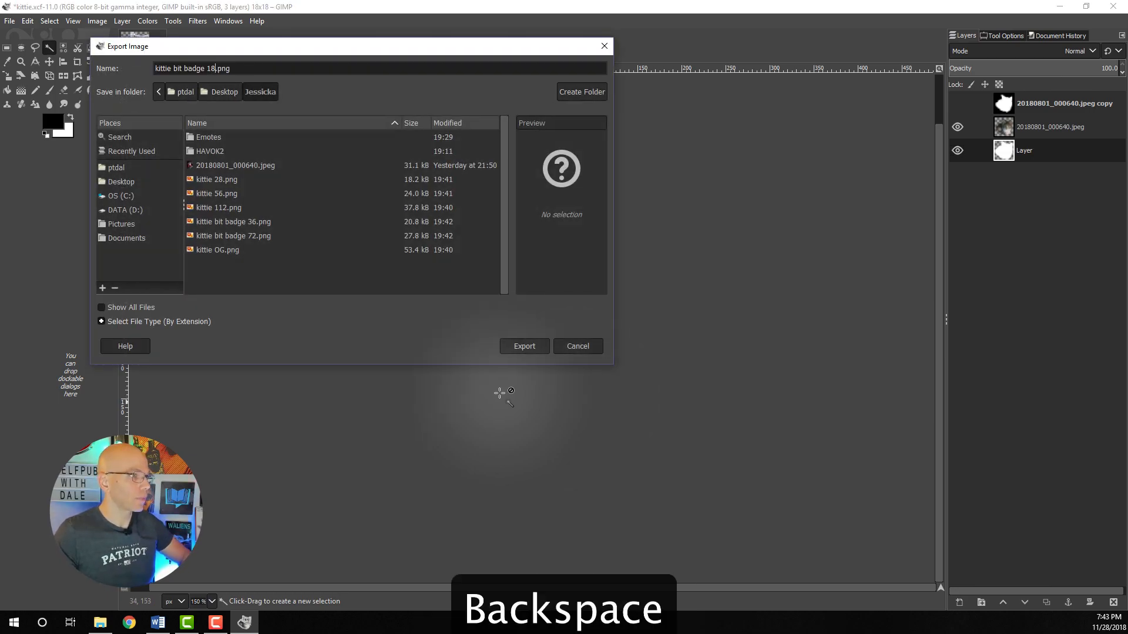
{"action": "left_click", "coordinate": [524, 346]}
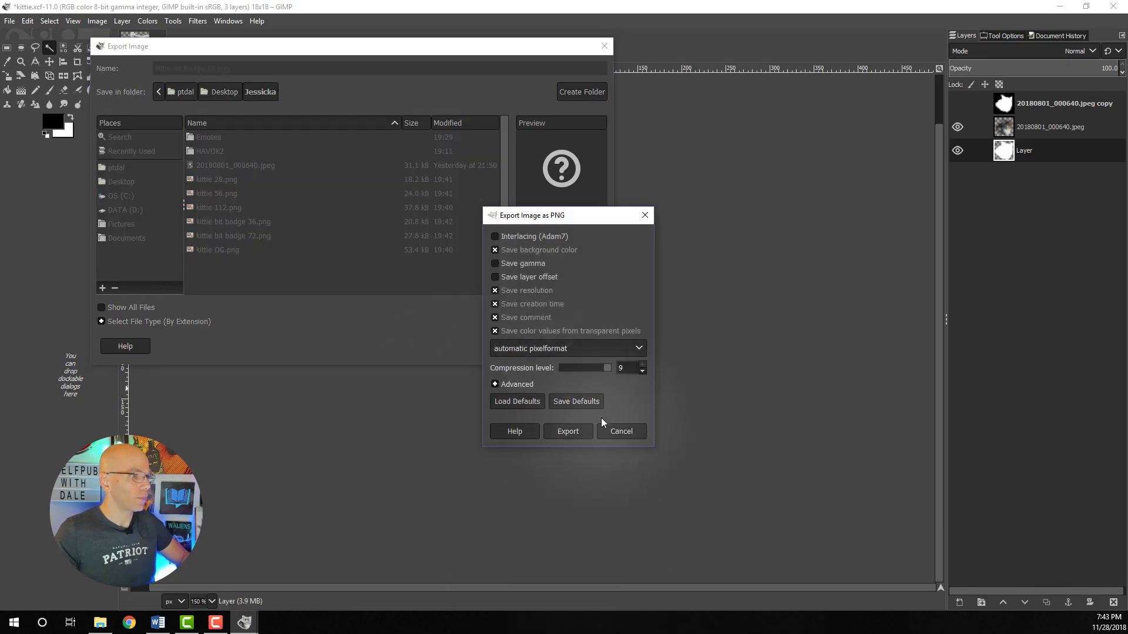
{"action": "left_click", "coordinate": [567, 430]}
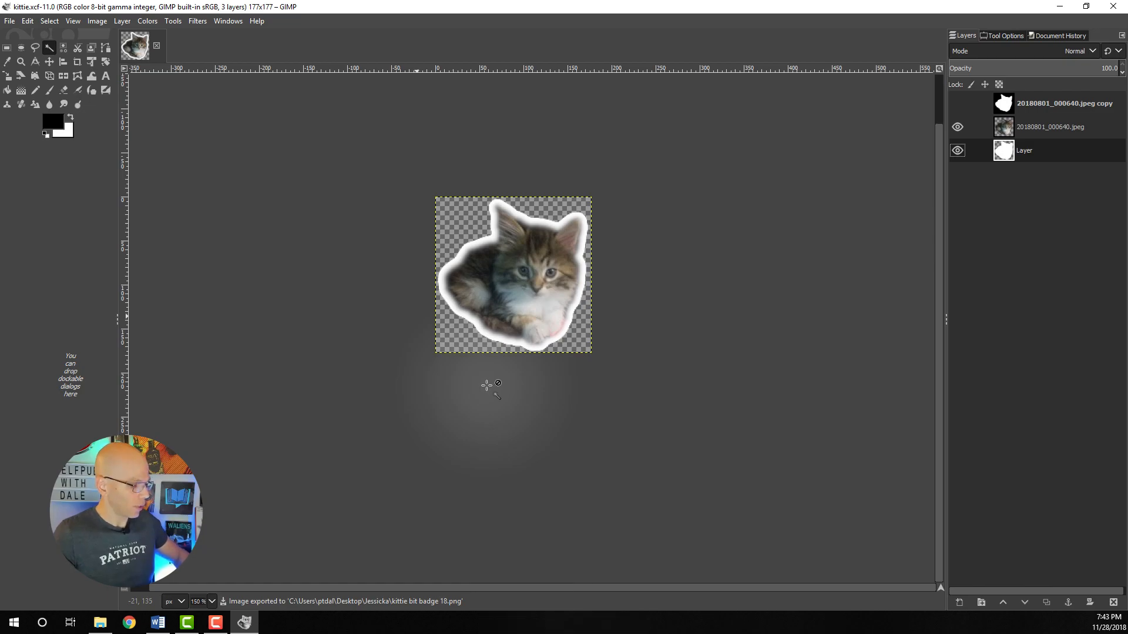
{"action": "key", "text": "ctrl+s"}
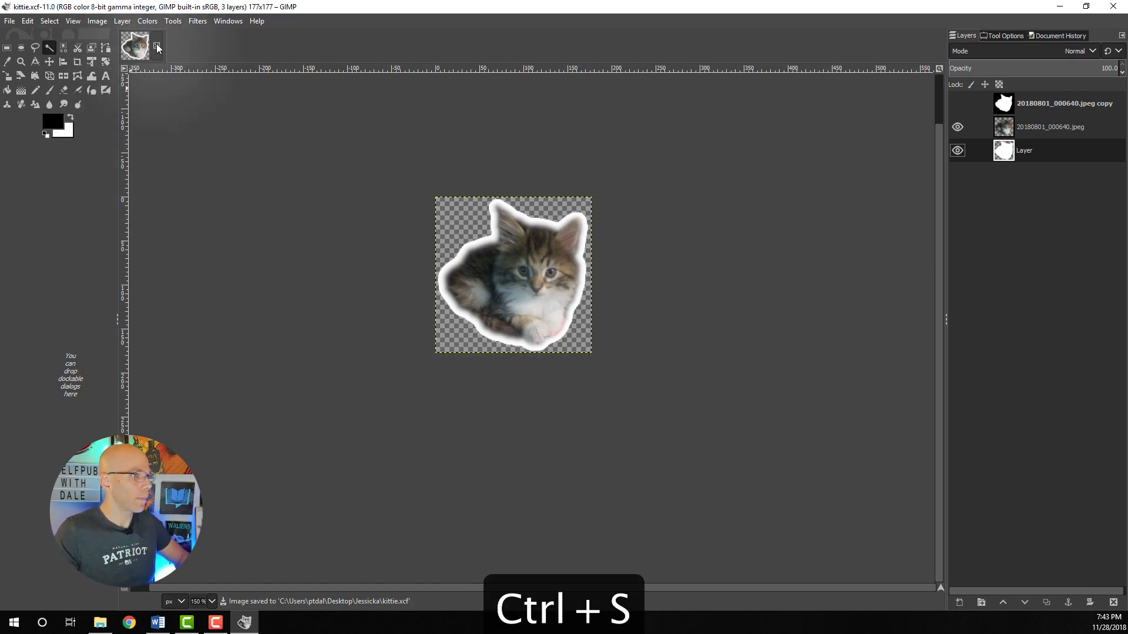